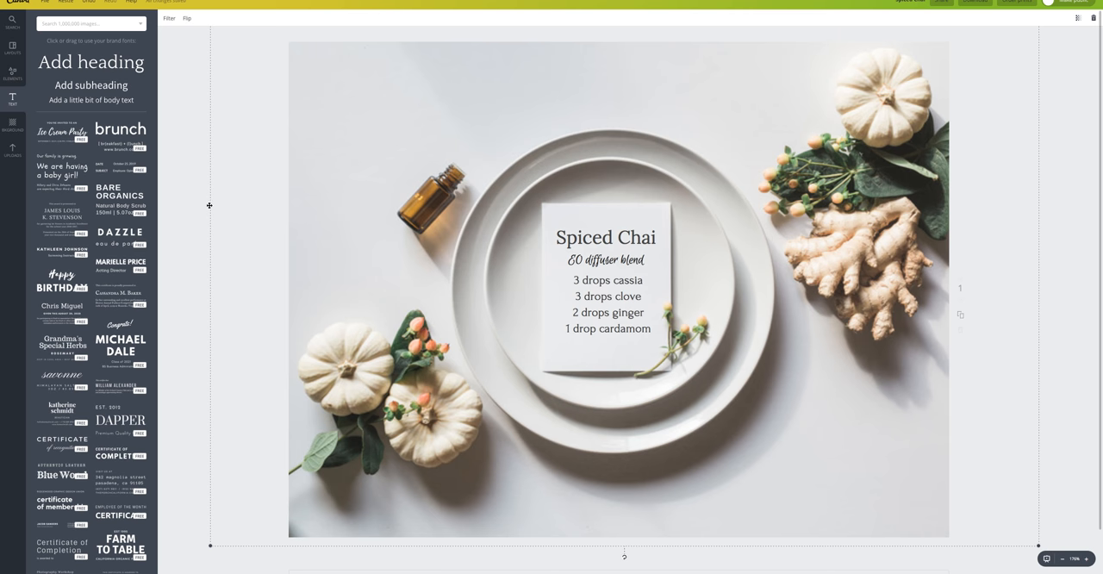
{"action": "mouse_move", "coordinate": [196, 215]}
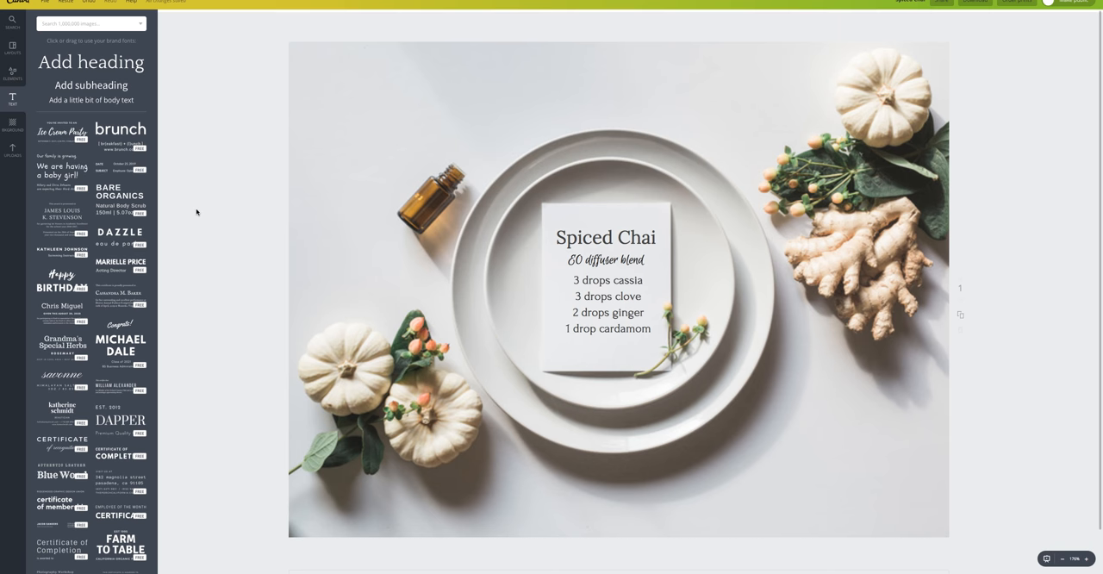
{"action": "mouse_move", "coordinate": [821, 383]}
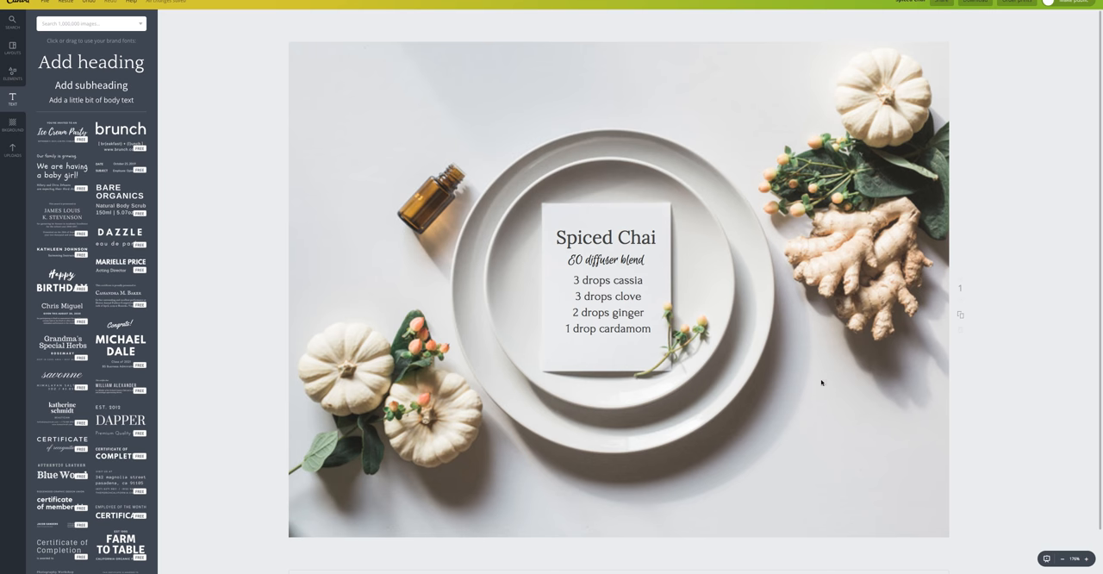
{"action": "mouse_move", "coordinate": [857, 358]}
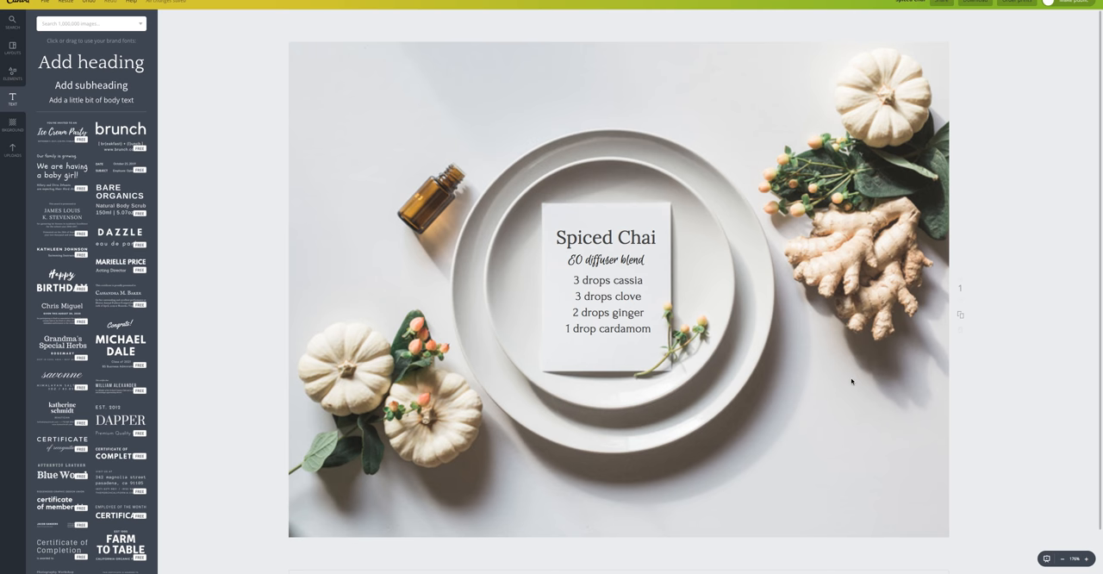
{"action": "mouse_move", "coordinate": [831, 386]}
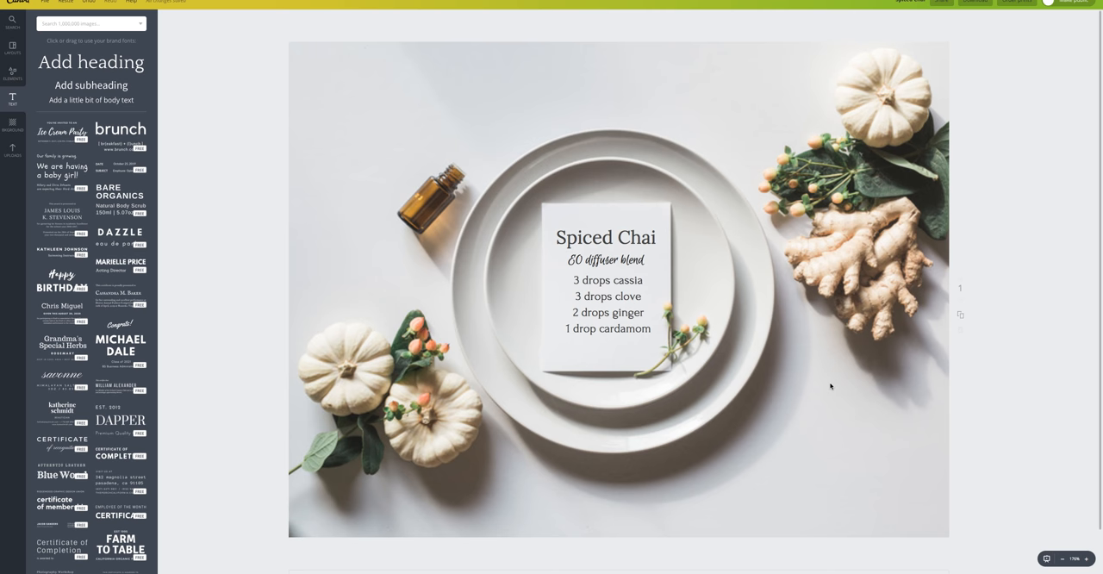
{"action": "mouse_move", "coordinate": [779, 428]}
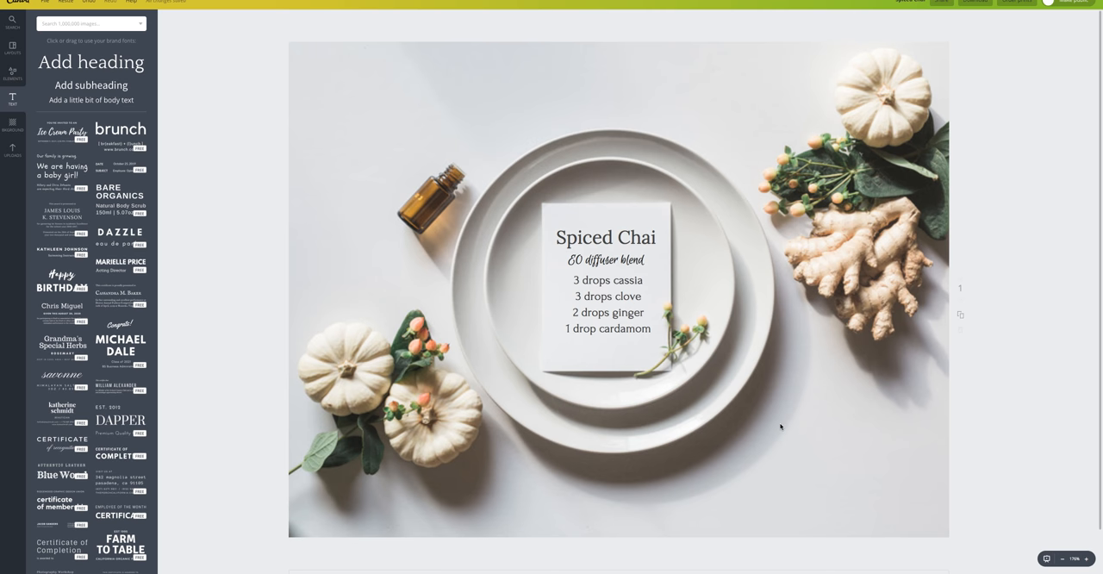
{"action": "mouse_move", "coordinate": [207, 248]}
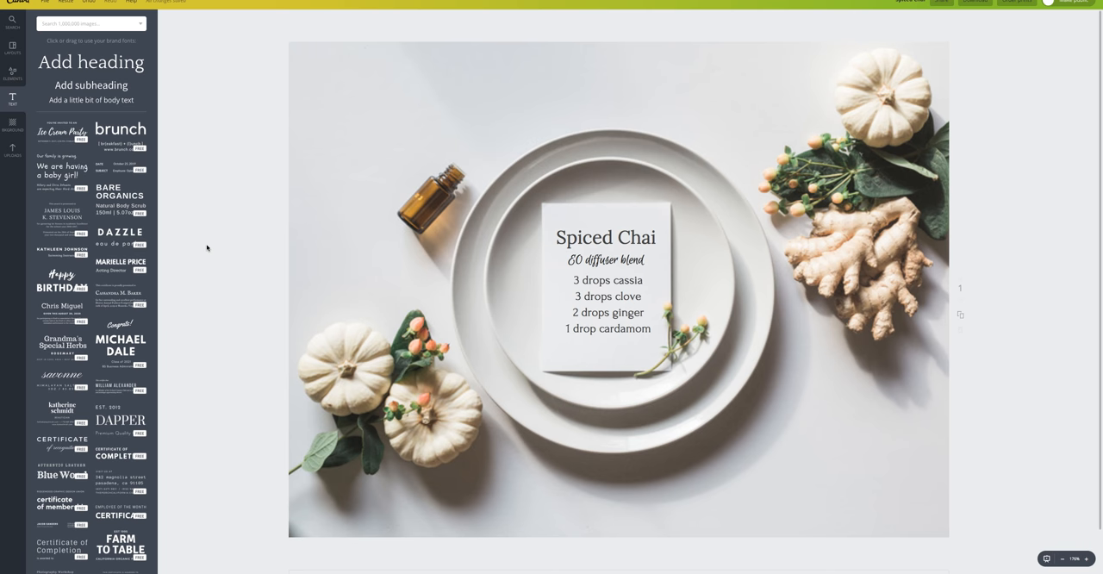
{"action": "mouse_move", "coordinate": [220, 163]}
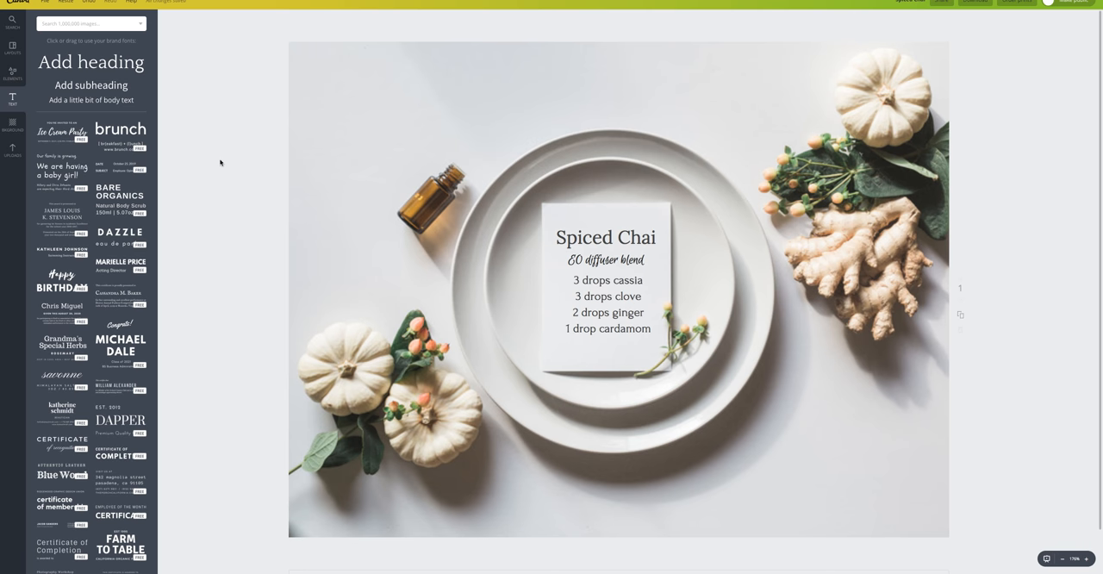
{"action": "mouse_move", "coordinate": [245, 242]}
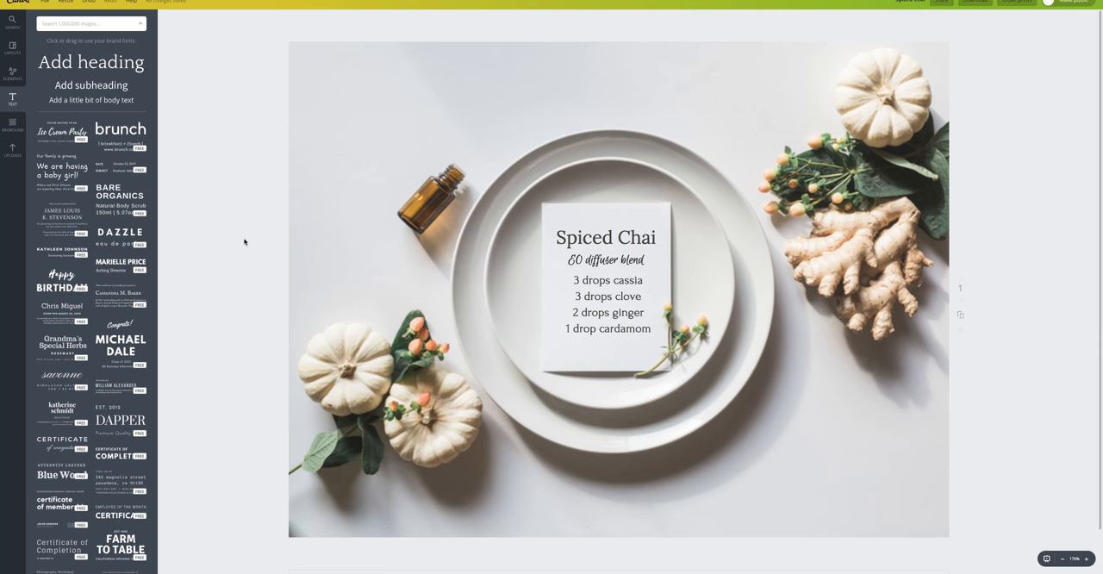
{"action": "mouse_move", "coordinate": [625, 240]}
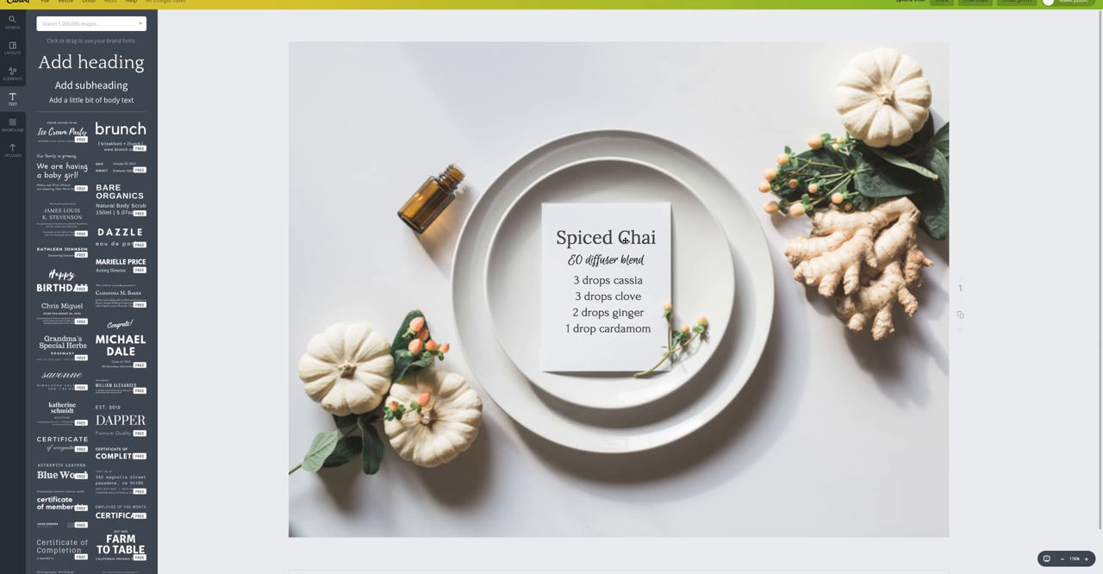
Add a body text box and move it below the menu card near the photo bottom.
{"action": "left_click", "coordinate": [612, 237]}
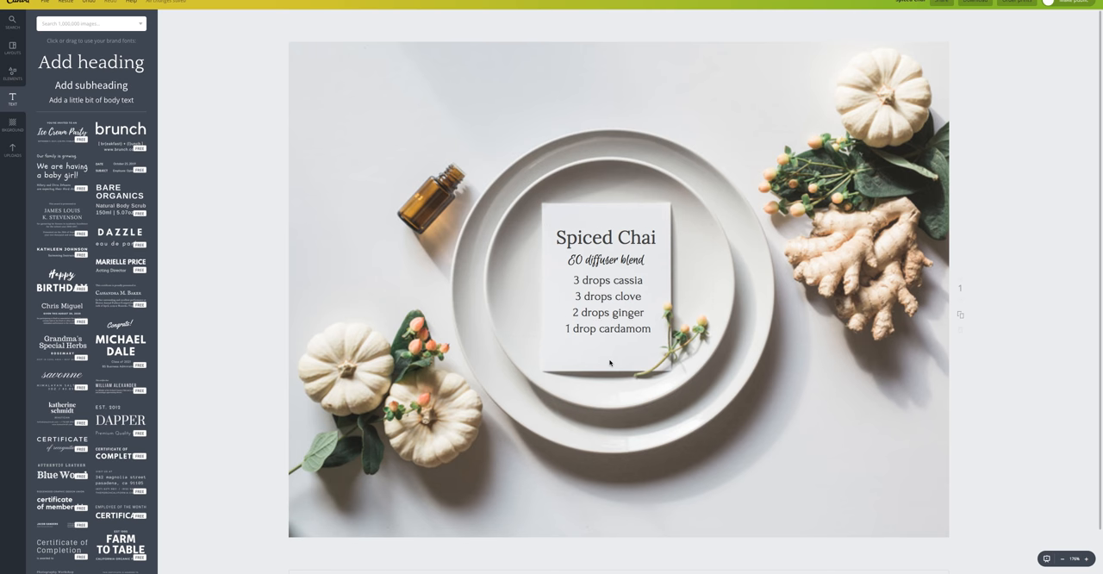
{"action": "mouse_move", "coordinate": [602, 374]}
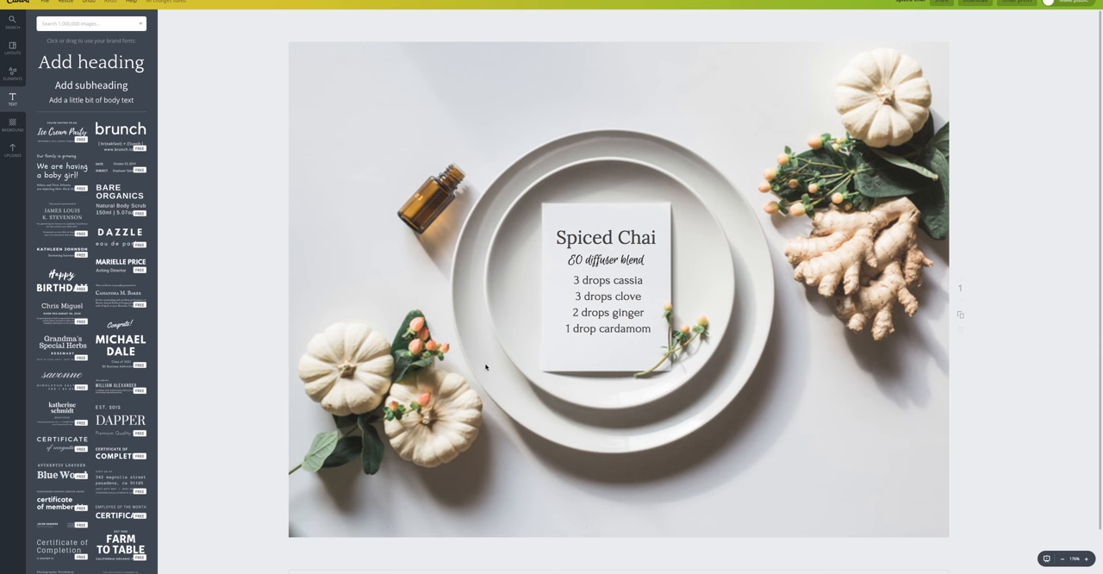
{"action": "mouse_move", "coordinate": [424, 367]}
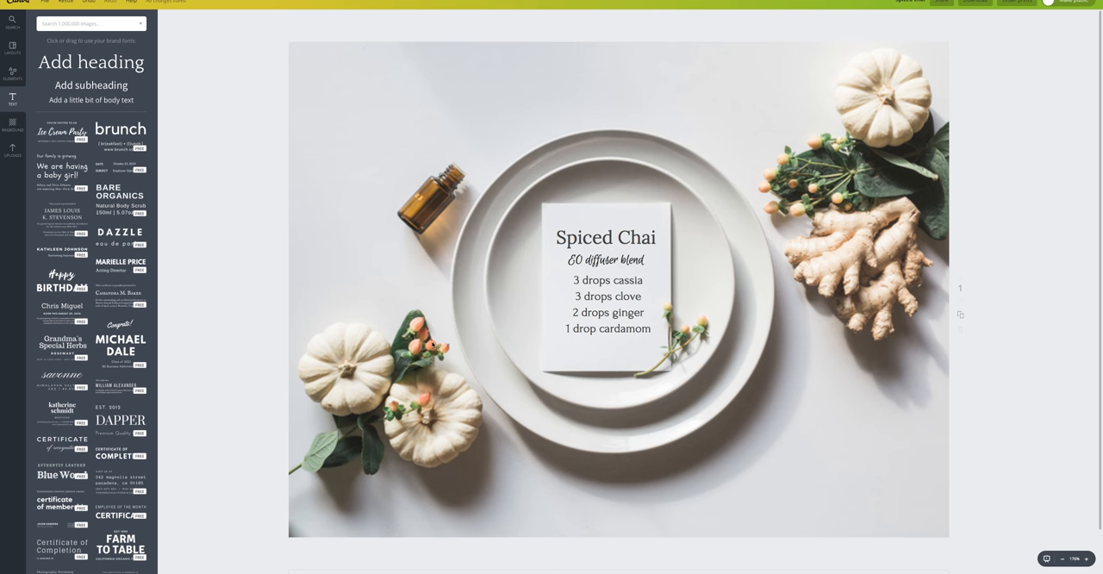
{"action": "mouse_move", "coordinate": [416, 343]}
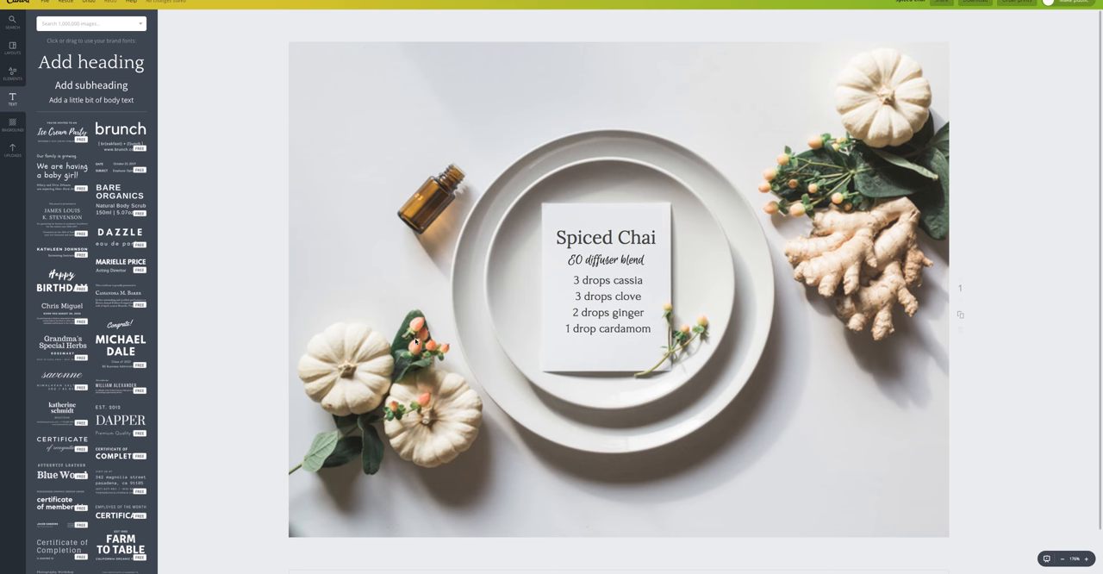
{"action": "mouse_move", "coordinate": [424, 356]}
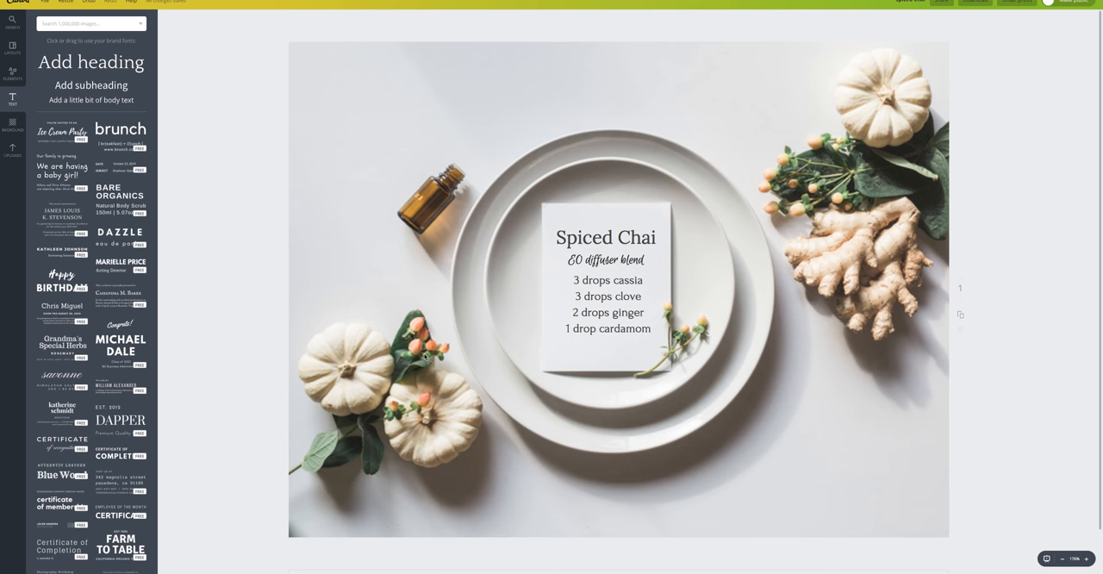
{"action": "mouse_move", "coordinate": [512, 485]}
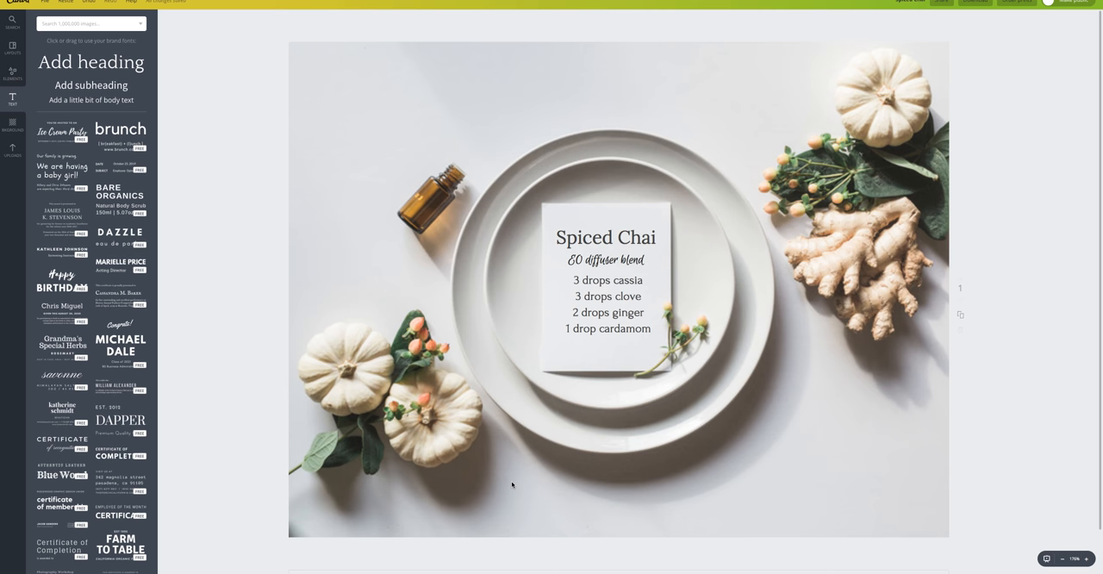
{"action": "mouse_move", "coordinate": [512, 487]}
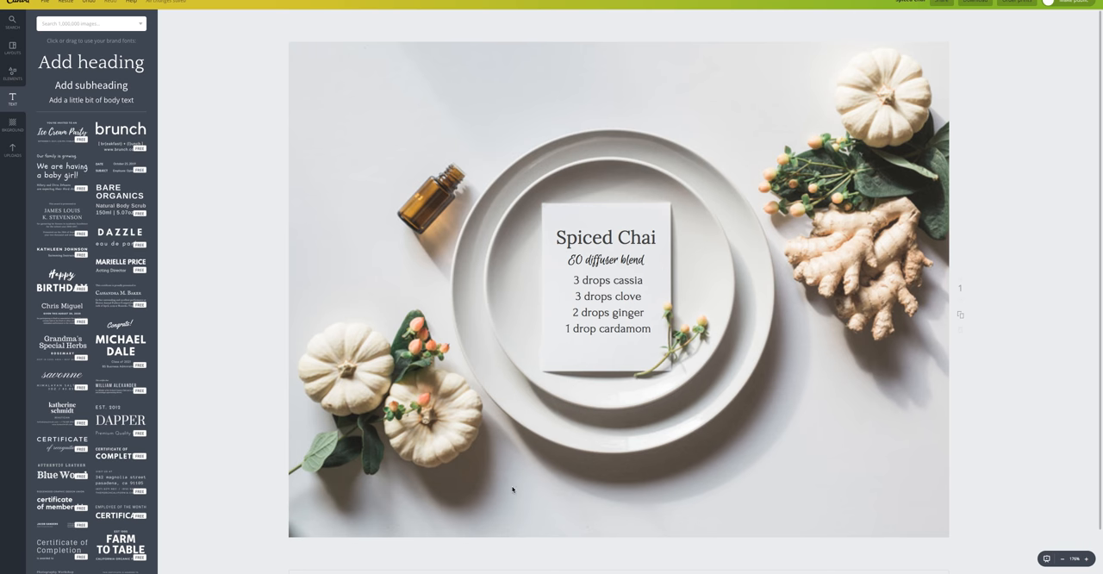
{"action": "mouse_move", "coordinate": [687, 495]}
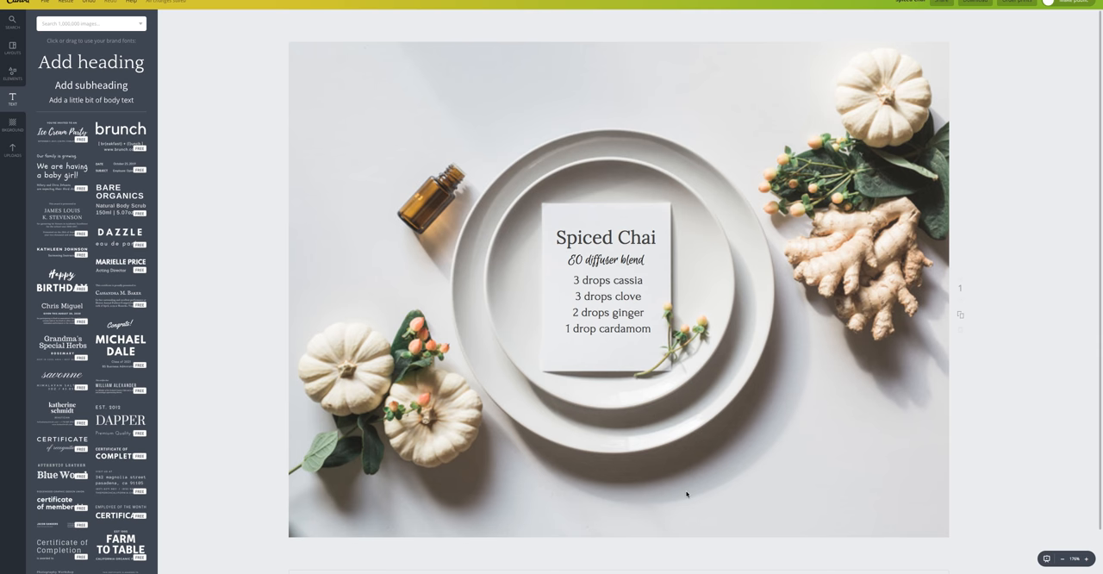
{"action": "mouse_move", "coordinate": [578, 492]}
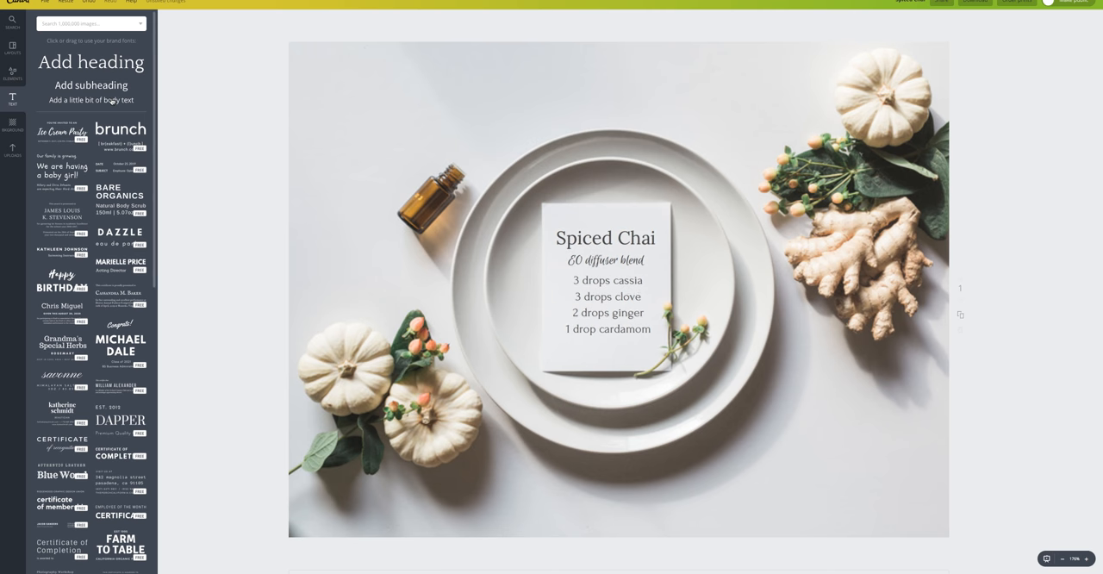
{"action": "left_click", "coordinate": [608, 296]}
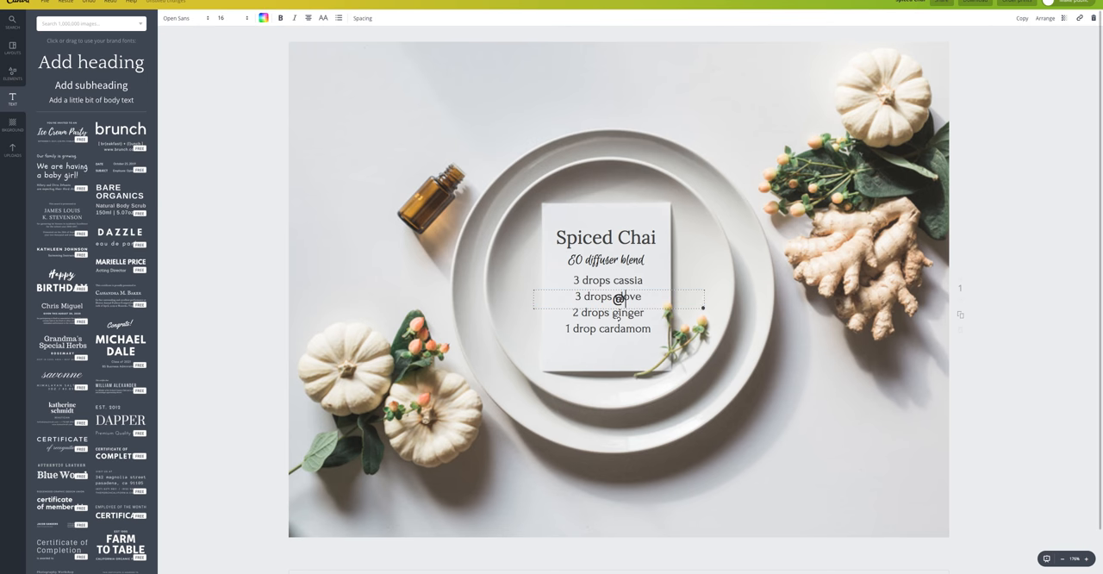
{"action": "type", "text": "@wellnessstockshop"}
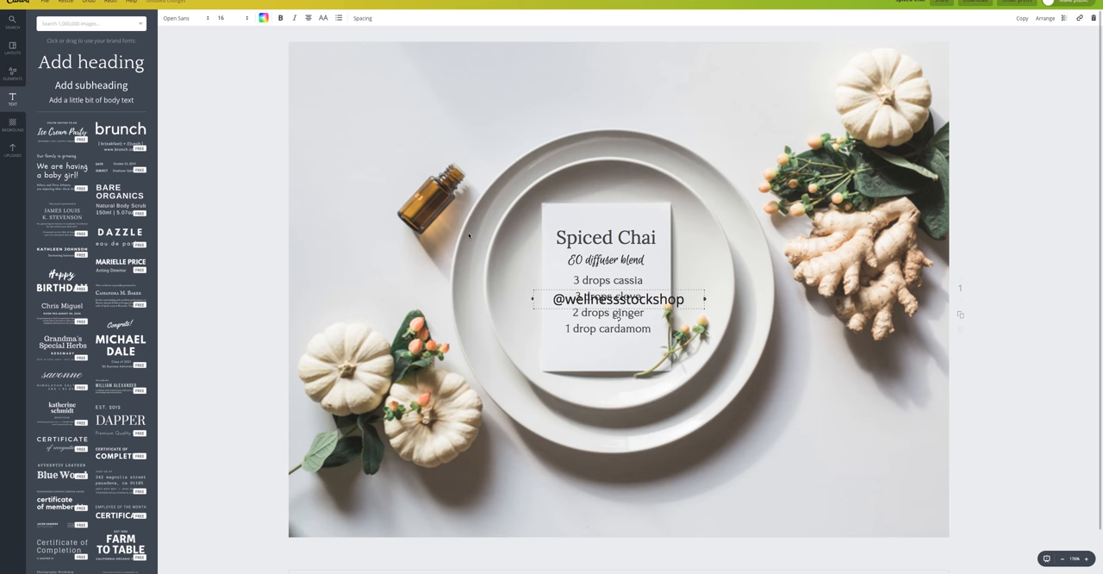
{"action": "left_click_drag", "start_coordinate": [618, 299], "coordinate": [605, 388]}
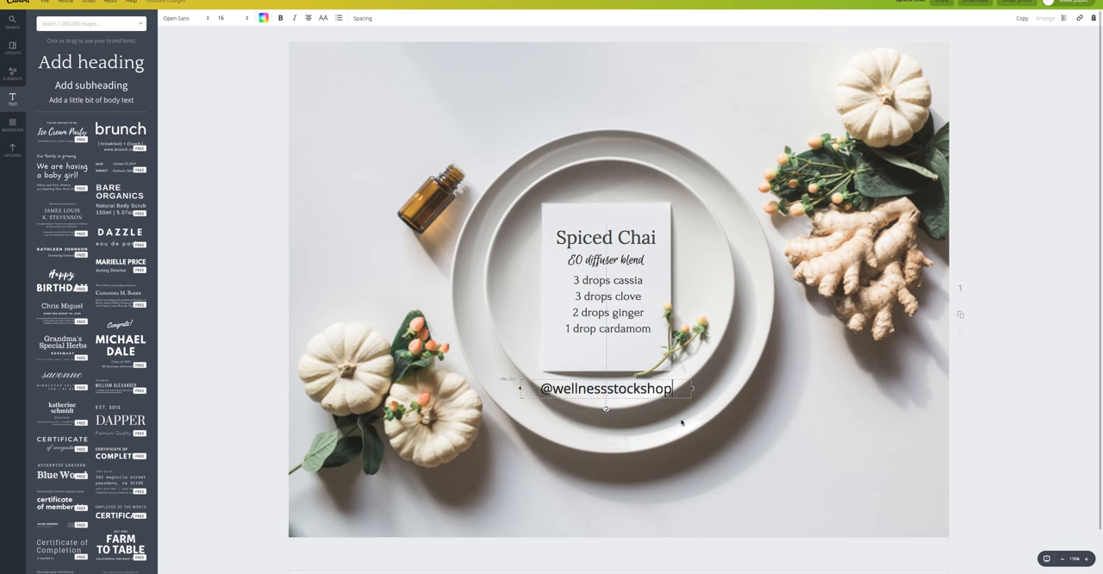
{"action": "left_click_drag", "start_coordinate": [606, 387], "coordinate": [606, 502]}
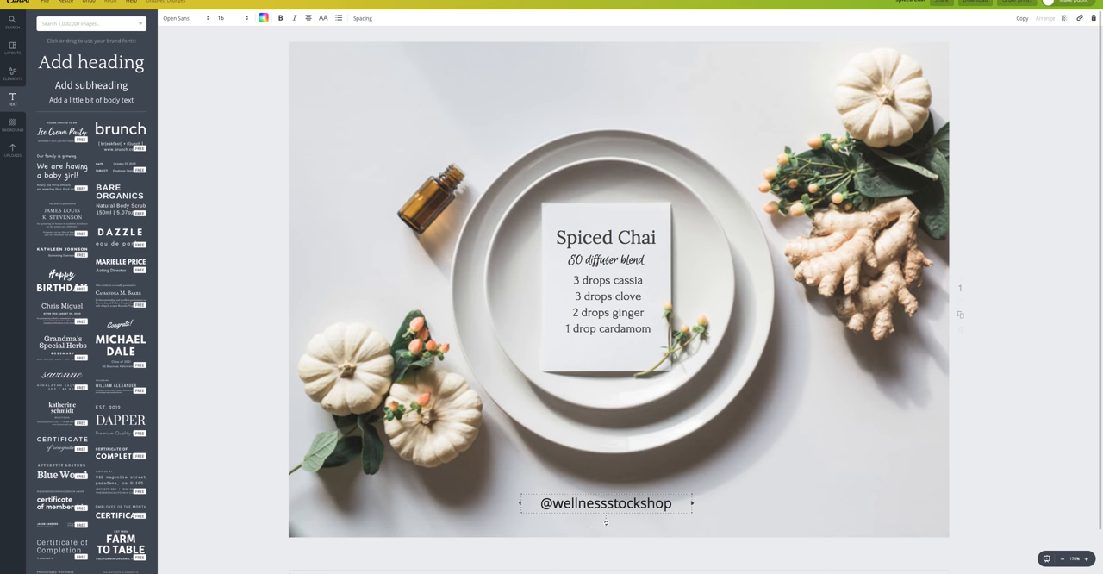
Replace the watermark's text, including the web address, with 'wellness stock shop'.
{"action": "triple_click", "coordinate": [606, 502]}
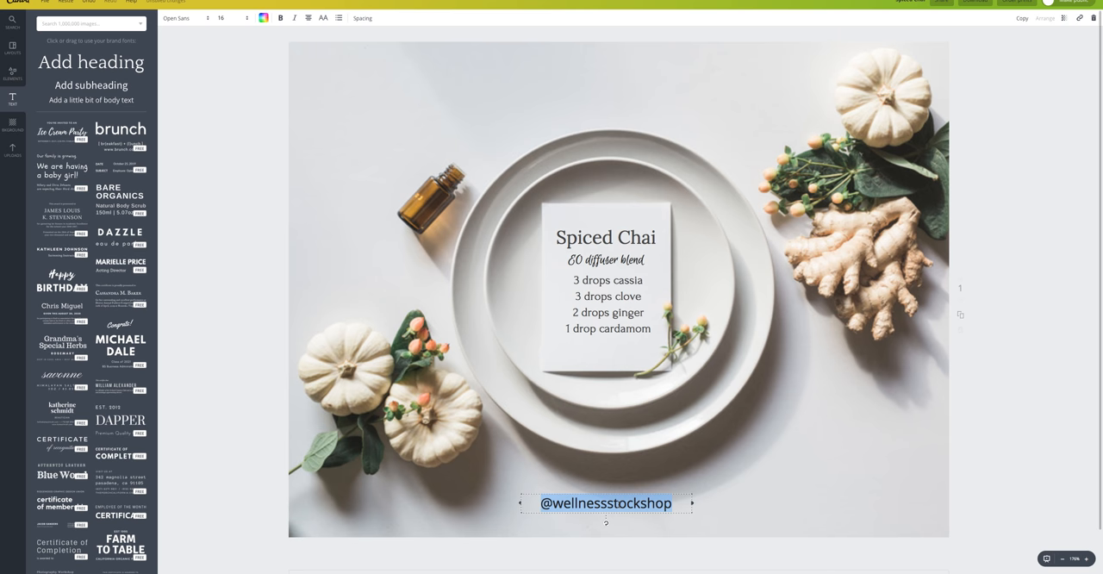
{"action": "type", "text": "wellness"}
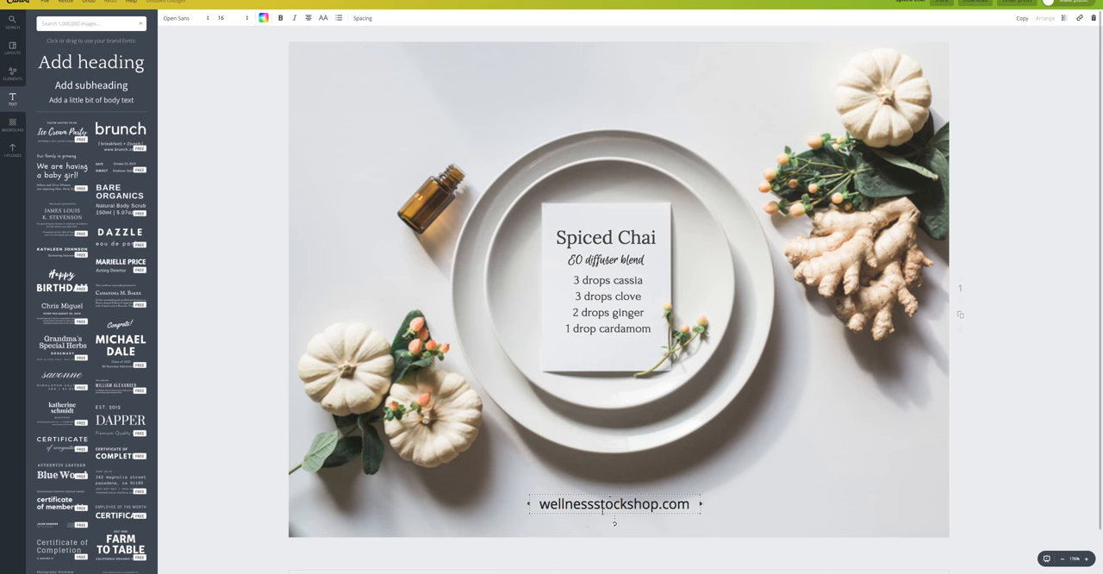
{"action": "left_click", "coordinate": [737, 514]}
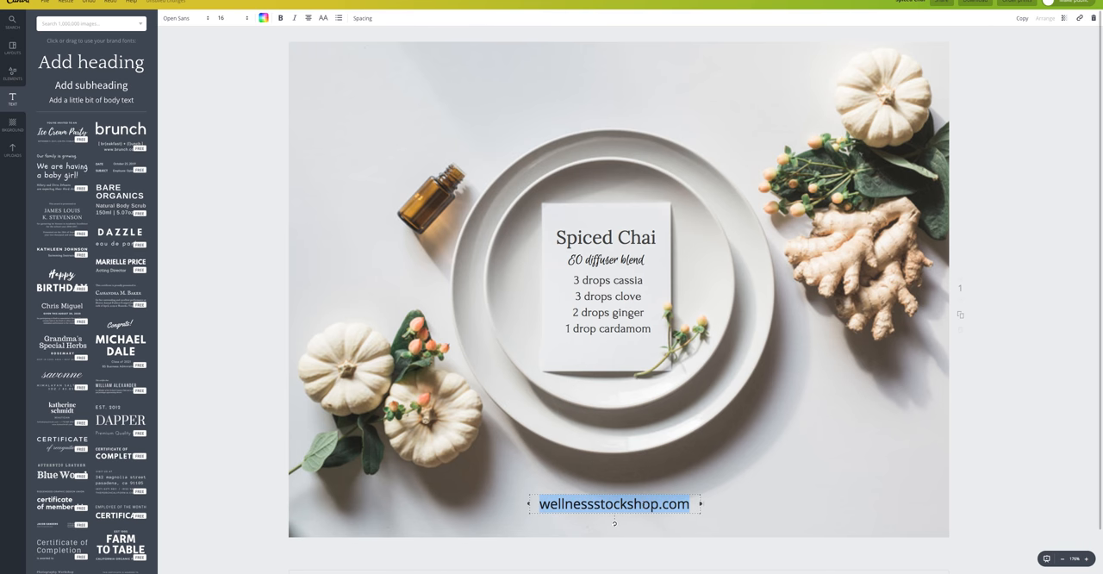
{"action": "type", "text": "wellness"}
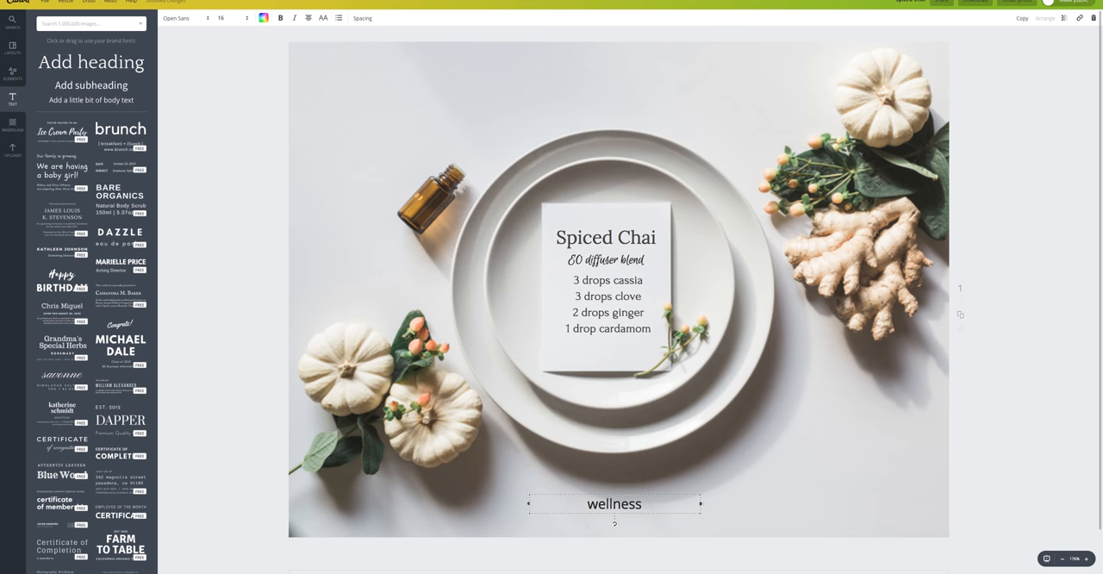
{"action": "type", "text": "stock shop"}
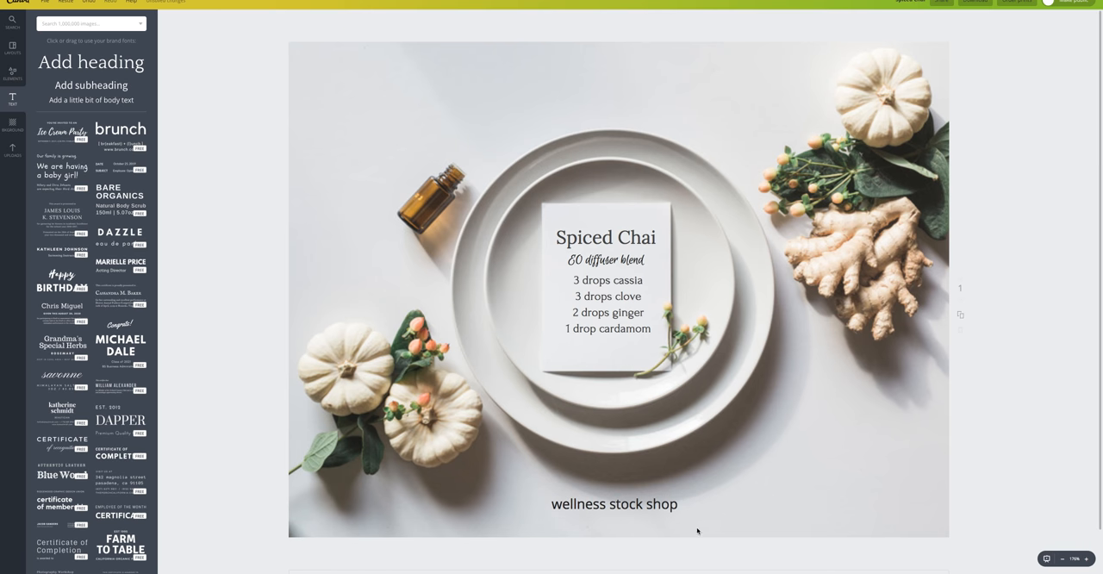
{"action": "mouse_move", "coordinate": [868, 424]}
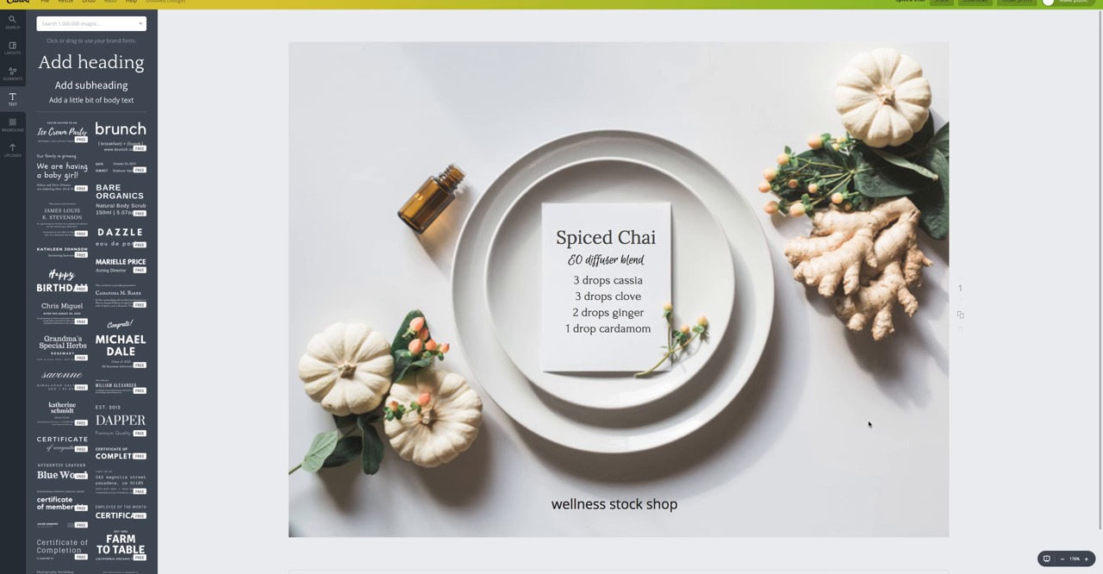
{"action": "mouse_move", "coordinate": [836, 195]}
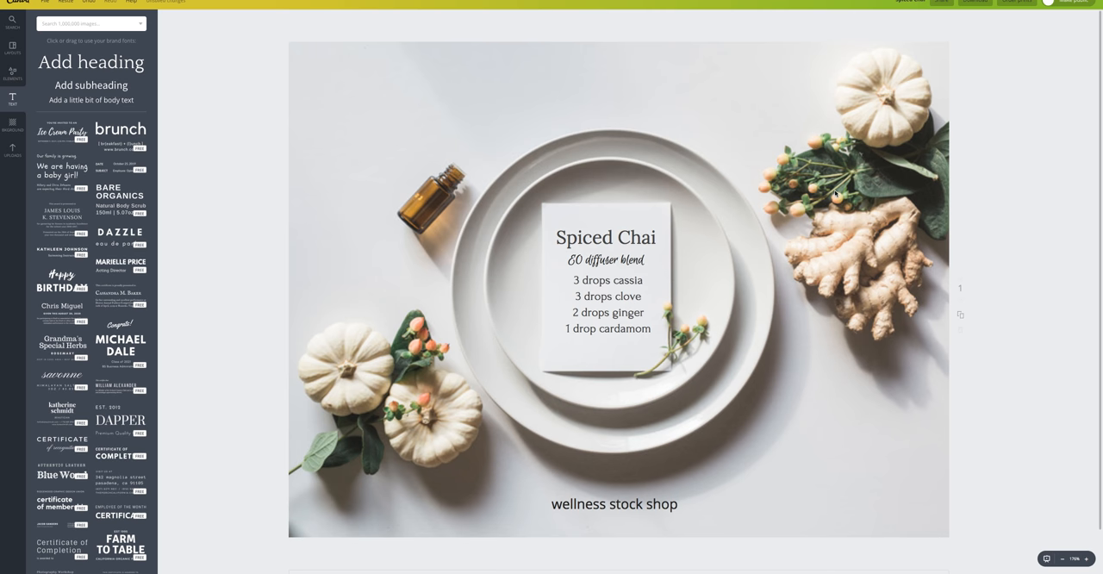
{"action": "mouse_move", "coordinate": [859, 171]}
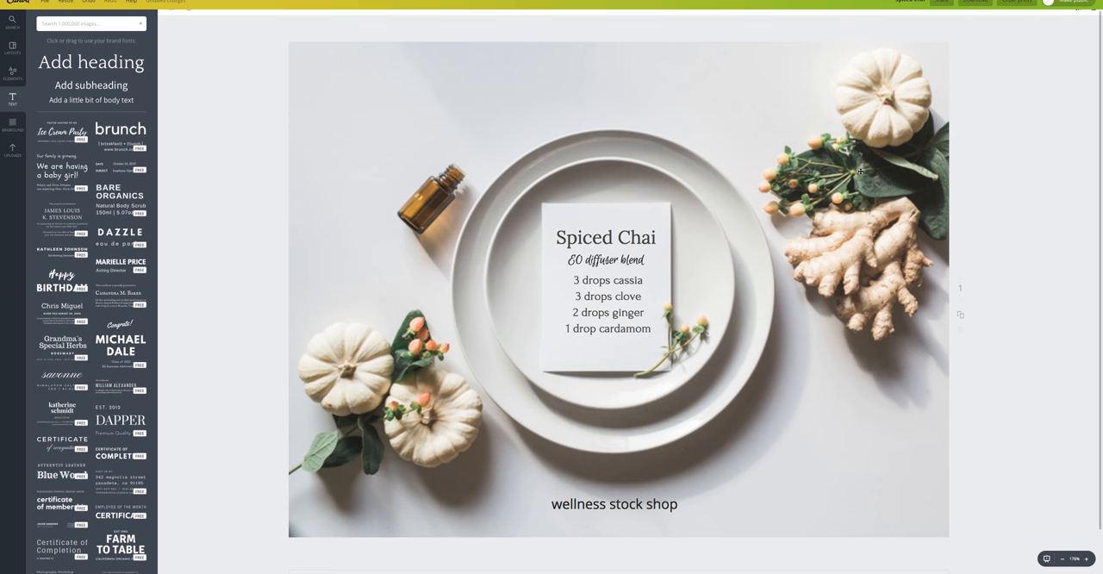
Open the Happy Thanksgiving plate design with gold cutlery and pumpkins.
{"action": "left_click", "coordinate": [860, 172]}
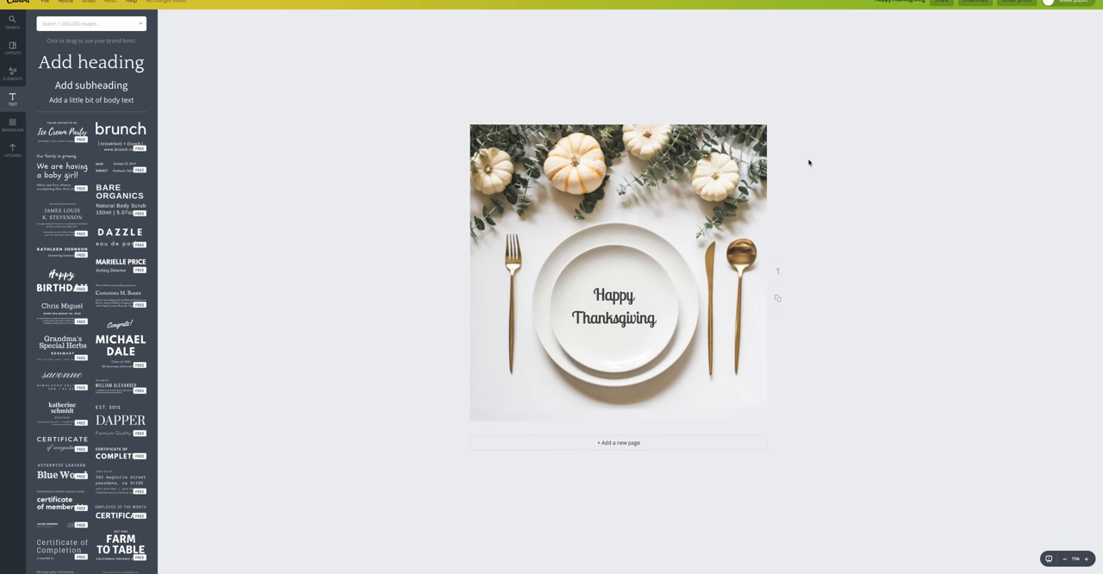
{"action": "mouse_move", "coordinate": [842, 141]}
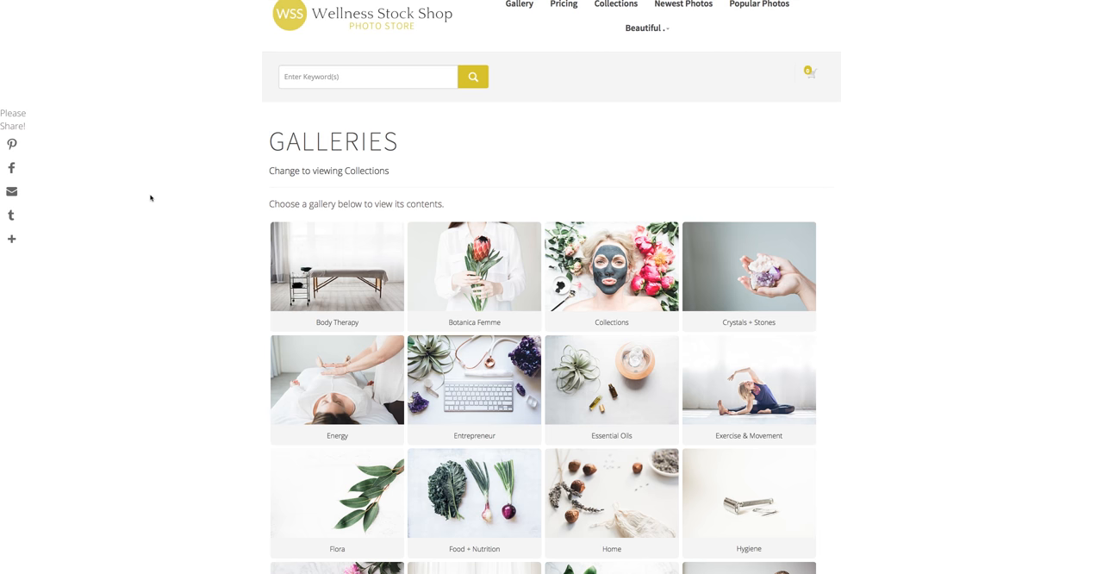
{"action": "scroll", "scroll_direction": "down", "scroll_amount": 3}
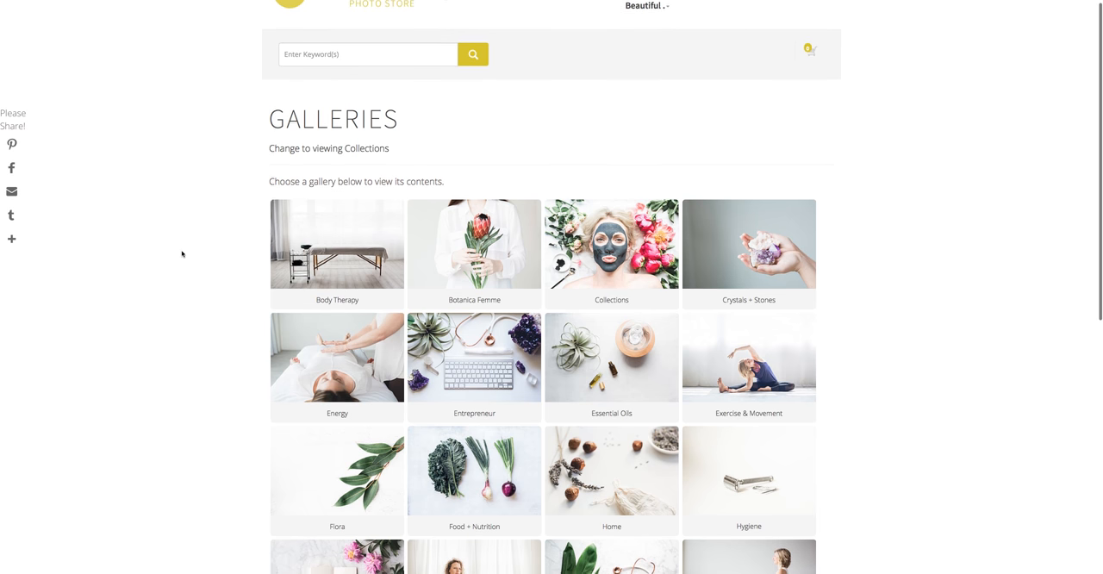
{"action": "scroll", "scroll_direction": "down", "scroll_amount": 3}
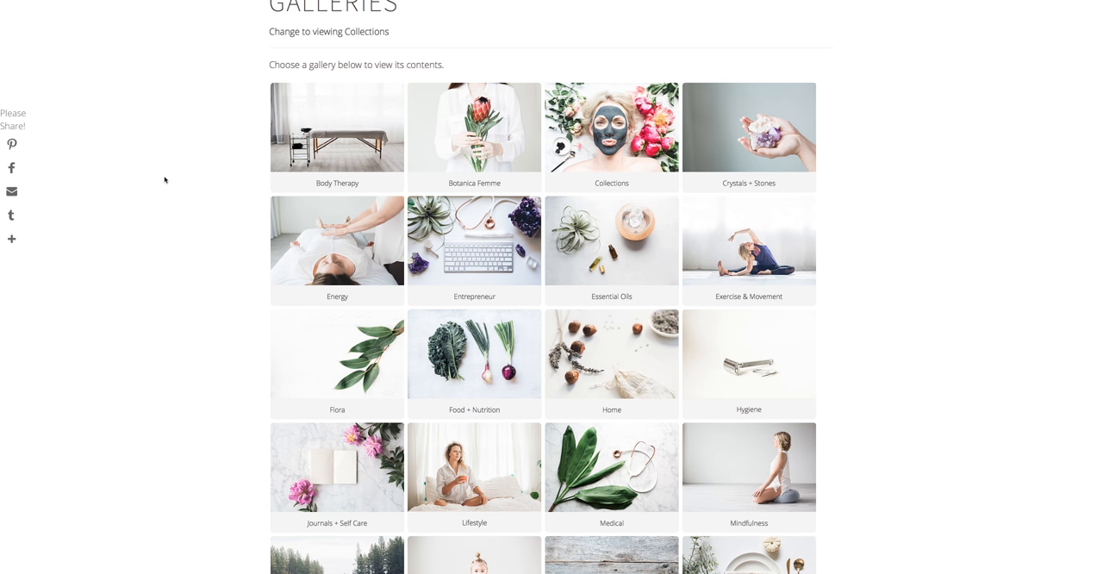
{"action": "scroll", "scroll_direction": "up", "scroll_amount": 3}
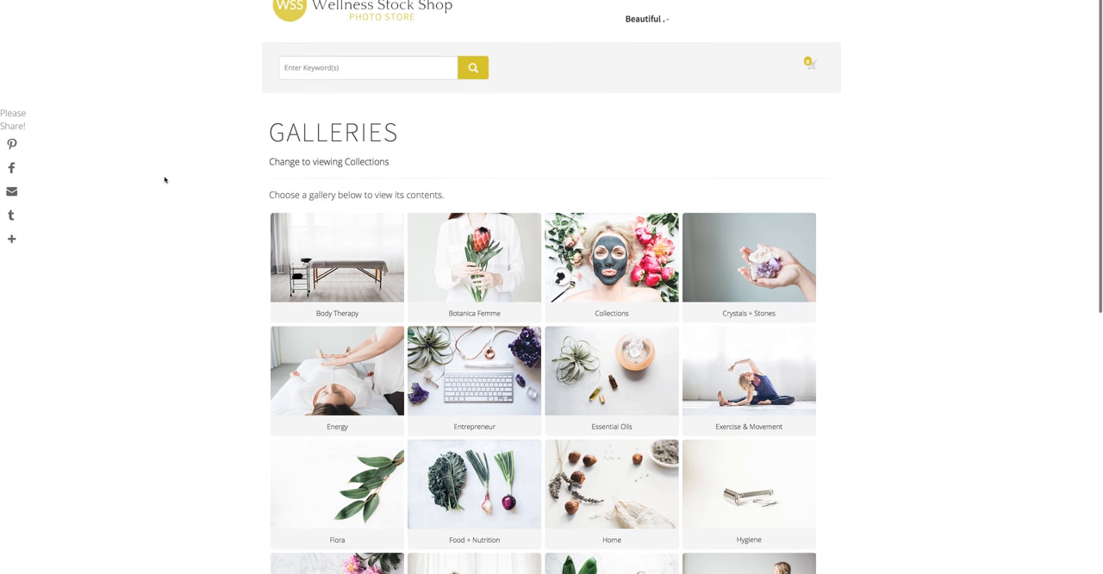
{"action": "scroll", "scroll_direction": "down", "scroll_amount": 3}
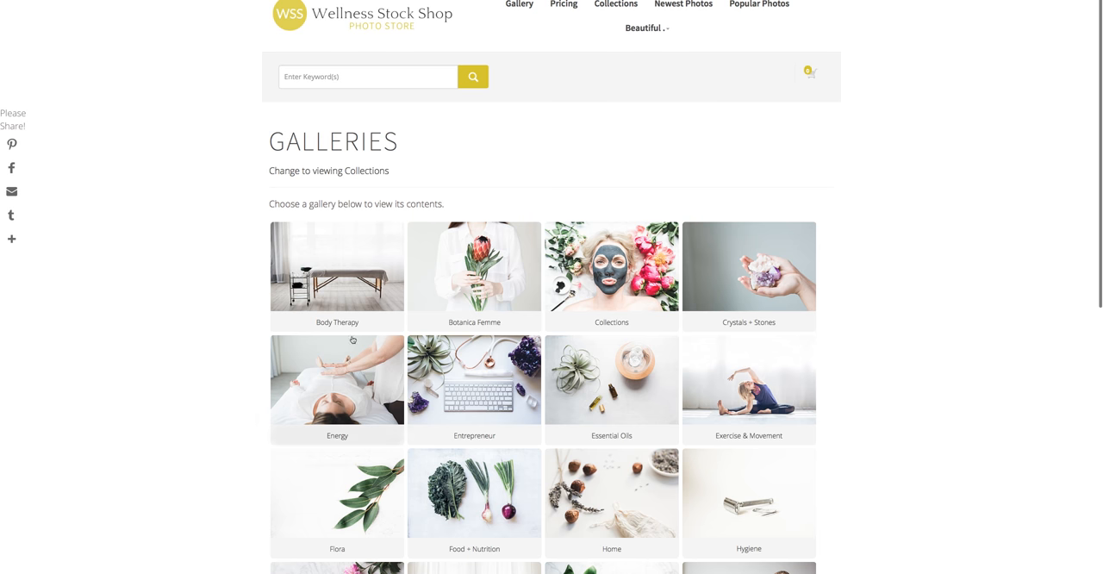
{"action": "scroll", "scroll_direction": "down", "scroll_amount": 3}
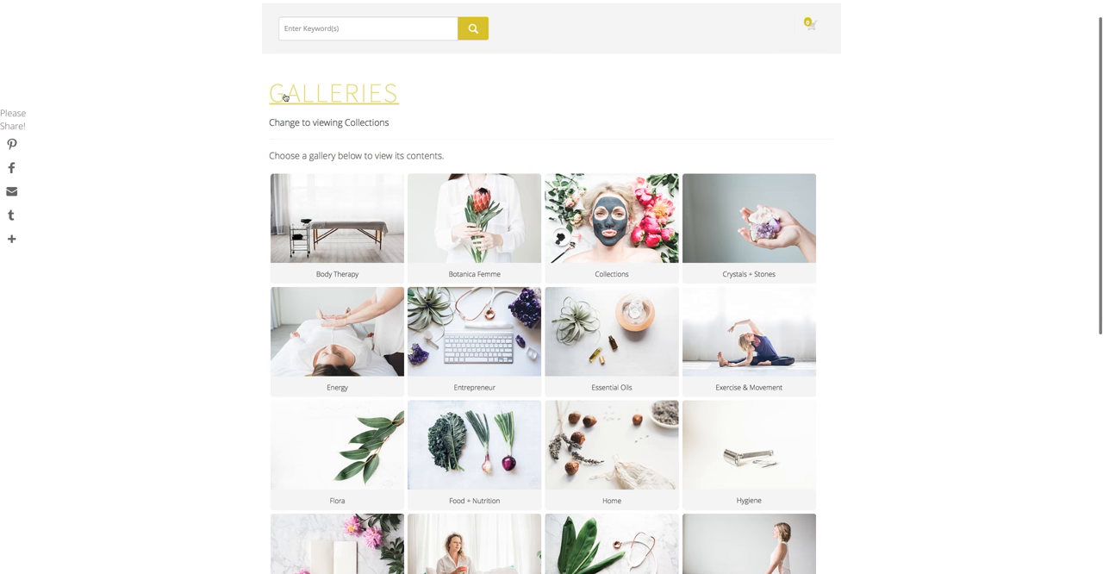
{"action": "left_click", "coordinate": [474, 333]}
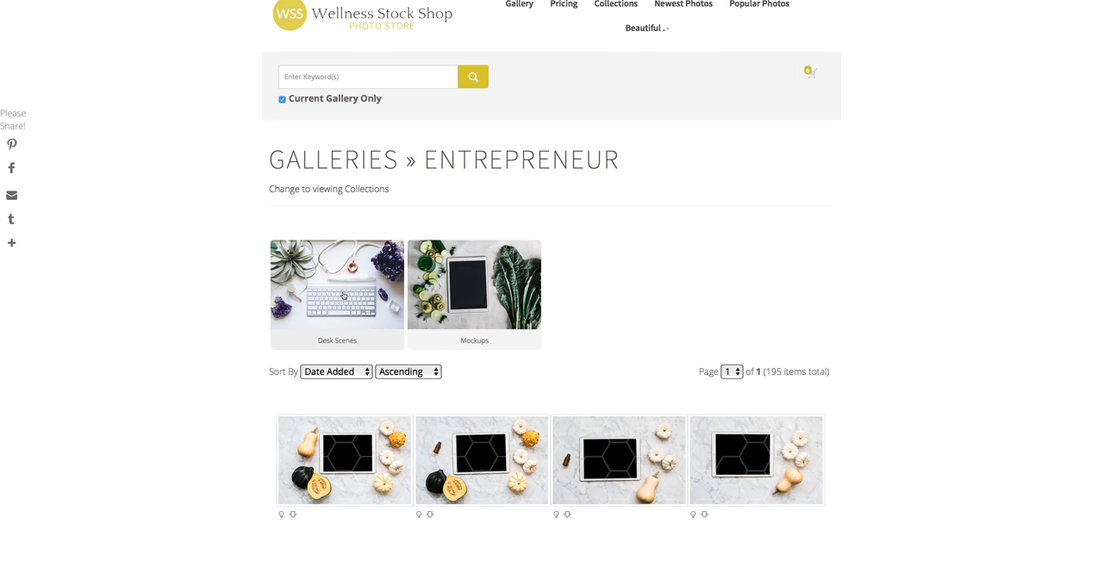
{"action": "mouse_move", "coordinate": [474, 340]}
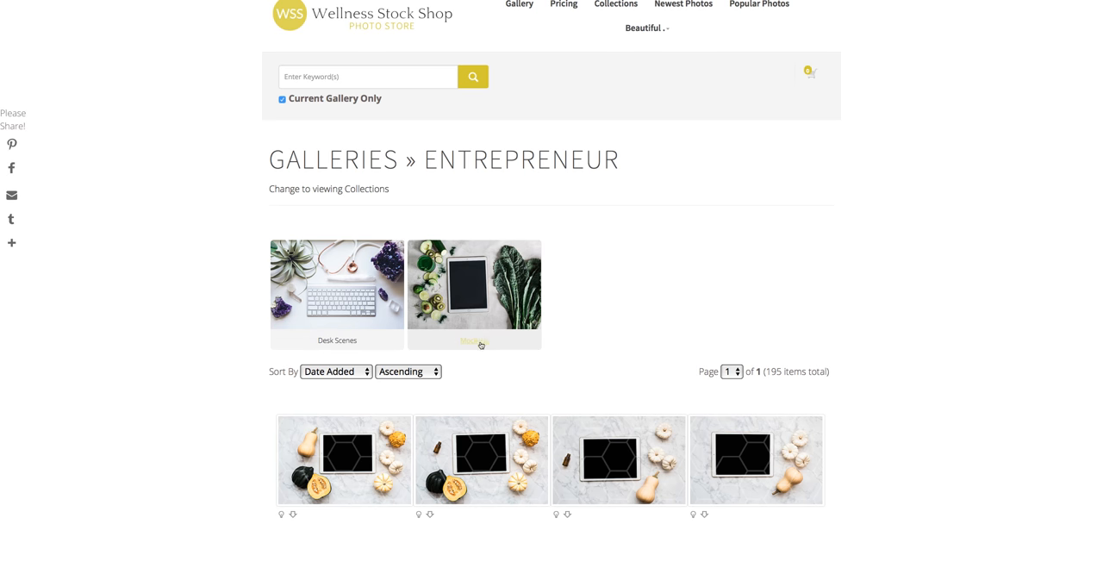
{"action": "scroll", "scroll_direction": "down", "scroll_amount": 3}
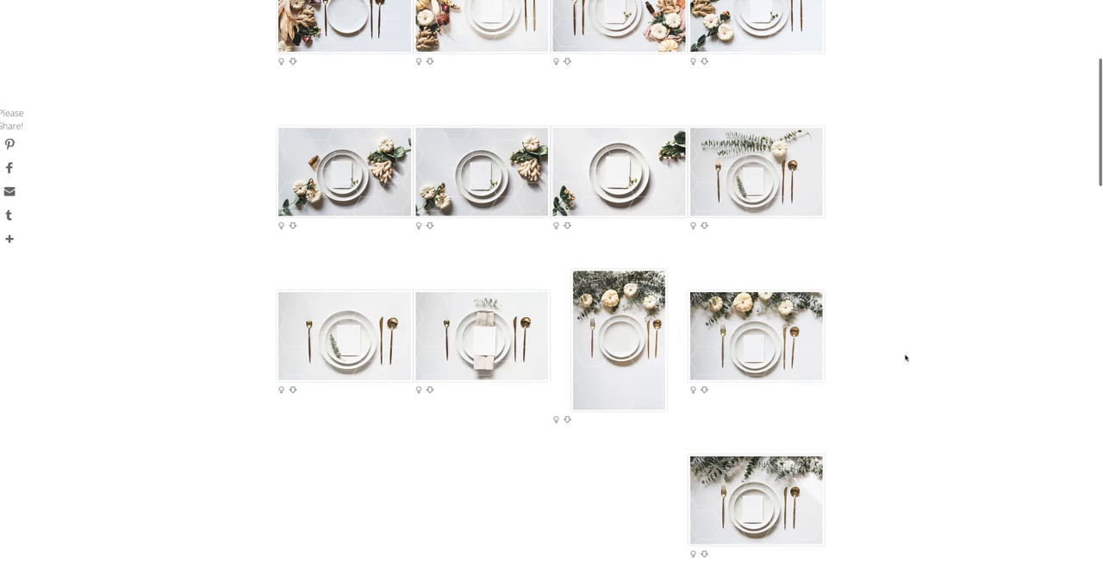
{"action": "scroll", "scroll_direction": "down", "scroll_amount": 3}
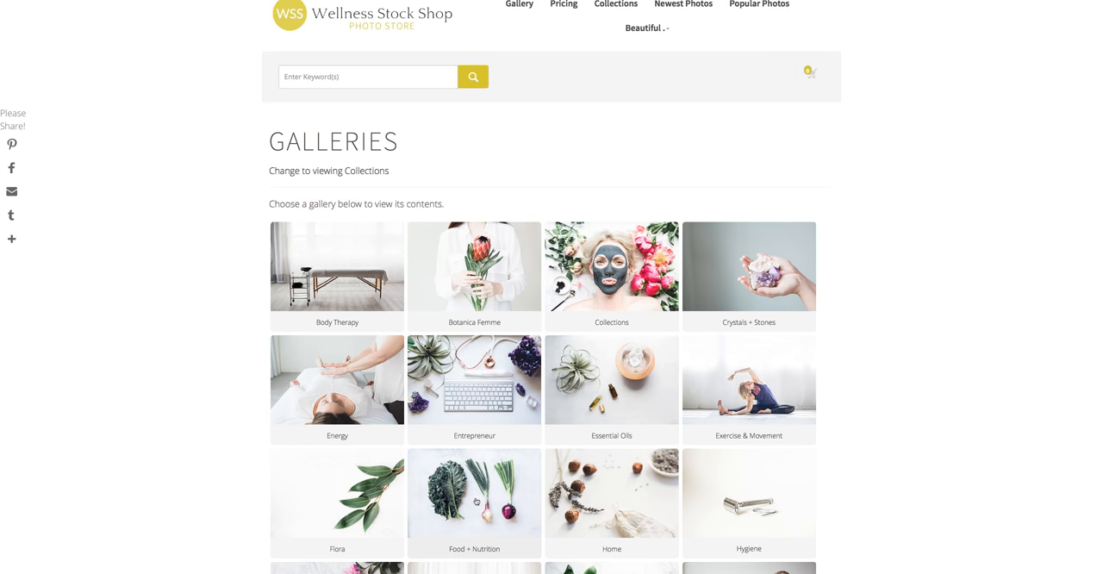
{"action": "scroll", "scroll_direction": "down", "scroll_amount": 3}
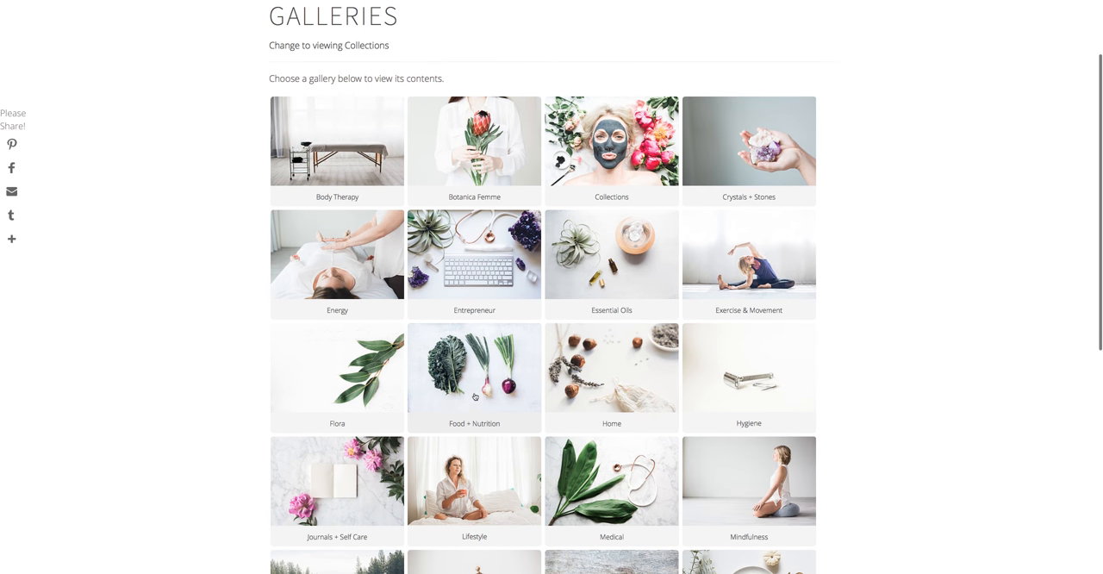
Open Food + Nutrition » Nutritious Mockups and scroll through its 38 table-setting photos.
{"action": "left_click", "coordinate": [474, 376]}
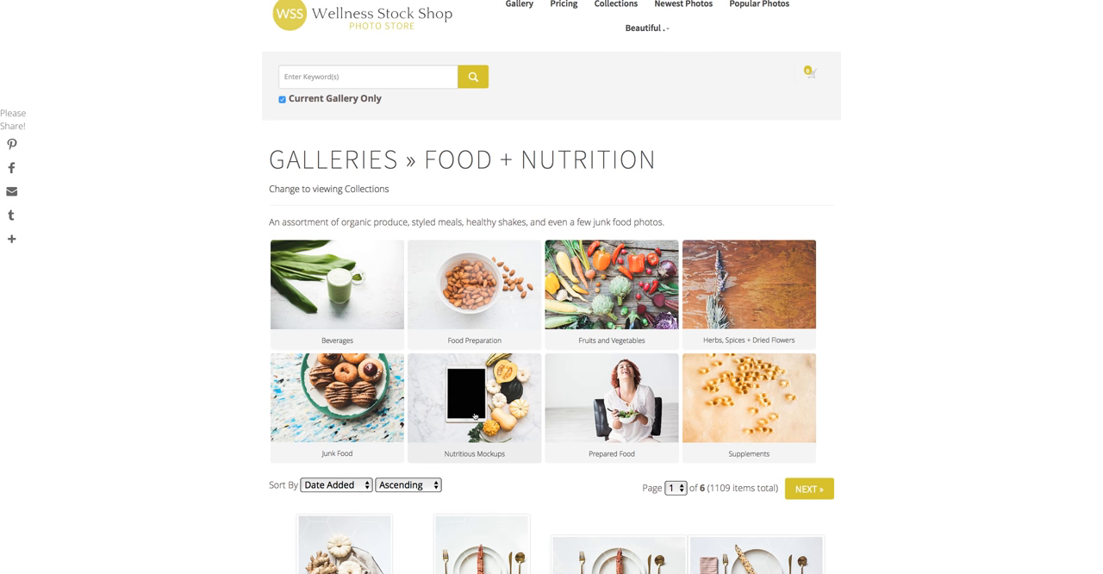
{"action": "mouse_move", "coordinate": [468, 410]}
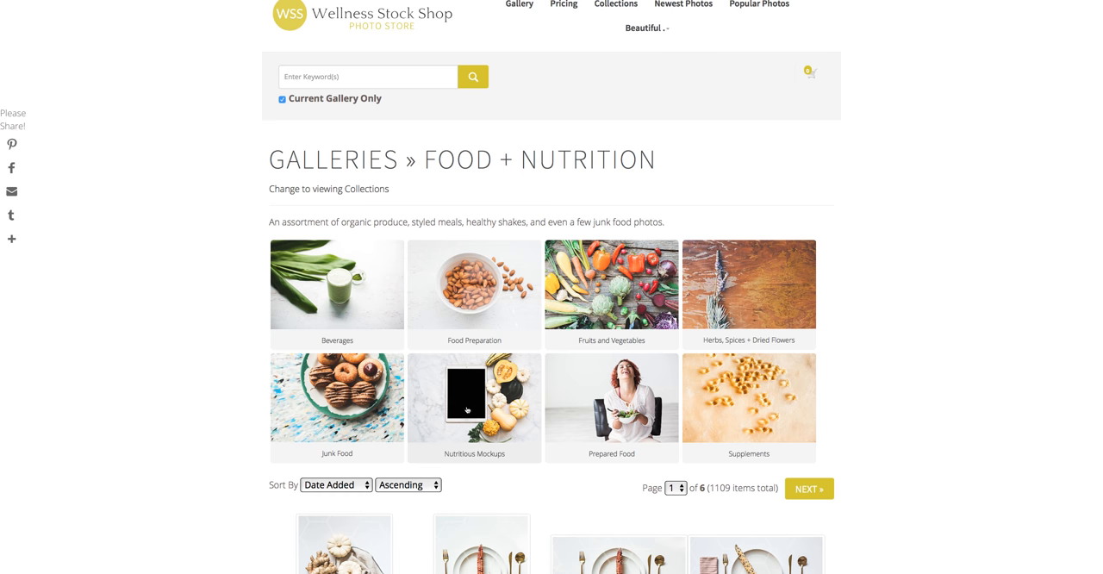
{"action": "left_click", "coordinate": [474, 396]}
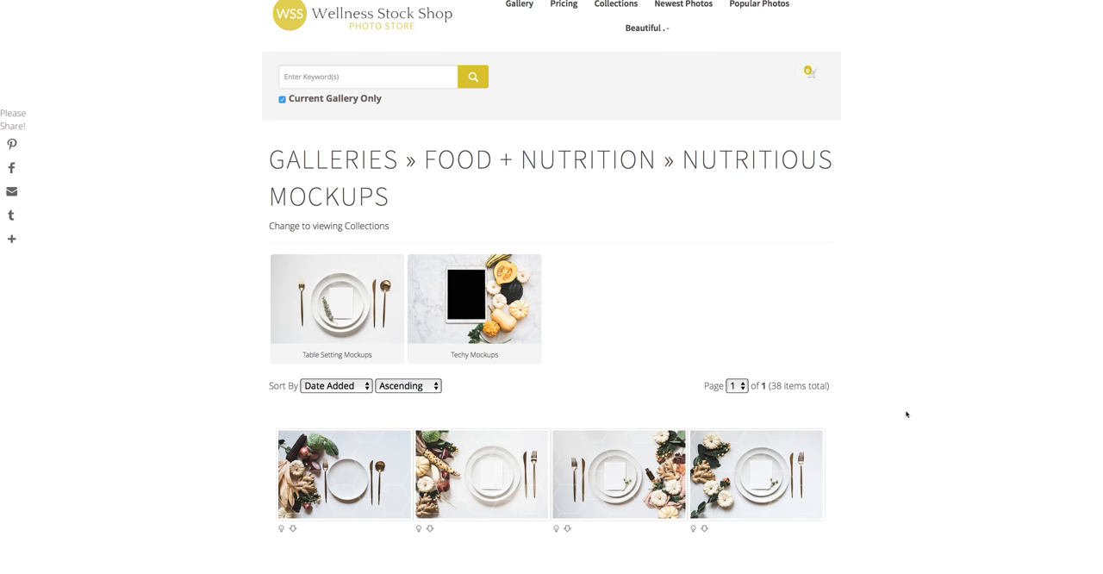
{"action": "scroll", "scroll_direction": "down", "scroll_amount": 3}
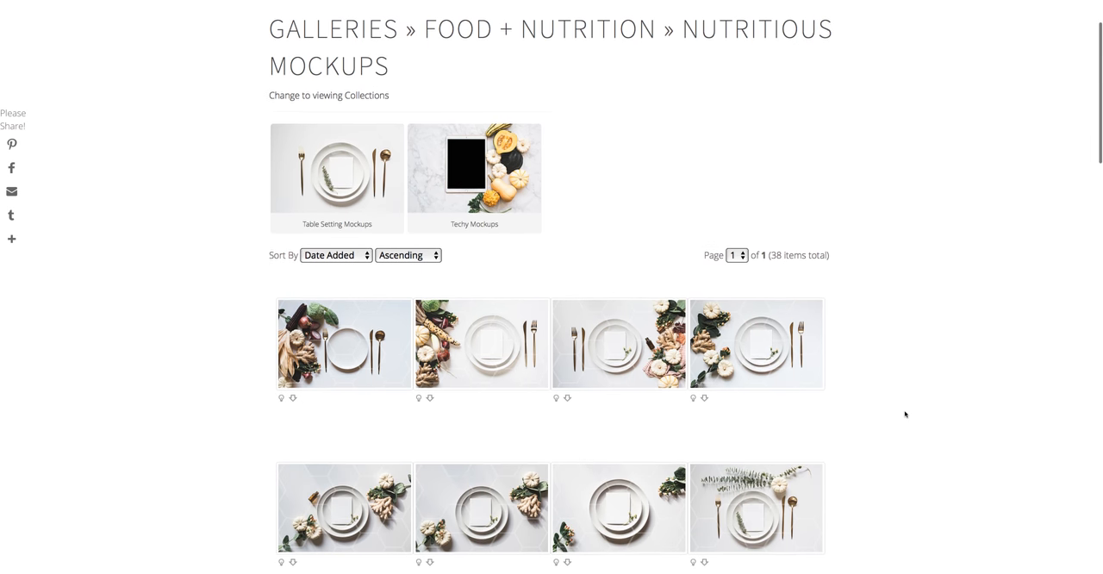
{"action": "scroll", "scroll_direction": "down", "scroll_amount": 3}
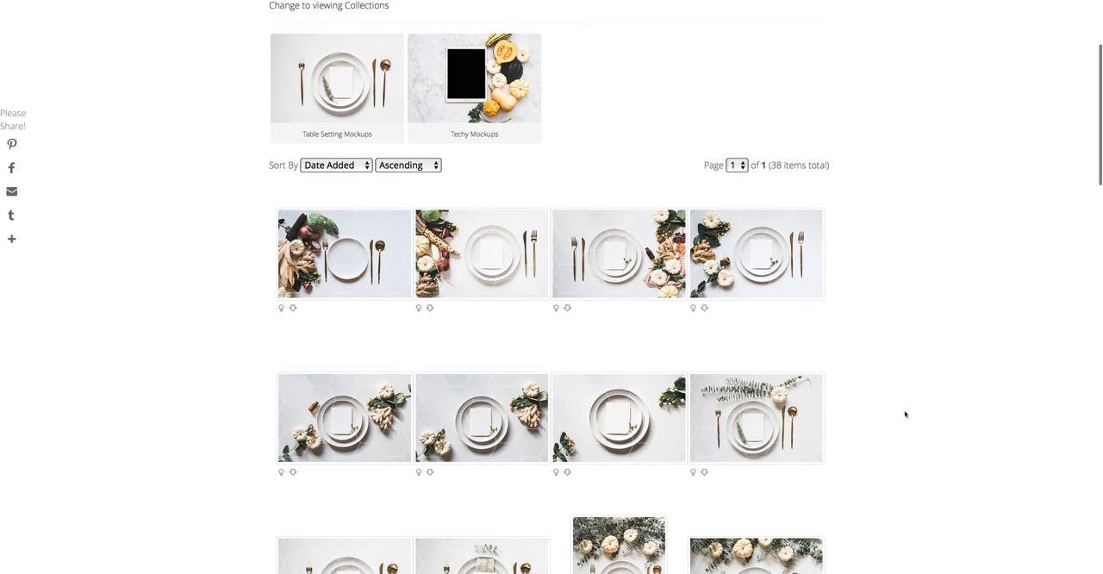
{"action": "scroll", "scroll_direction": "down", "scroll_amount": 3}
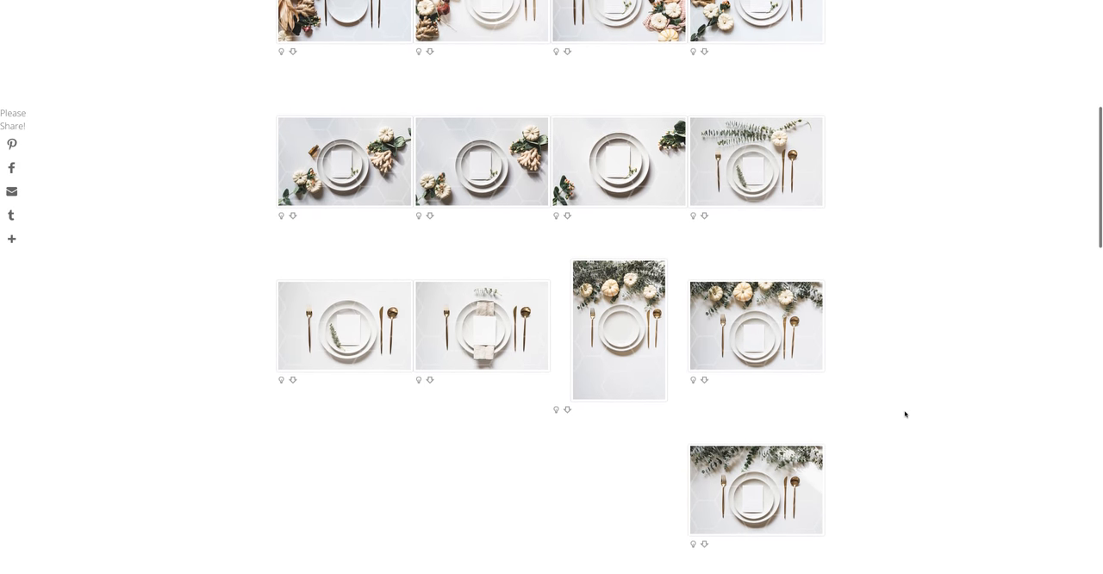
{"action": "scroll", "scroll_direction": "down", "scroll_amount": 3}
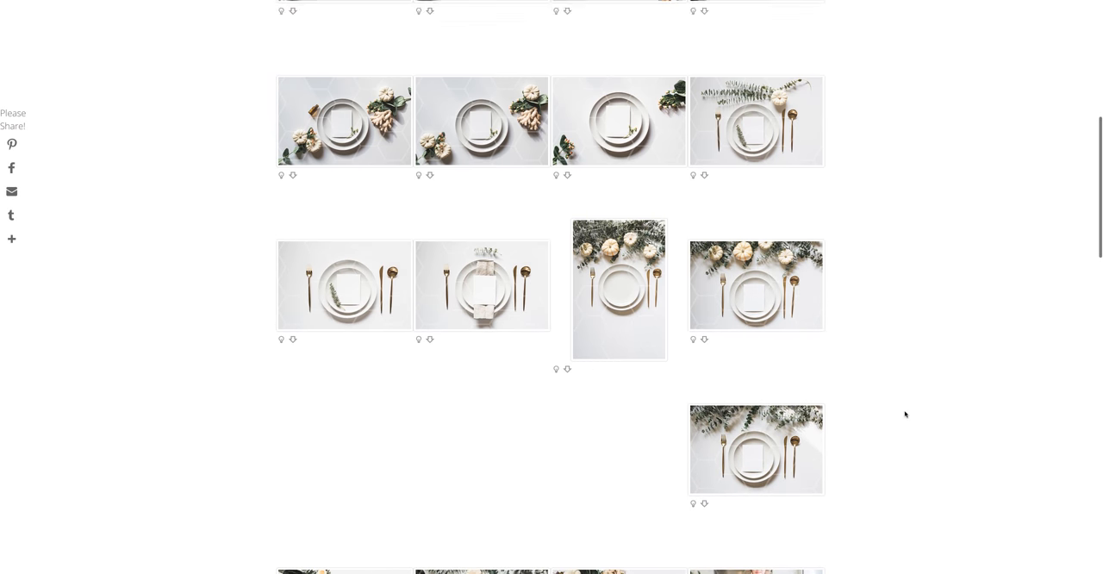
{"action": "scroll", "scroll_direction": "up", "scroll_amount": 3}
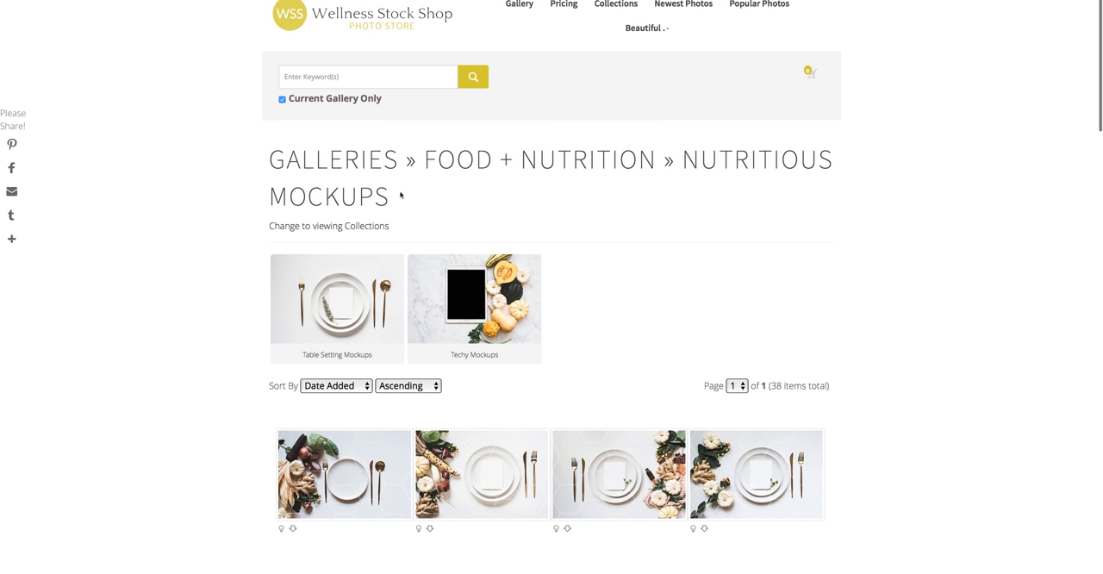
{"action": "mouse_move", "coordinate": [169, 148]}
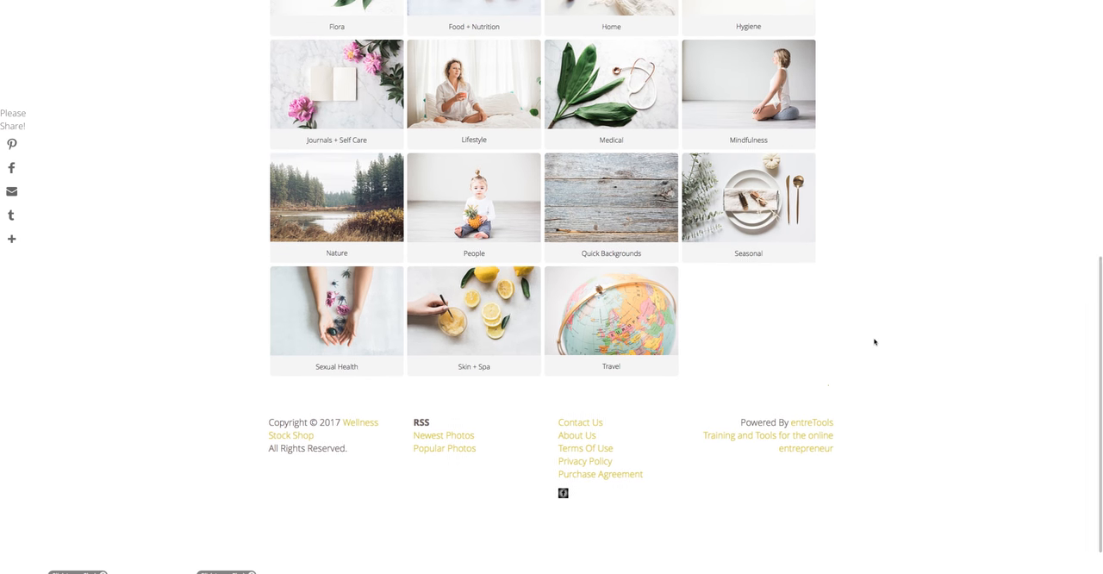
Open the Seasonal gallery and scroll down to the autumn plate settings with blank cards.
{"action": "left_click", "coordinate": [746, 198]}
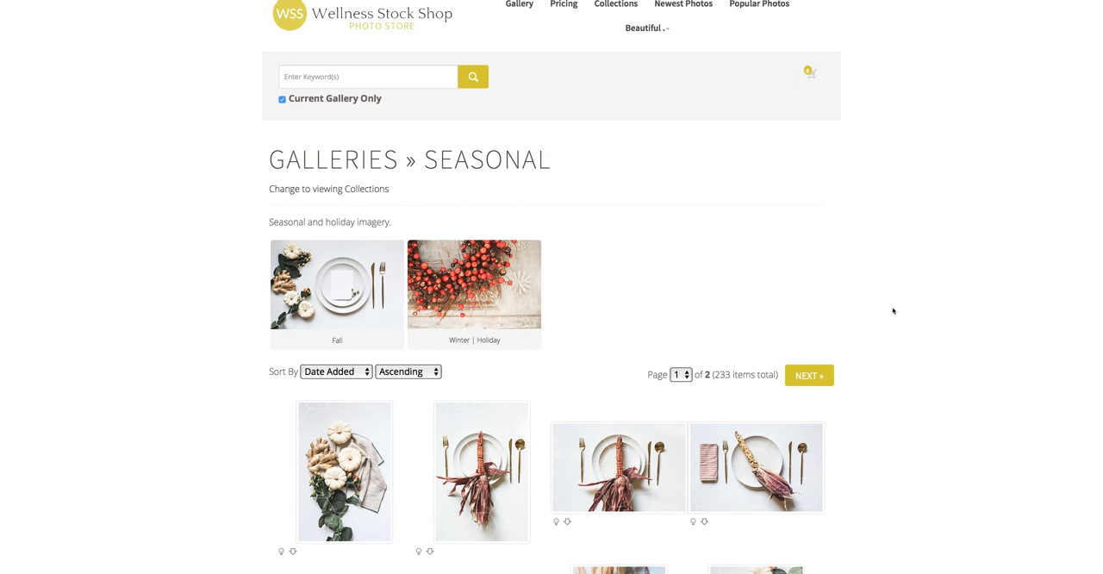
{"action": "scroll", "scroll_direction": "down", "scroll_amount": 3}
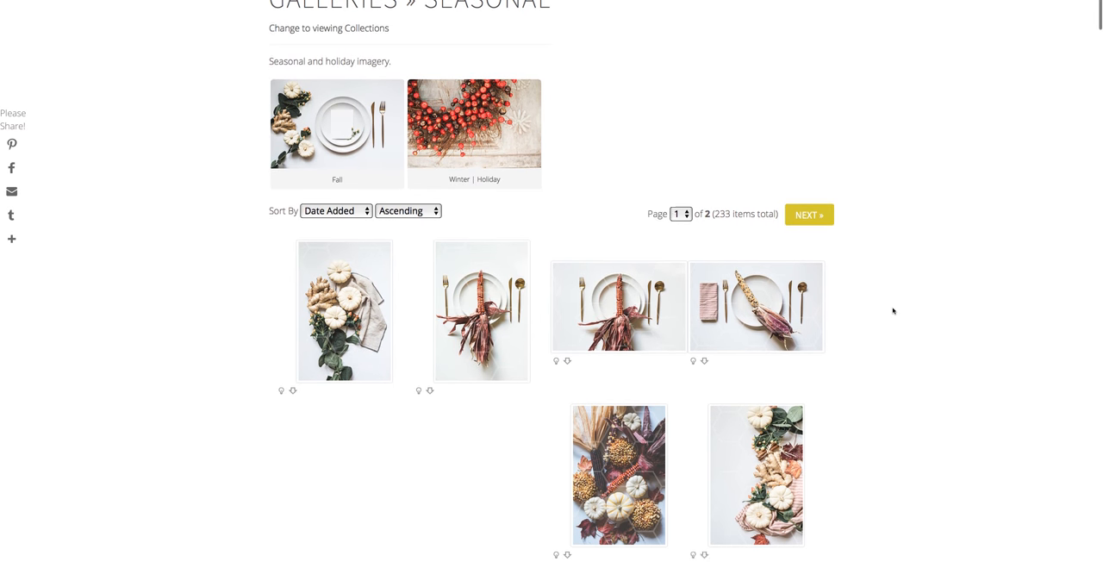
{"action": "scroll", "scroll_direction": "down", "scroll_amount": 3}
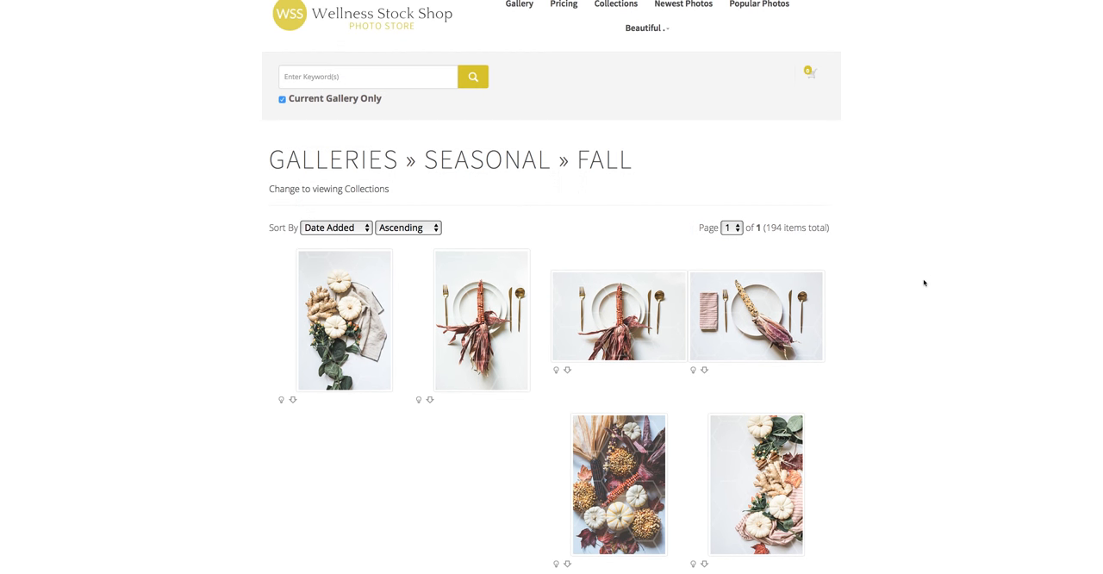
{"action": "scroll", "scroll_direction": "down", "scroll_amount": 3}
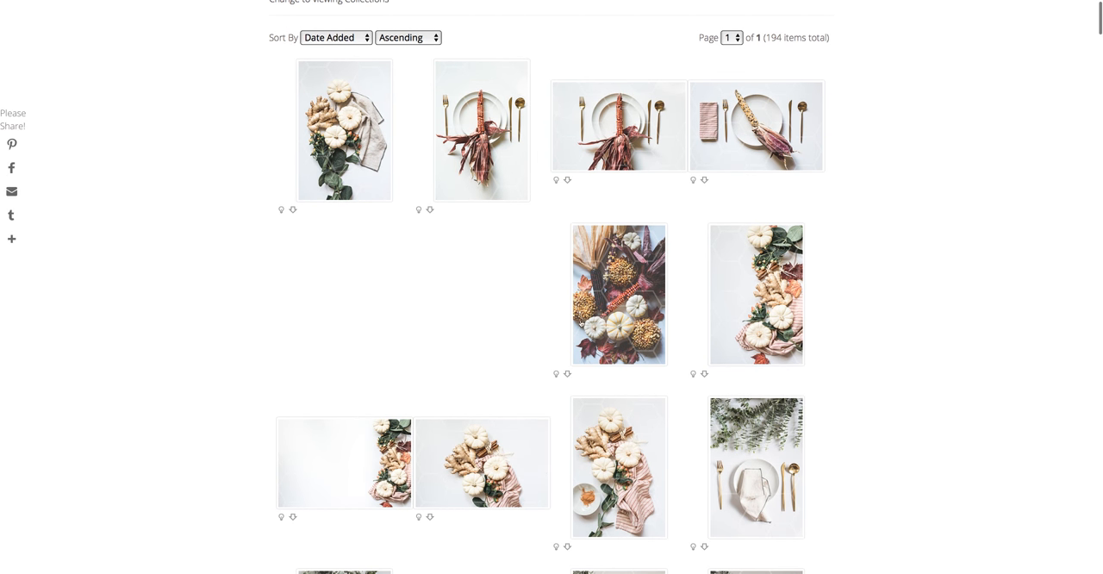
{"action": "scroll", "scroll_direction": "down", "scroll_amount": 3}
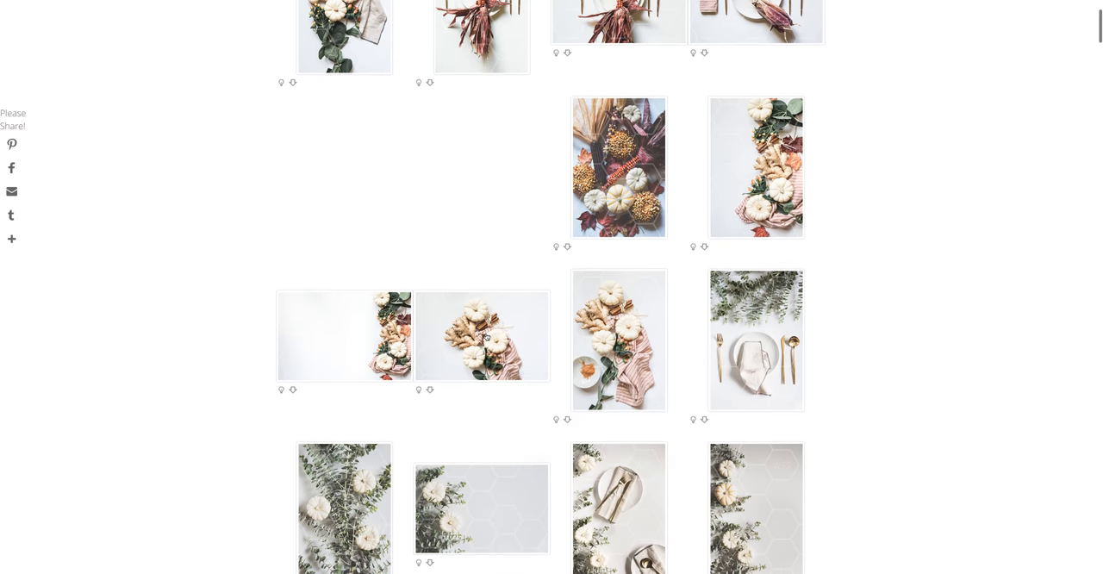
{"action": "scroll", "scroll_direction": "down", "scroll_amount": 3}
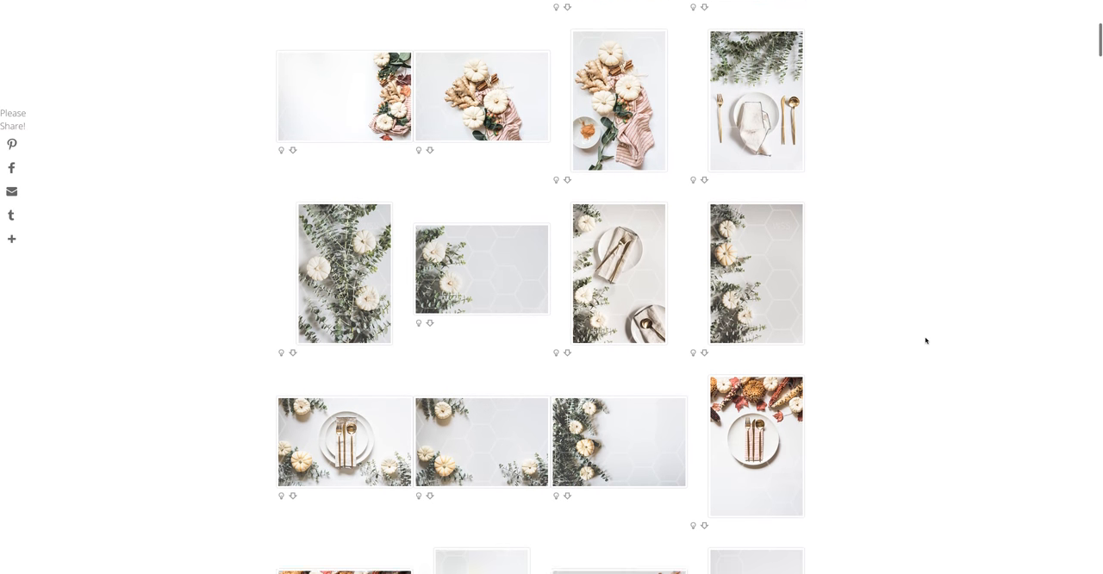
{"action": "scroll", "scroll_direction": "down", "scroll_amount": 3}
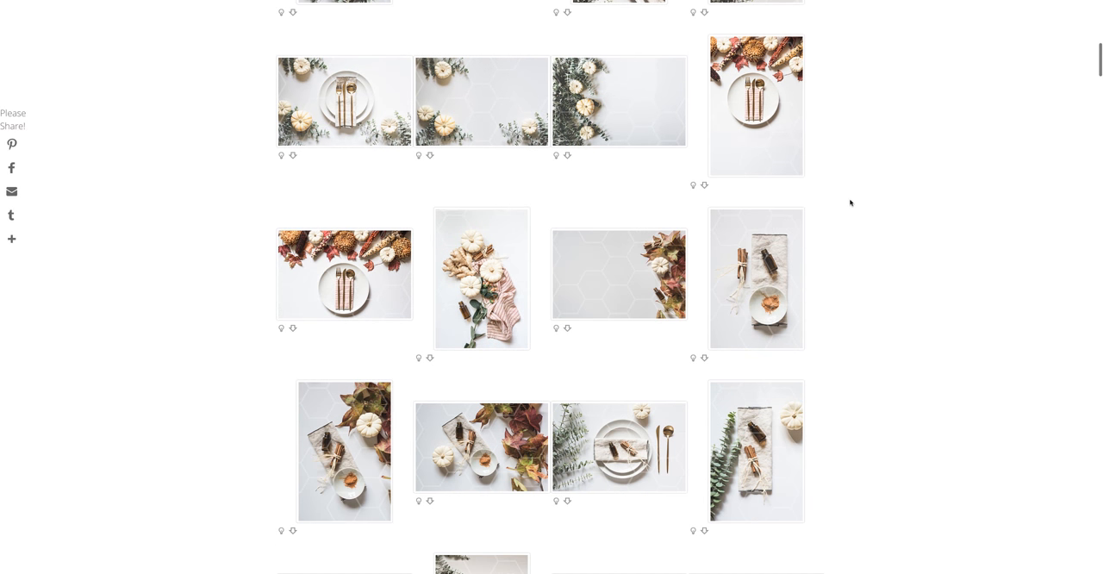
{"action": "scroll", "scroll_direction": "down", "scroll_amount": 3}
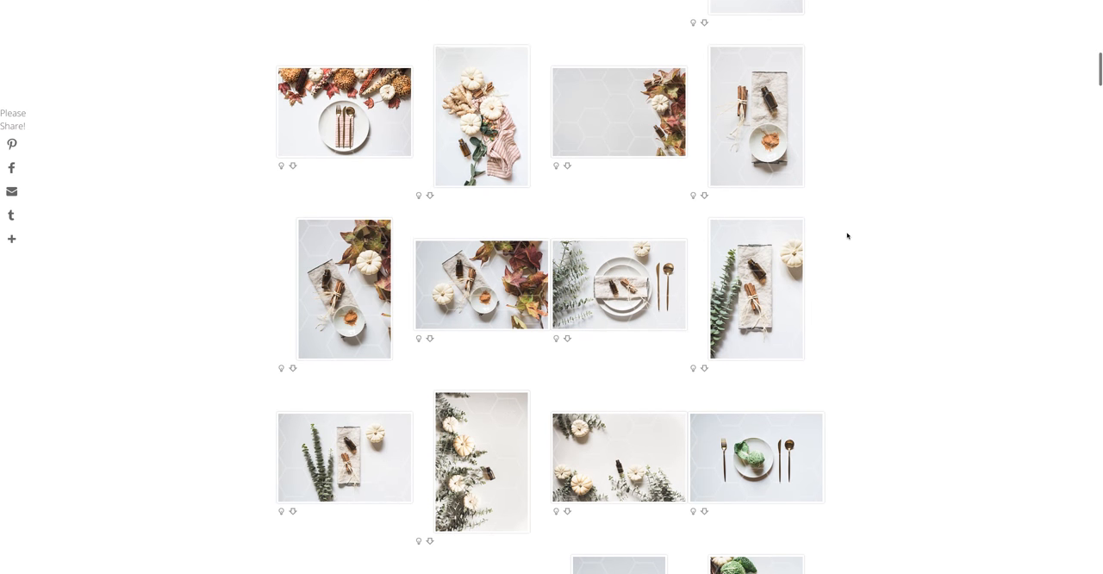
{"action": "scroll", "scroll_direction": "down", "scroll_amount": 3}
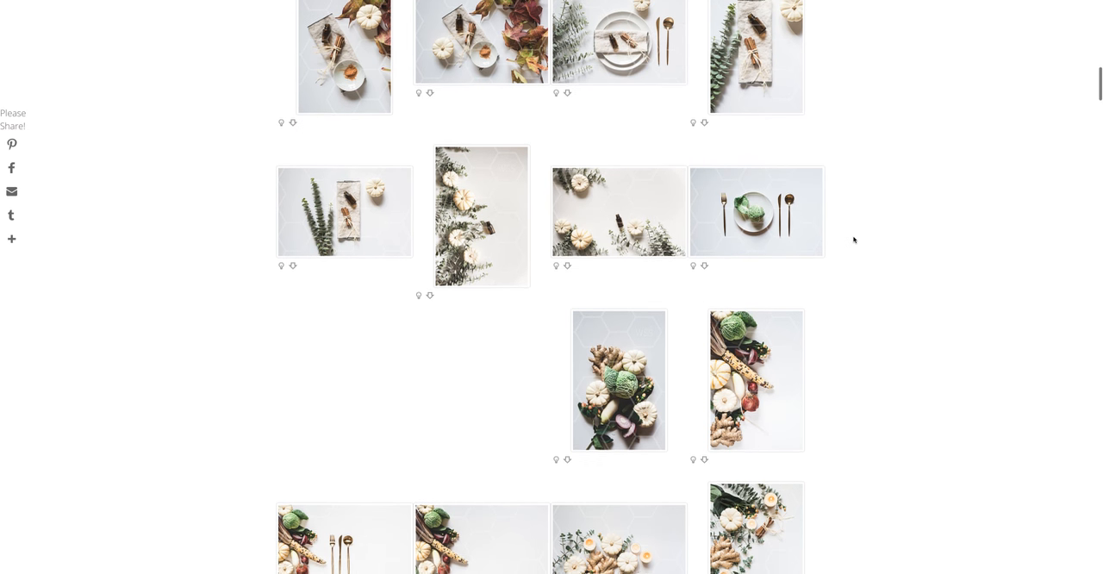
{"action": "scroll", "scroll_direction": "down", "scroll_amount": 3}
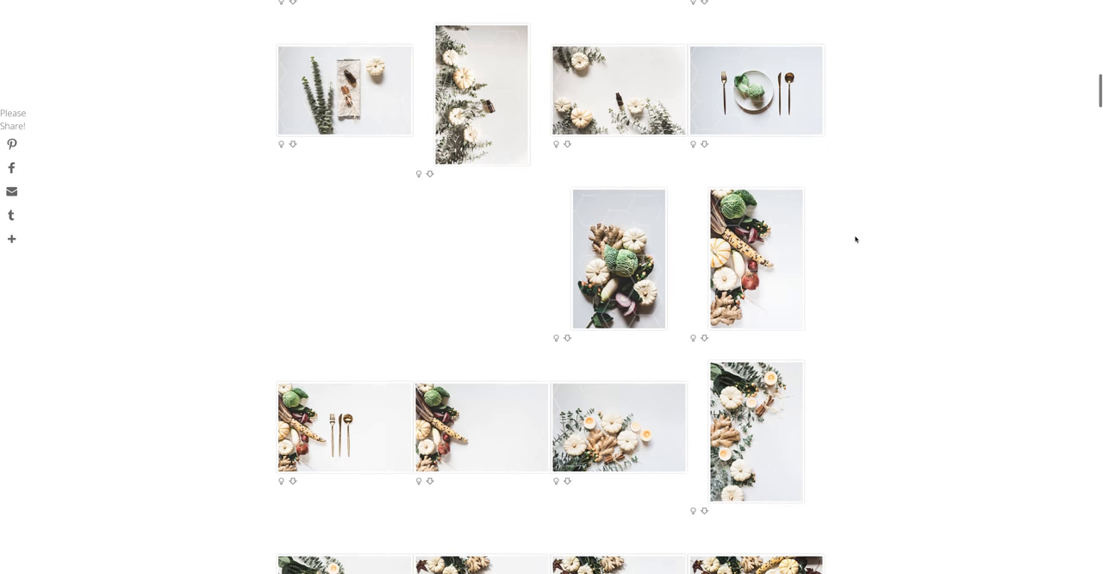
{"action": "scroll", "scroll_direction": "down", "scroll_amount": 3}
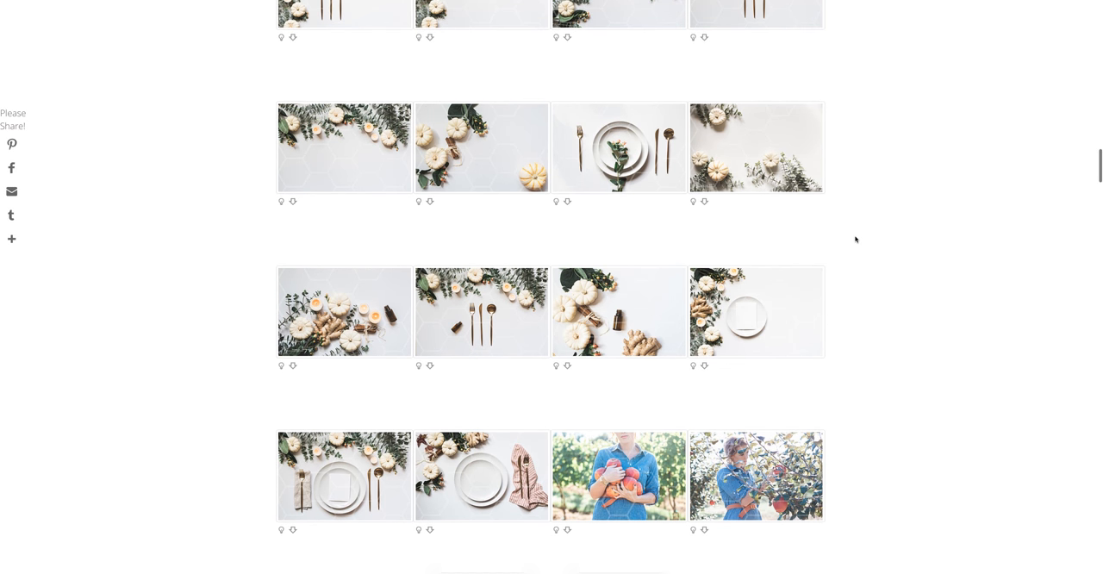
{"action": "scroll", "scroll_direction": "down", "scroll_amount": 3}
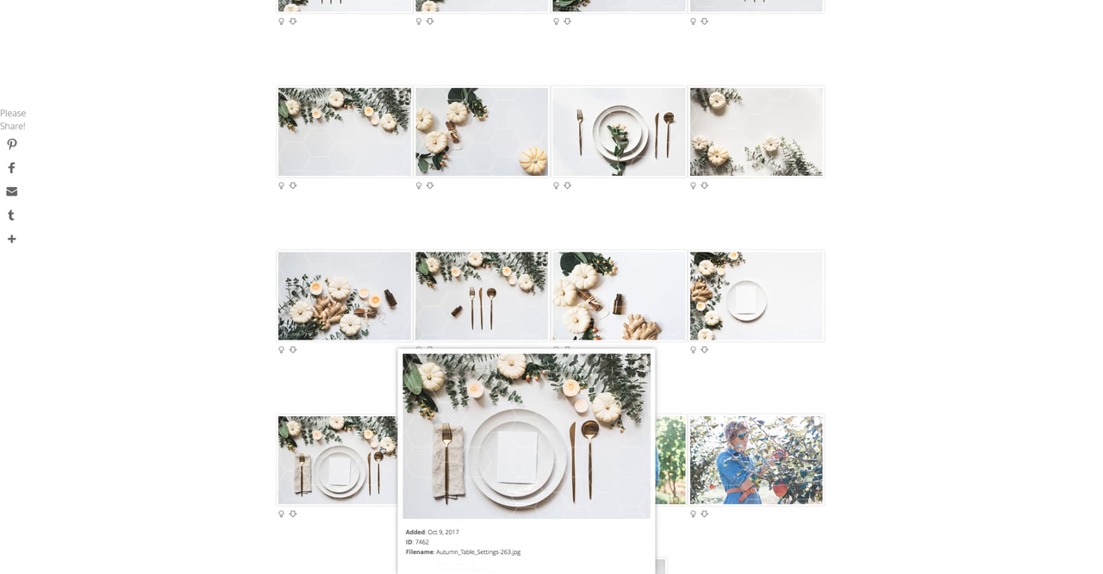
{"action": "mouse_move", "coordinate": [1004, 99]}
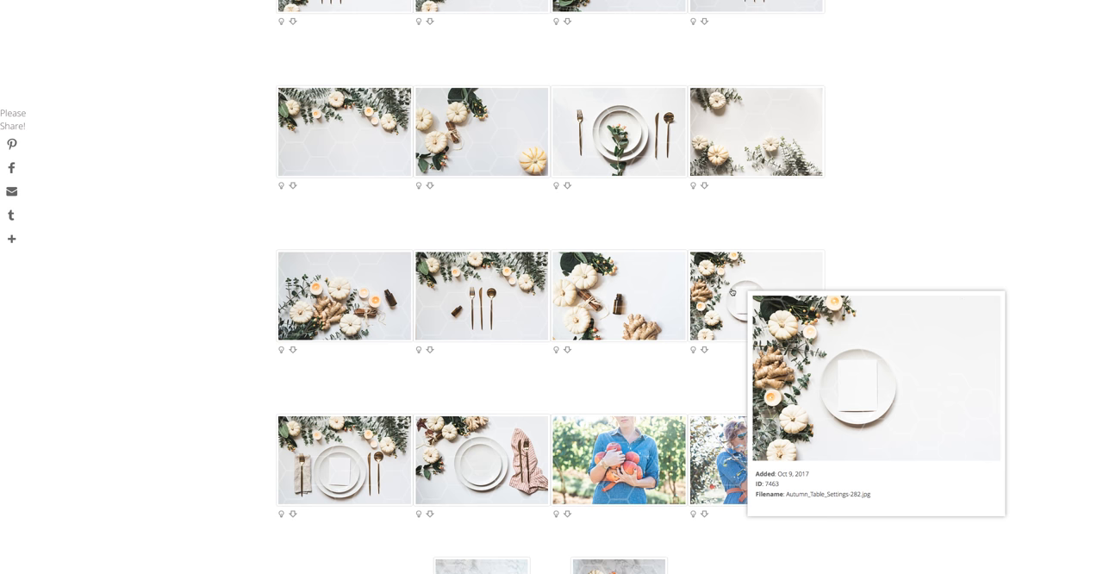
{"action": "scroll", "scroll_direction": "down", "scroll_amount": 3}
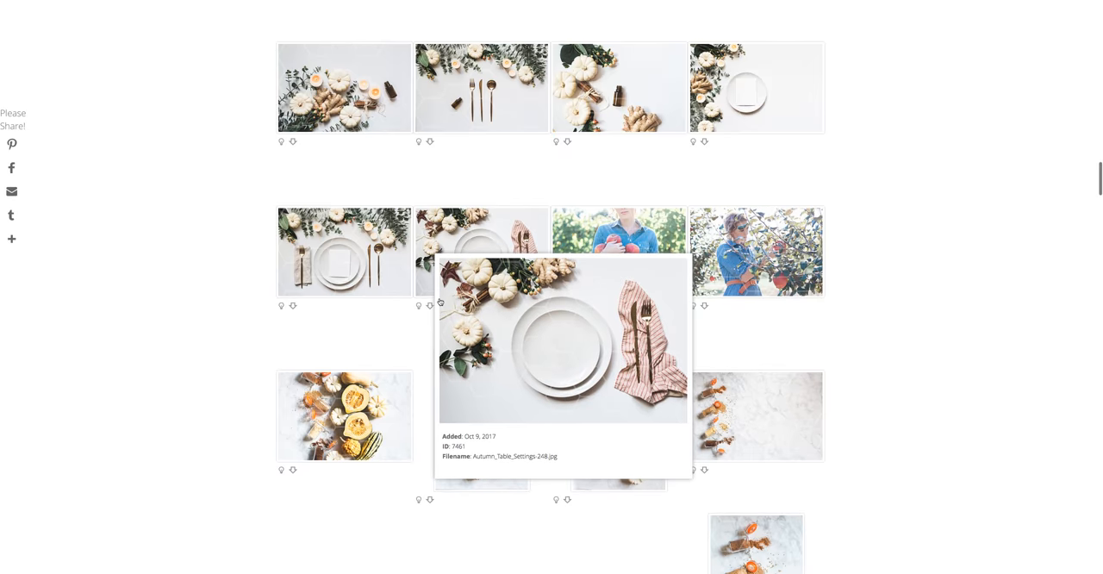
{"action": "scroll", "scroll_direction": "down", "scroll_amount": 3}
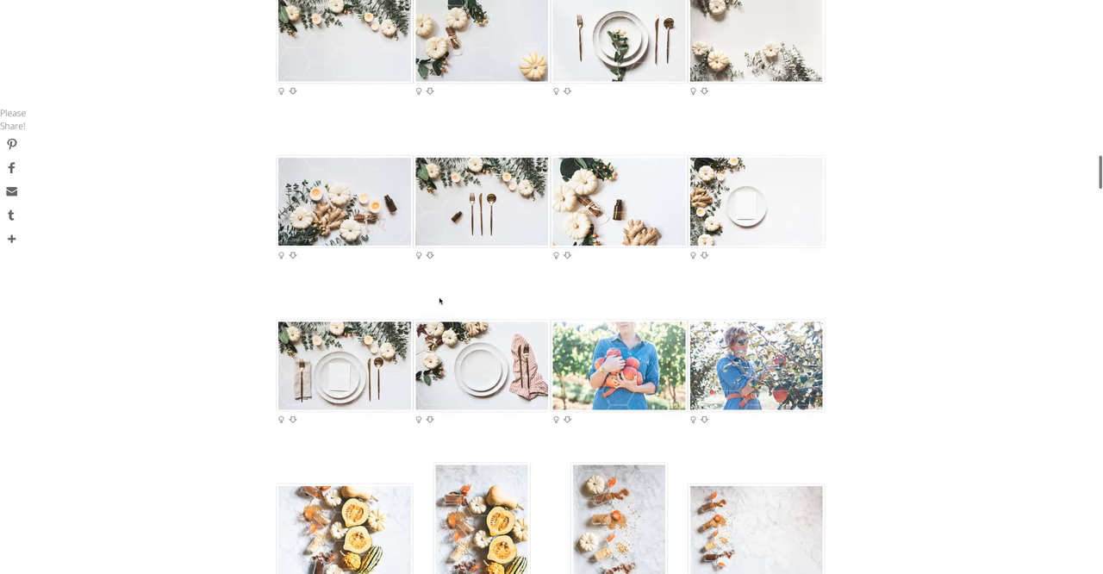
{"action": "scroll", "scroll_direction": "down", "scroll_amount": 3}
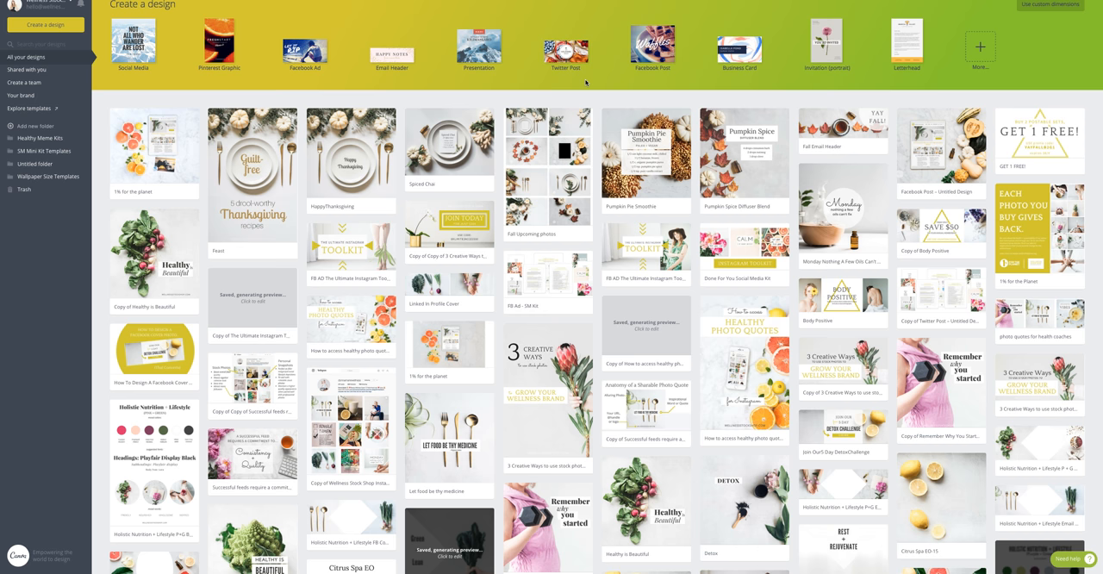
{"action": "mouse_move", "coordinate": [548, 86]}
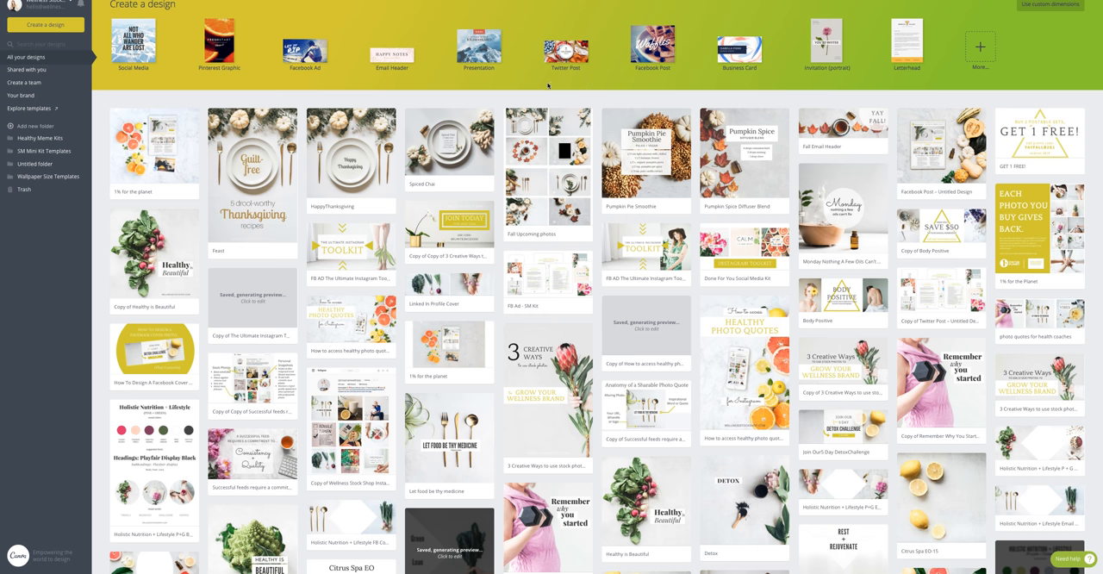
{"action": "mouse_move", "coordinate": [546, 87]}
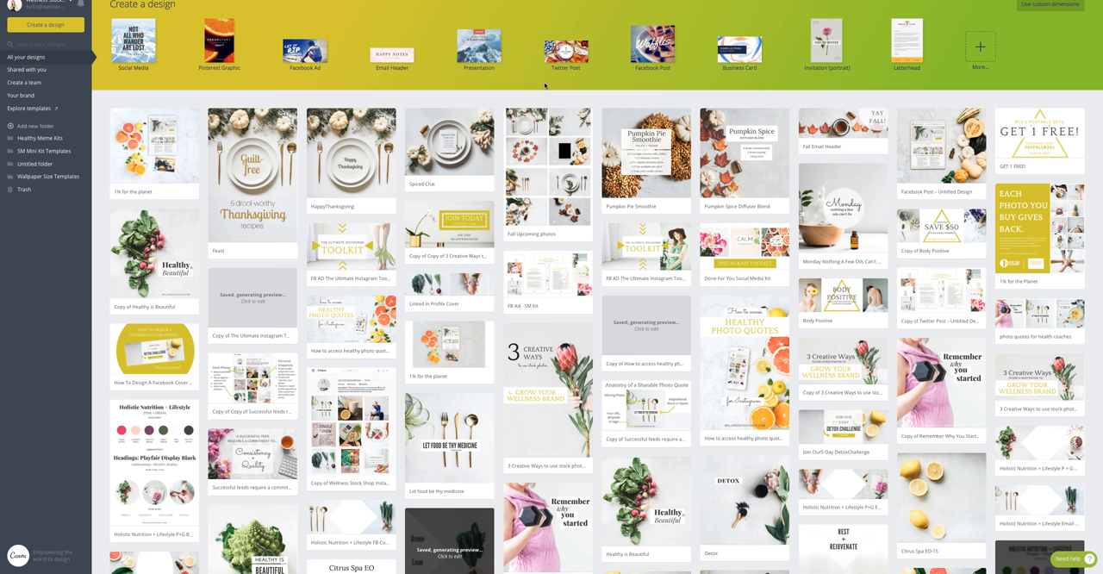
{"action": "mouse_move", "coordinate": [509, 86]}
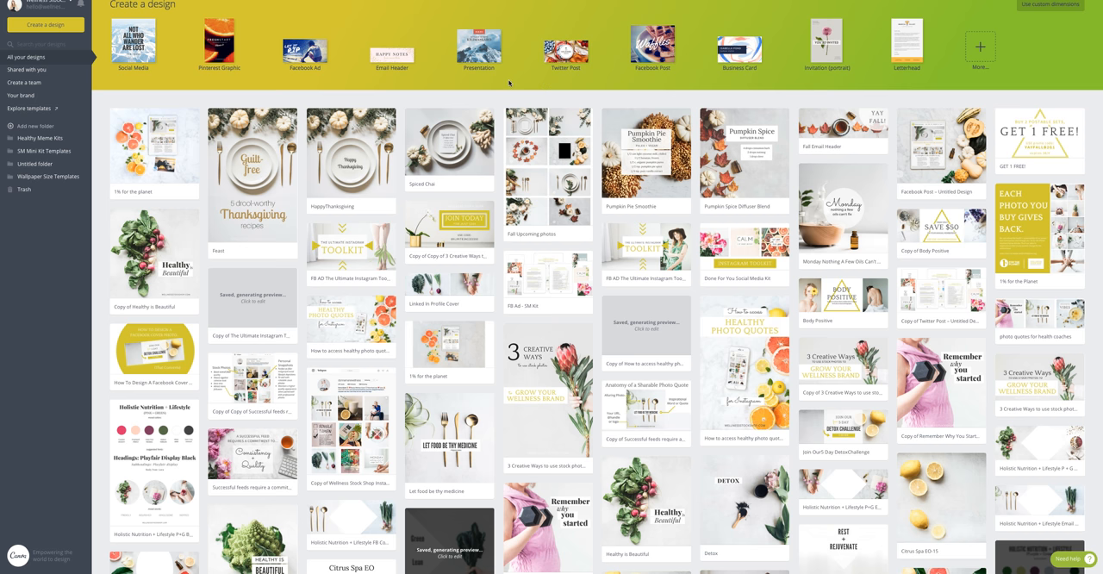
{"action": "mouse_move", "coordinate": [276, 87]}
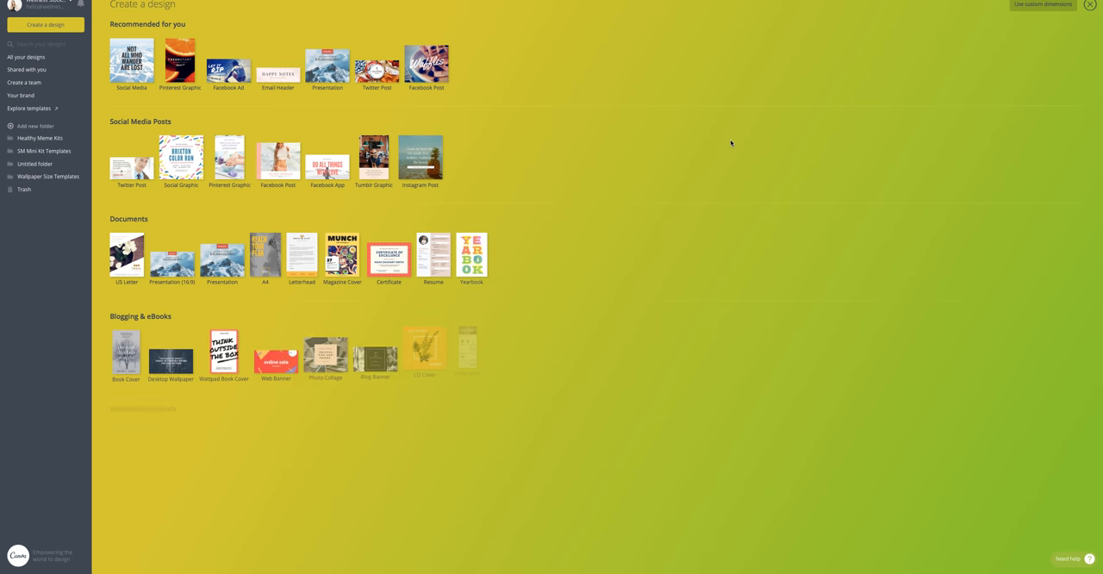
Scroll the design-type menu to reveal posters, flyers, business cards and social formats.
{"action": "scroll", "scroll_direction": "down", "scroll_amount": 3}
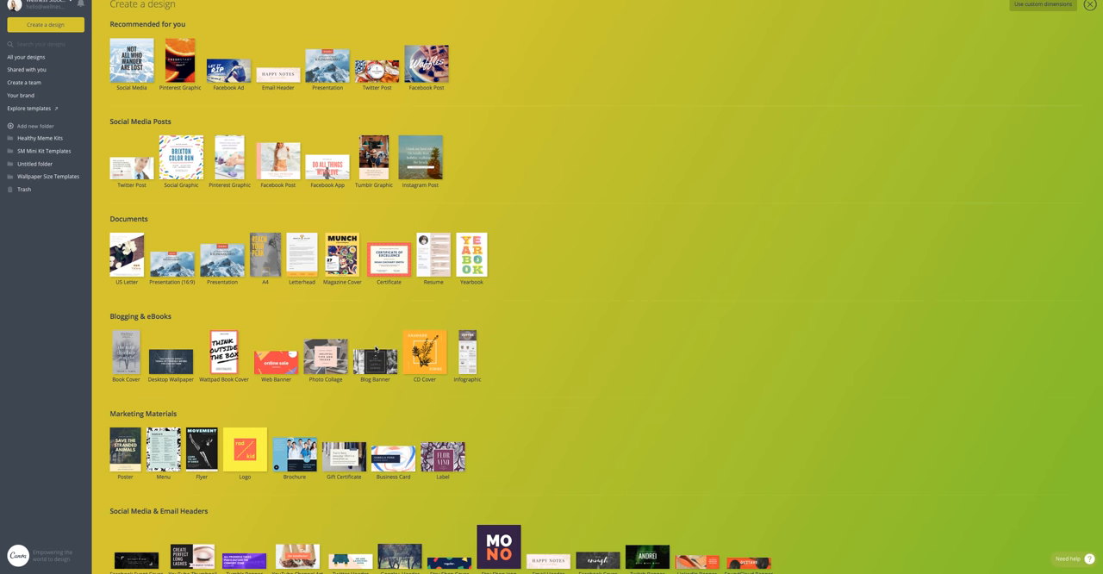
{"action": "mouse_move", "coordinate": [227, 306]}
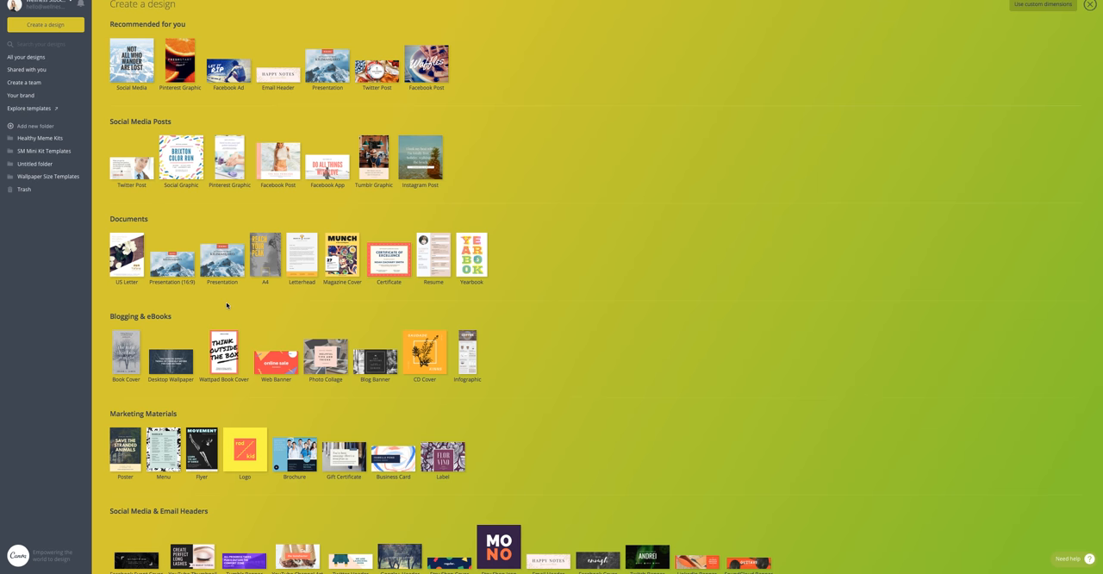
{"action": "mouse_move", "coordinate": [261, 298]}
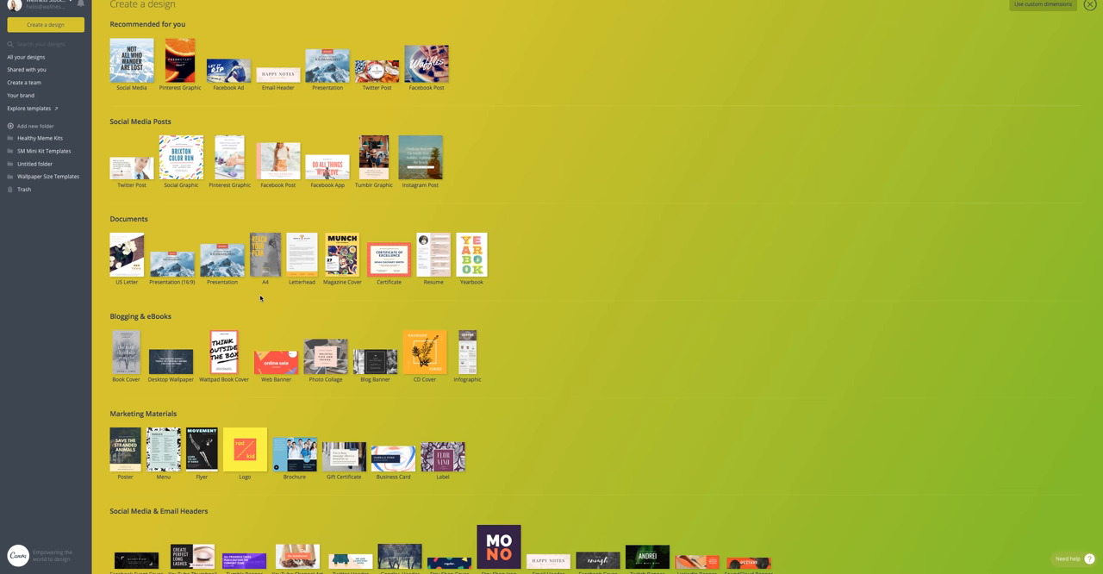
{"action": "mouse_move", "coordinate": [301, 315]}
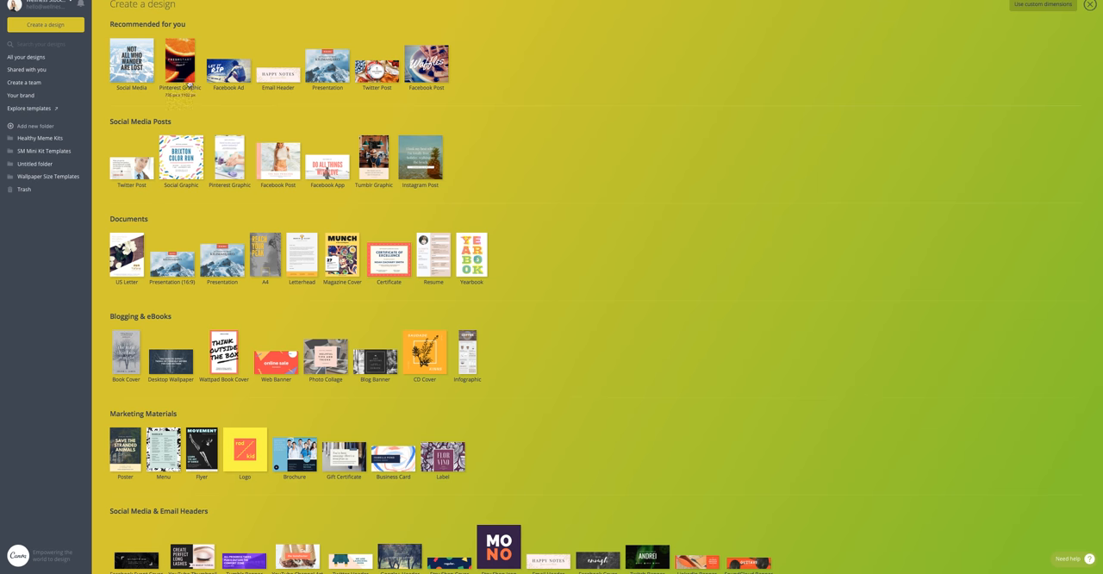
{"action": "mouse_move", "coordinate": [229, 69]}
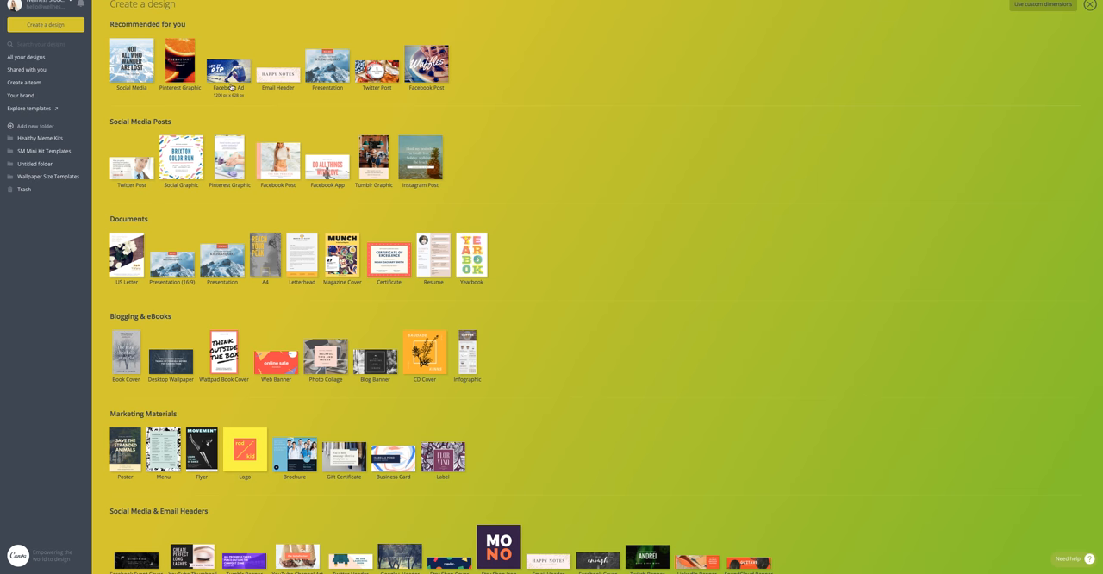
{"action": "mouse_move", "coordinate": [229, 106]}
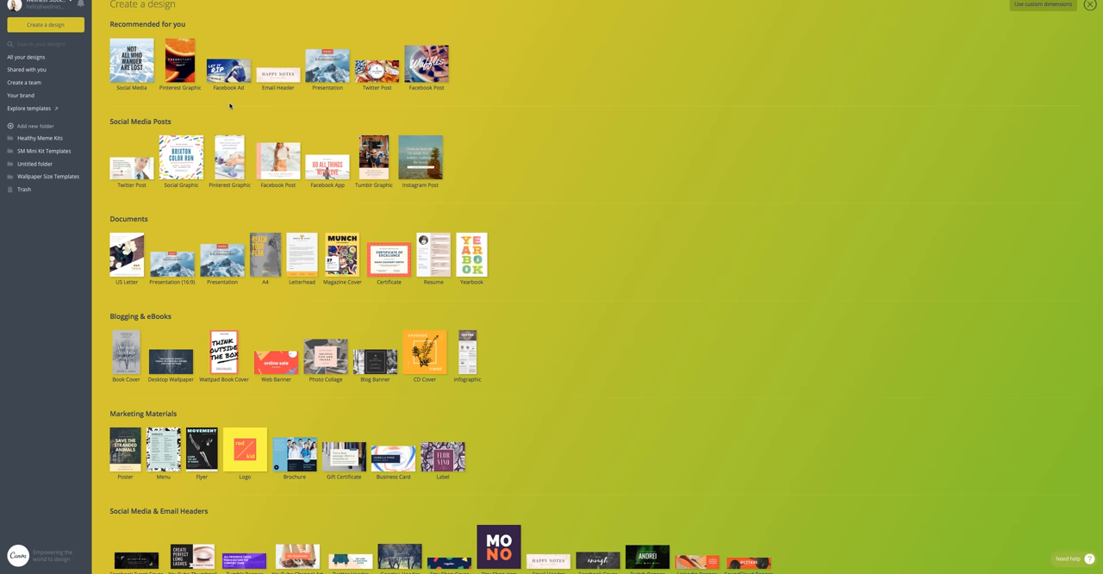
{"action": "mouse_move", "coordinate": [230, 104]}
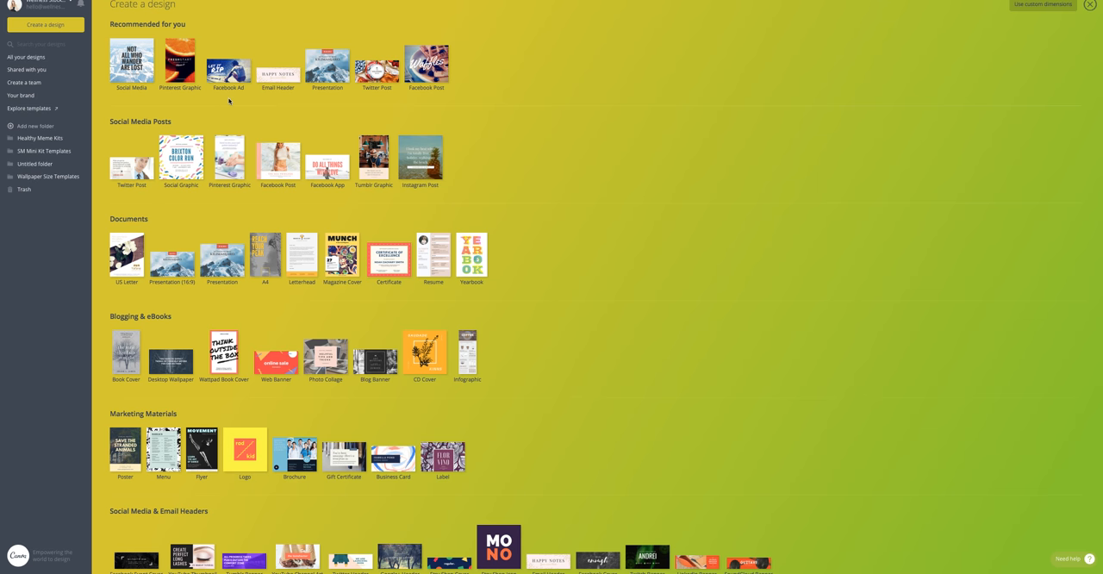
{"action": "mouse_move", "coordinate": [222, 254]}
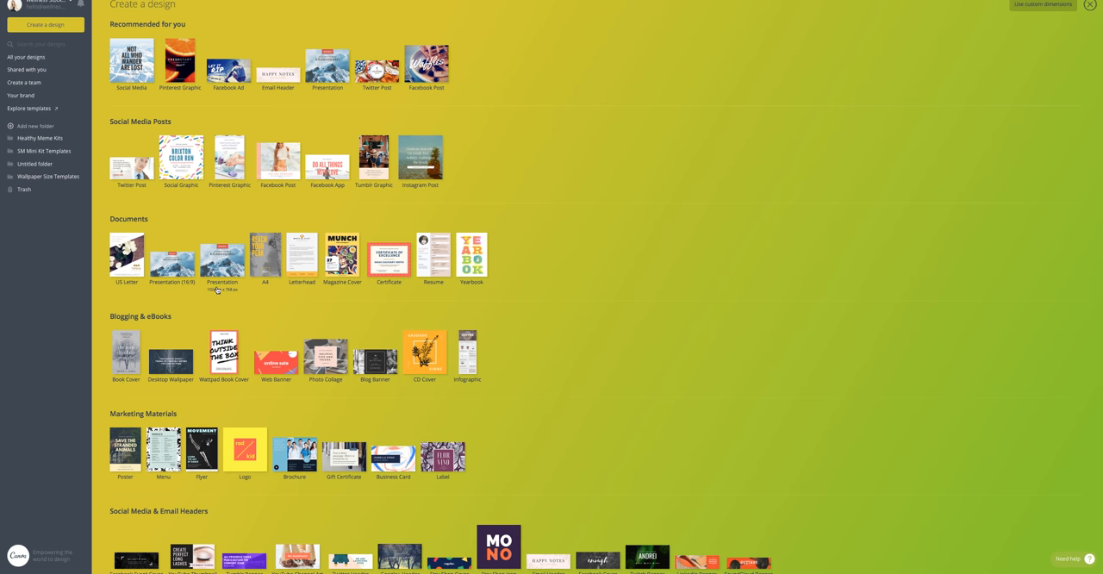
{"action": "mouse_move", "coordinate": [221, 293]}
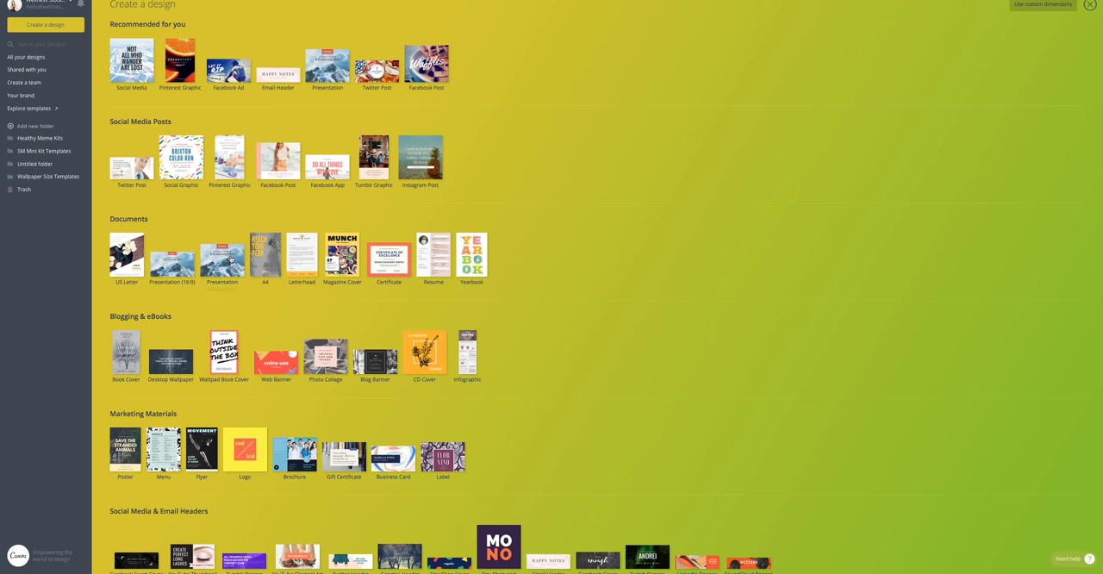
{"action": "mouse_move", "coordinate": [222, 253]}
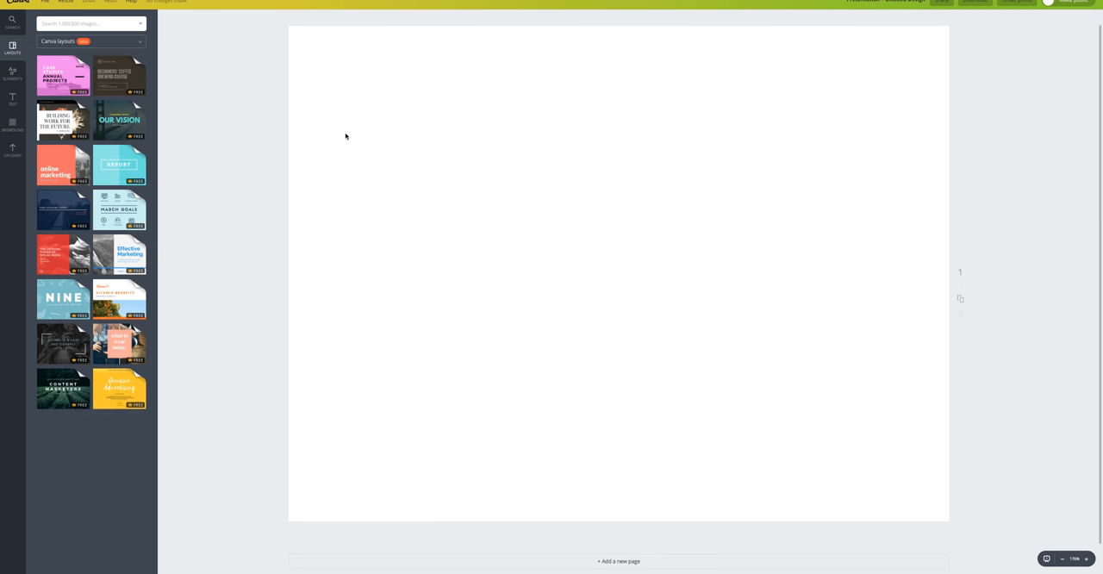
Show the Uploads panel for the new presentation design.
{"action": "left_click", "coordinate": [12, 150]}
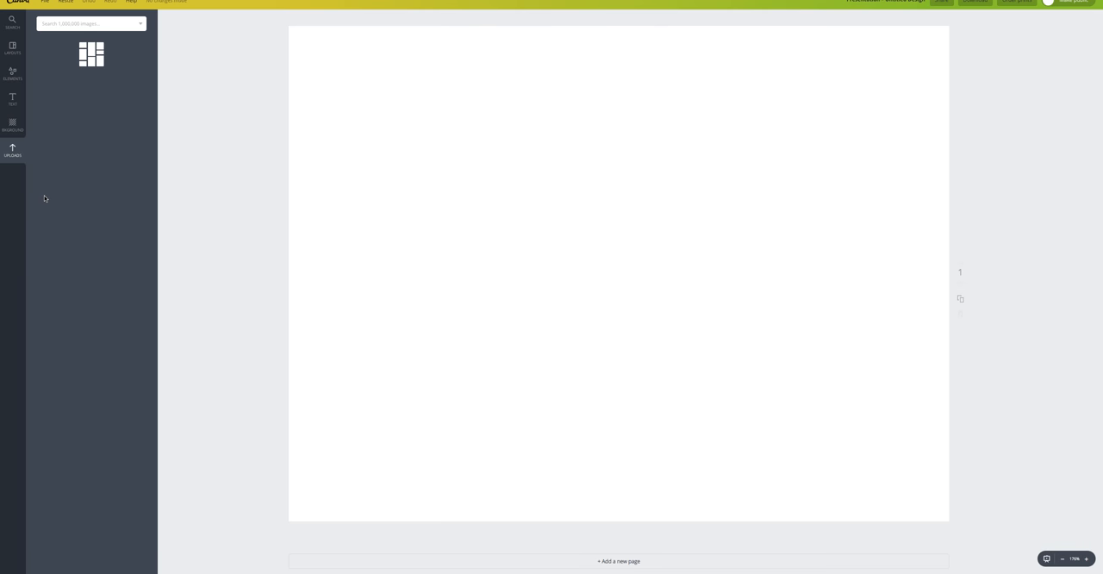
{"action": "left_click", "coordinate": [12, 150]}
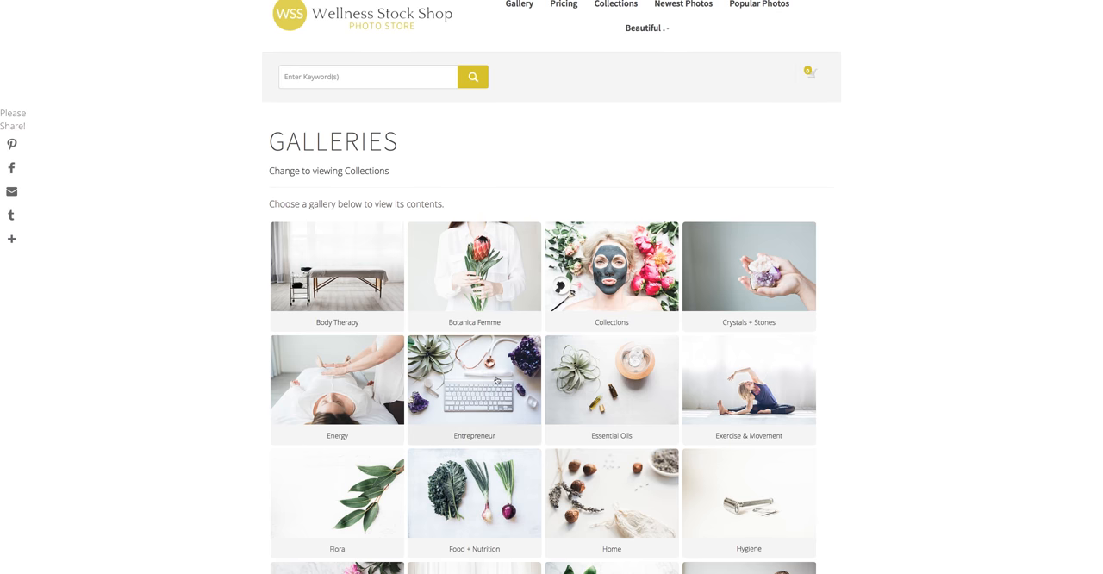
Open Entrepreneur » Mockups and show the Small–Mega download sizes for the corn-and-squash photo.
{"action": "left_click", "coordinate": [474, 381]}
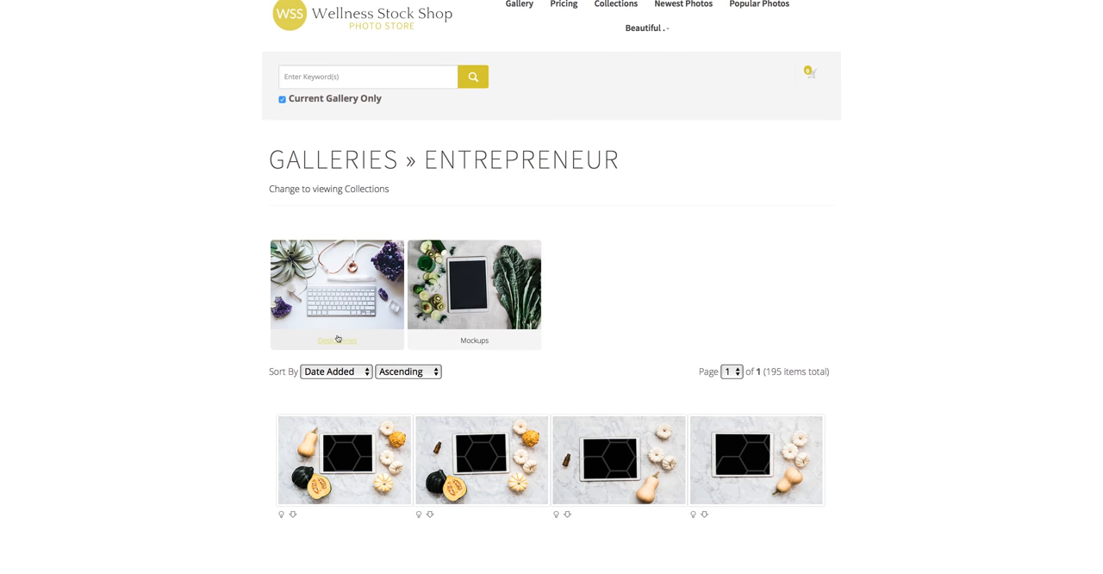
{"action": "scroll", "scroll_direction": "down", "scroll_amount": 3}
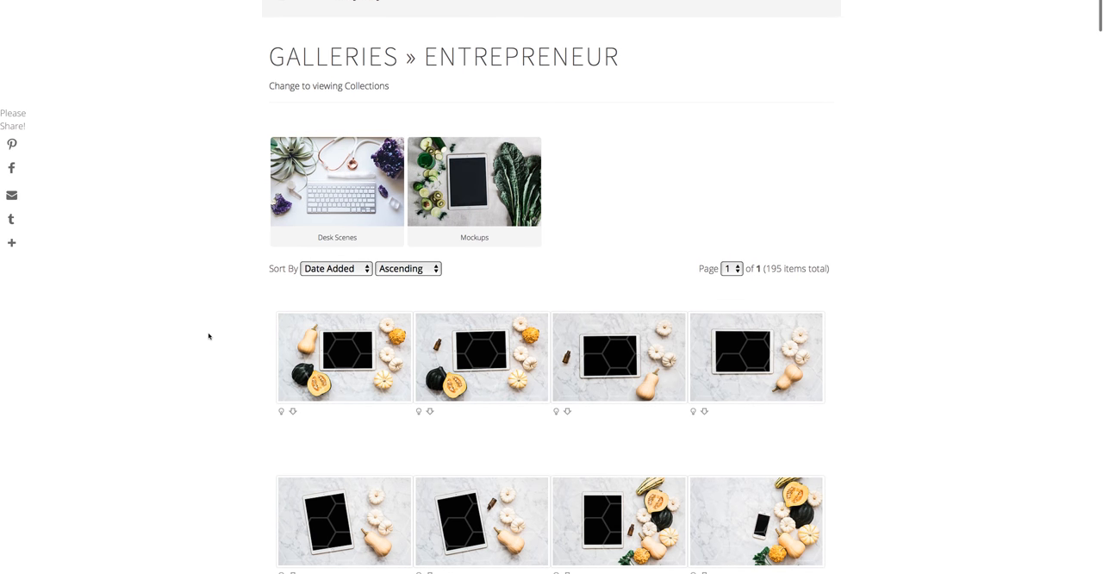
{"action": "left_click", "coordinate": [473, 182]}
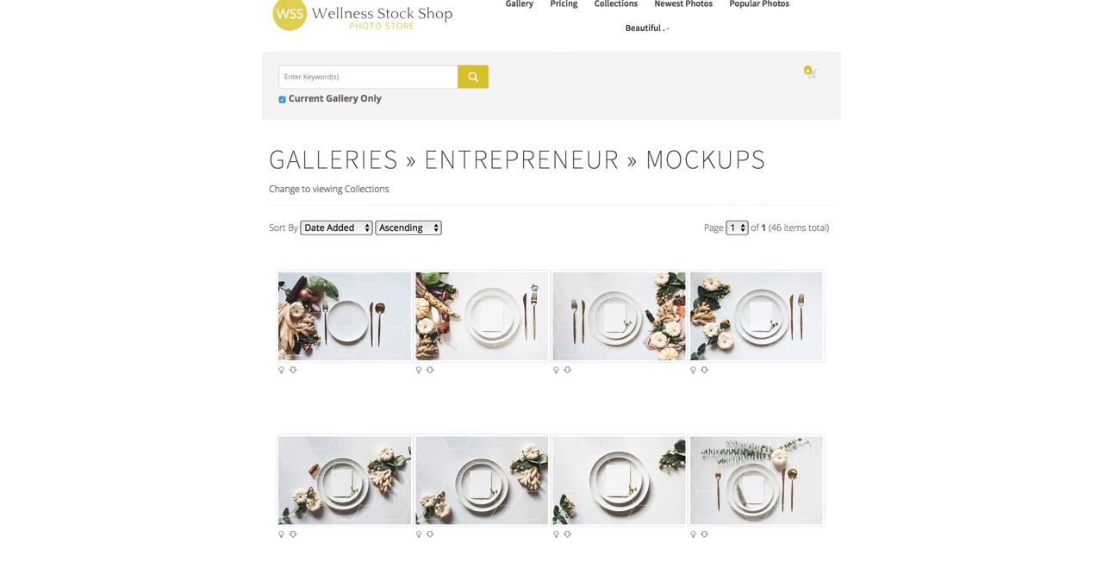
{"action": "scroll", "scroll_direction": "down", "scroll_amount": 3}
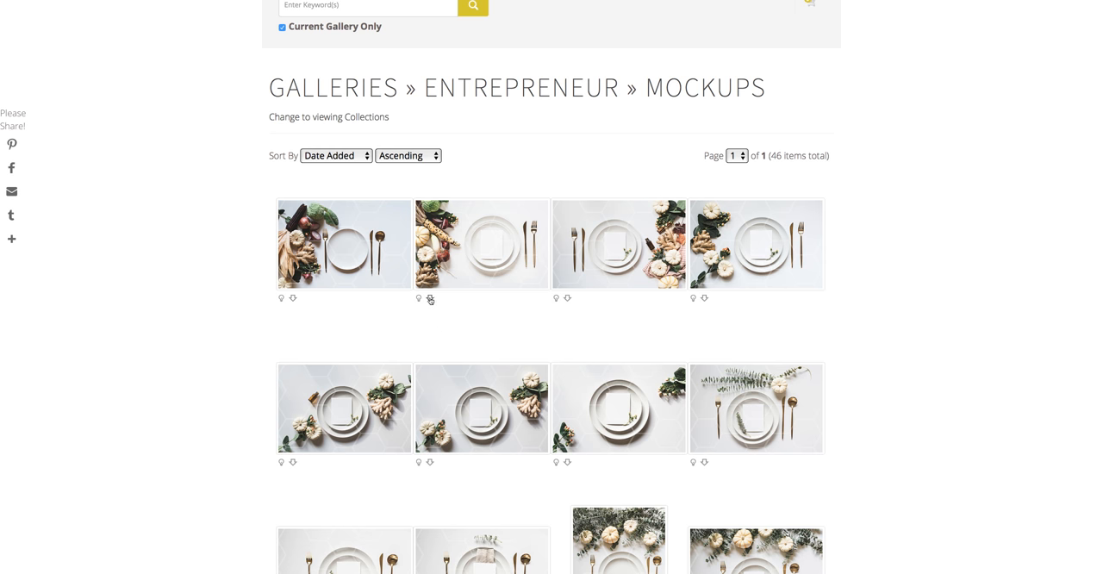
{"action": "mouse_move", "coordinate": [429, 298]}
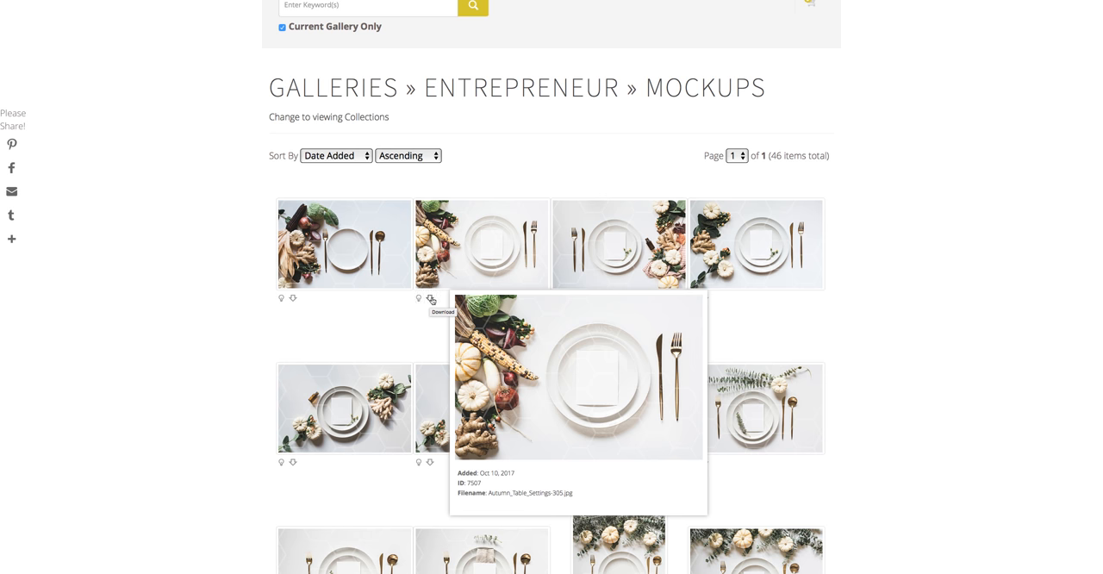
{"action": "left_click", "coordinate": [429, 298]}
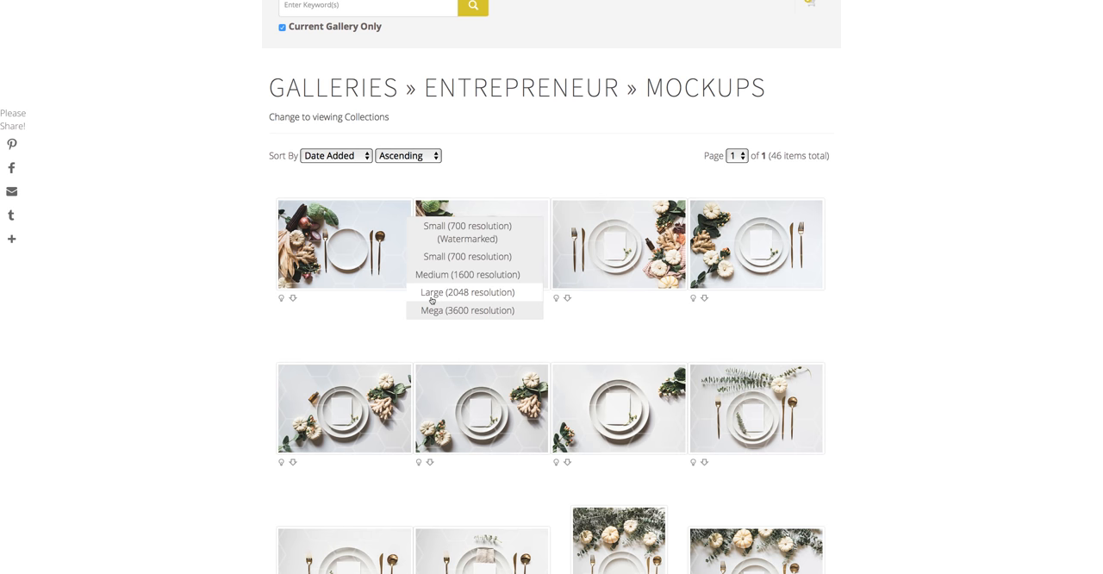
{"action": "mouse_move", "coordinate": [441, 274]}
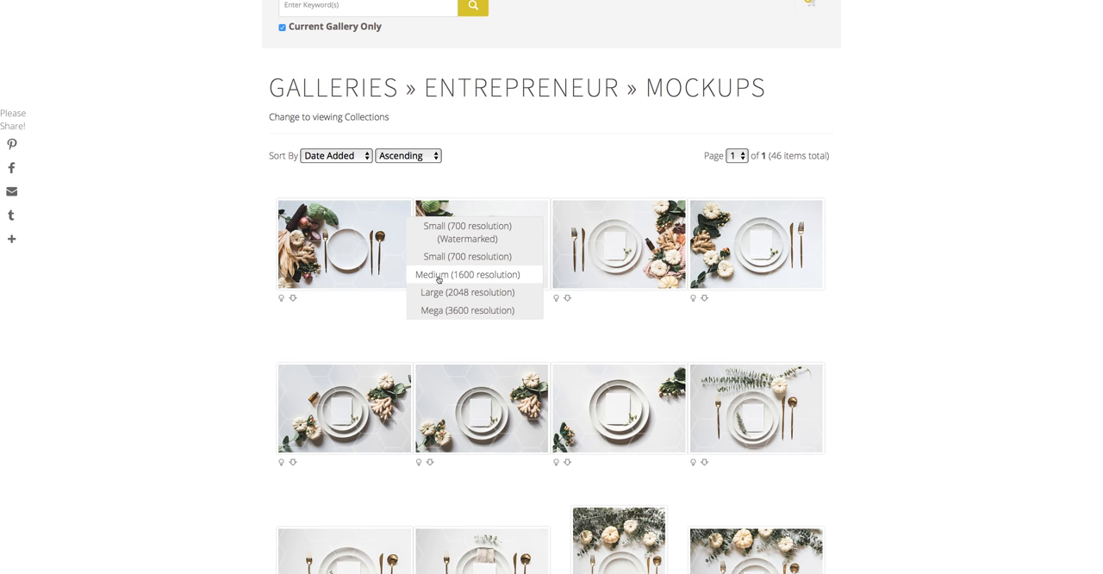
{"action": "mouse_move", "coordinate": [435, 292]}
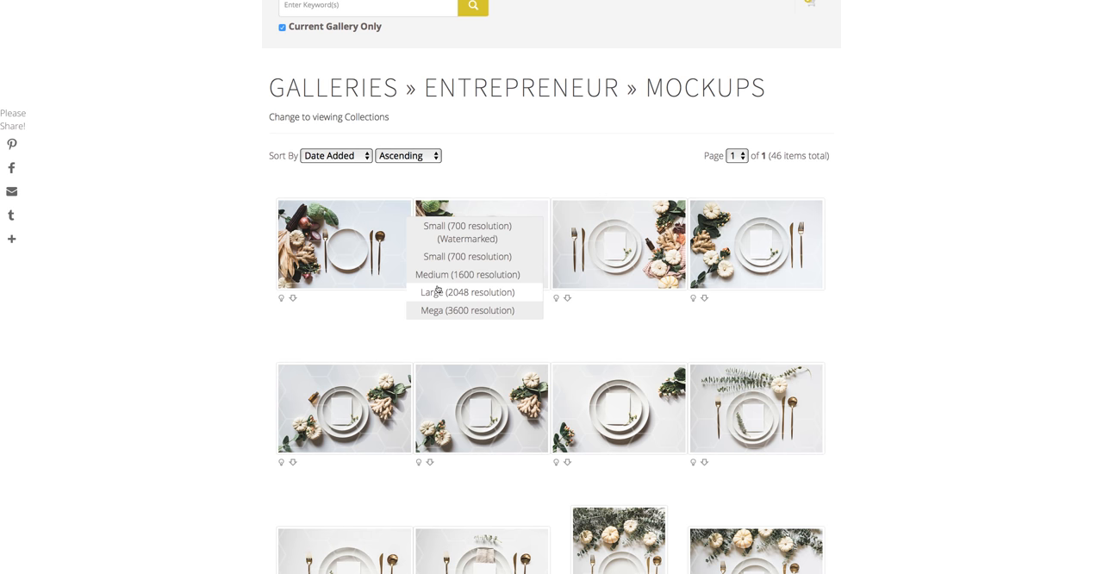
{"action": "mouse_move", "coordinate": [451, 278]}
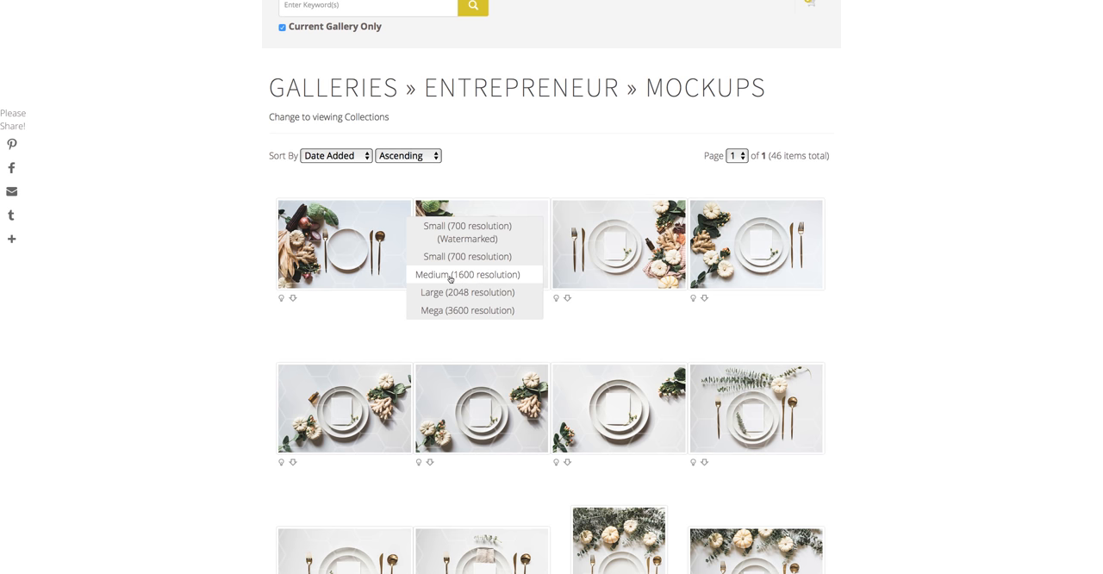
{"action": "mouse_move", "coordinate": [439, 279]}
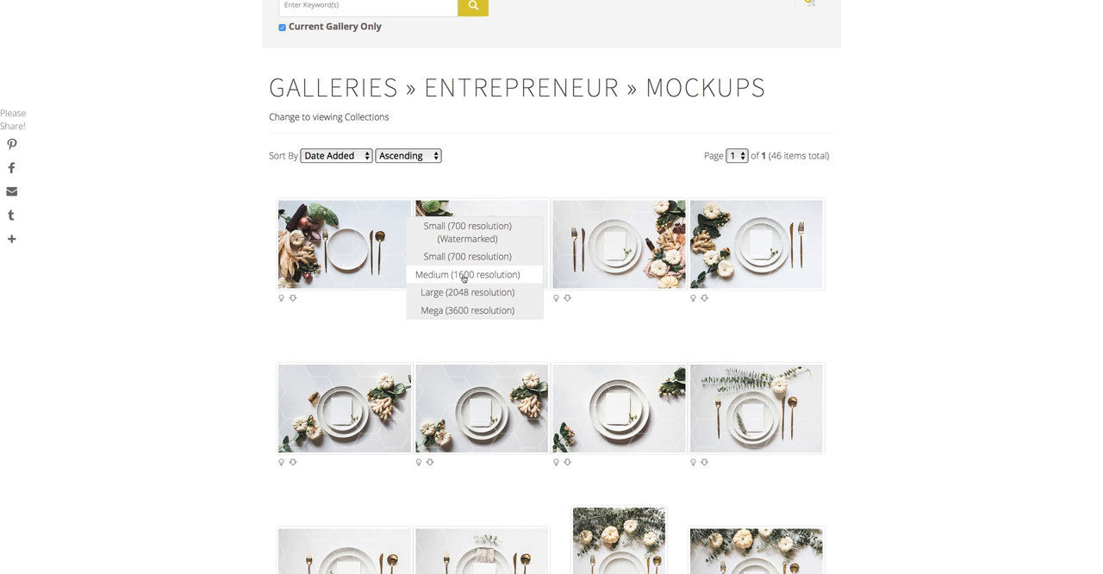
{"action": "mouse_move", "coordinate": [431, 280]}
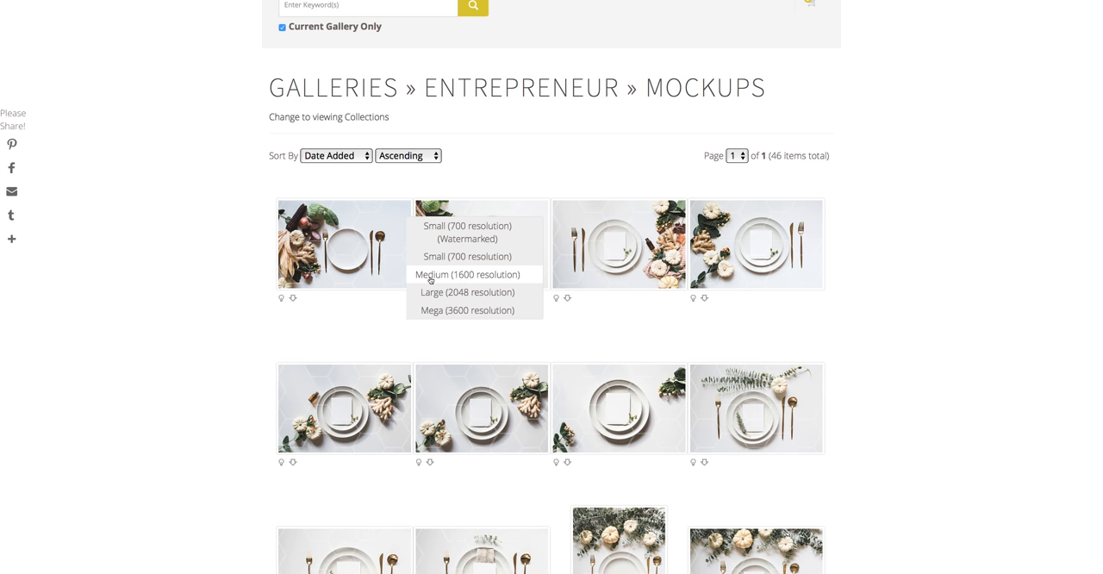
{"action": "mouse_move", "coordinate": [463, 286]}
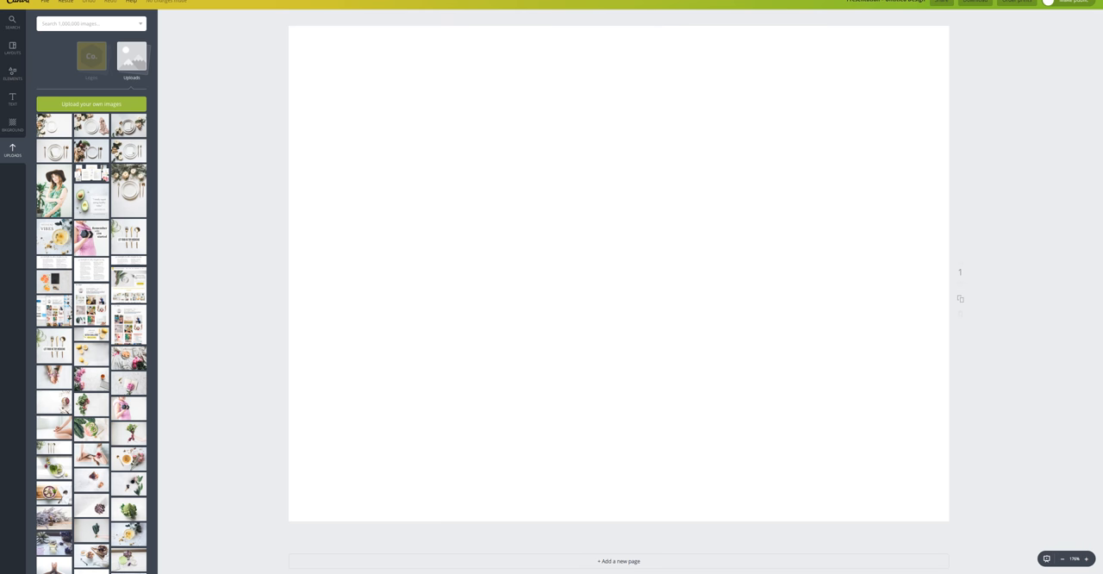
{"action": "mouse_move", "coordinate": [177, 202]}
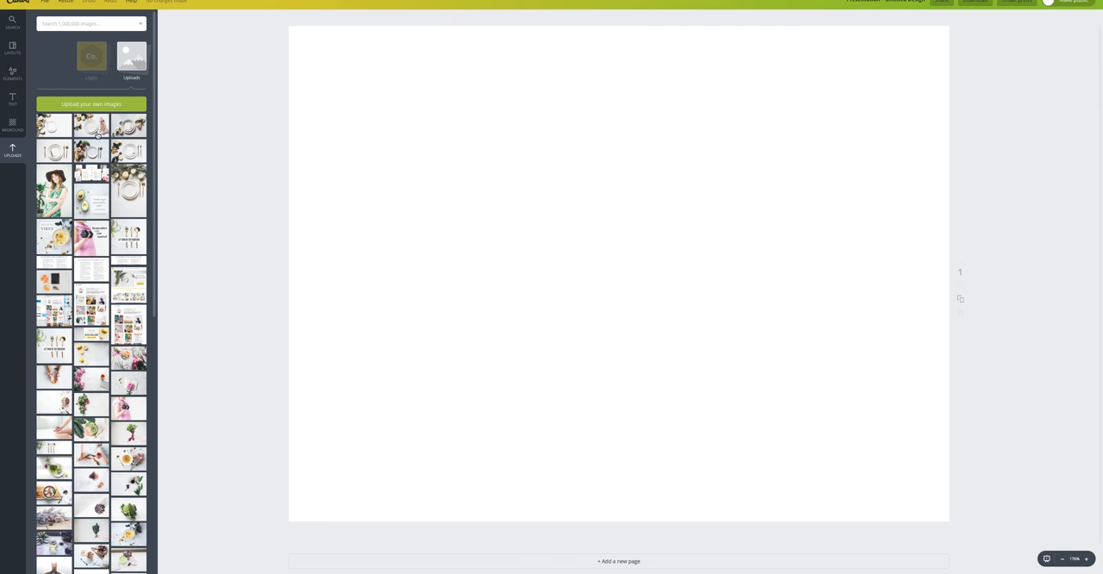
Place the uploaded autumn photo on the page, enlarge it to fill, and select it.
{"action": "left_click", "coordinate": [90, 127]}
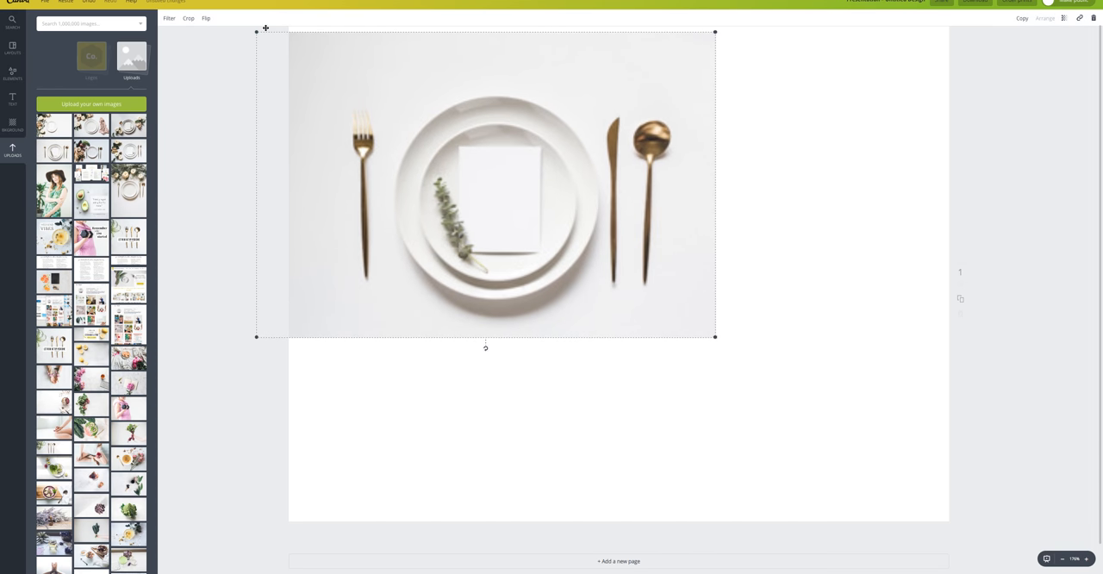
{"action": "left_click_drag", "start_coordinate": [714, 336], "coordinate": [971, 507]}
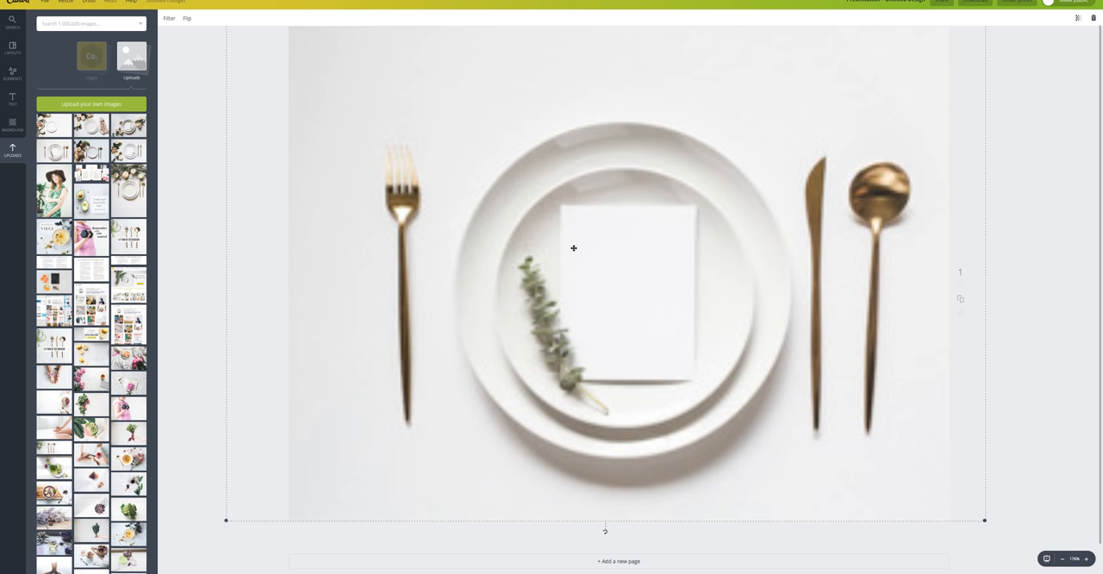
{"action": "mouse_move", "coordinate": [950, 103]}
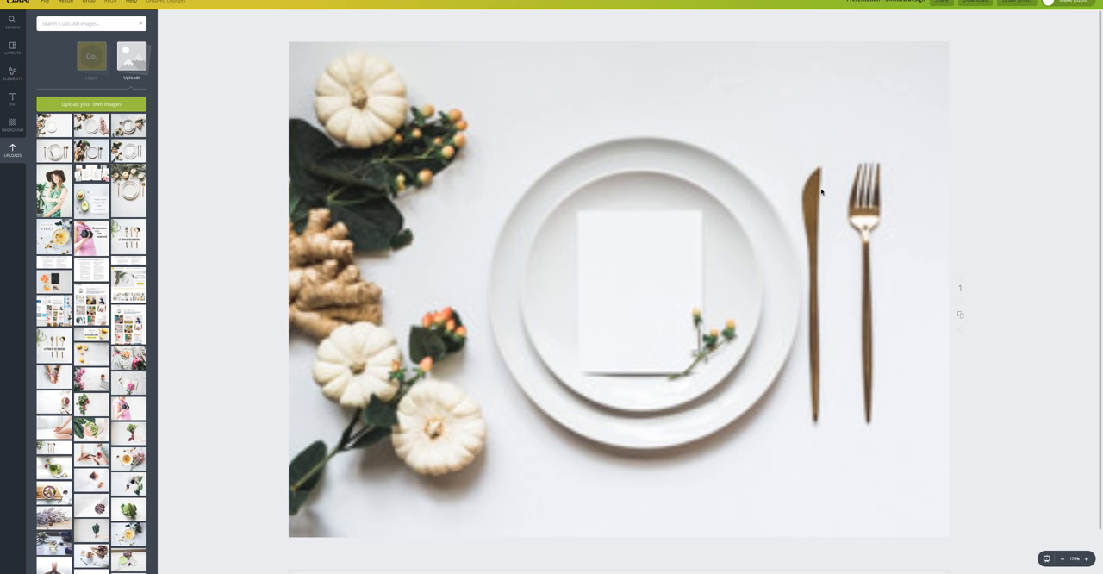
{"action": "mouse_move", "coordinate": [537, 192]}
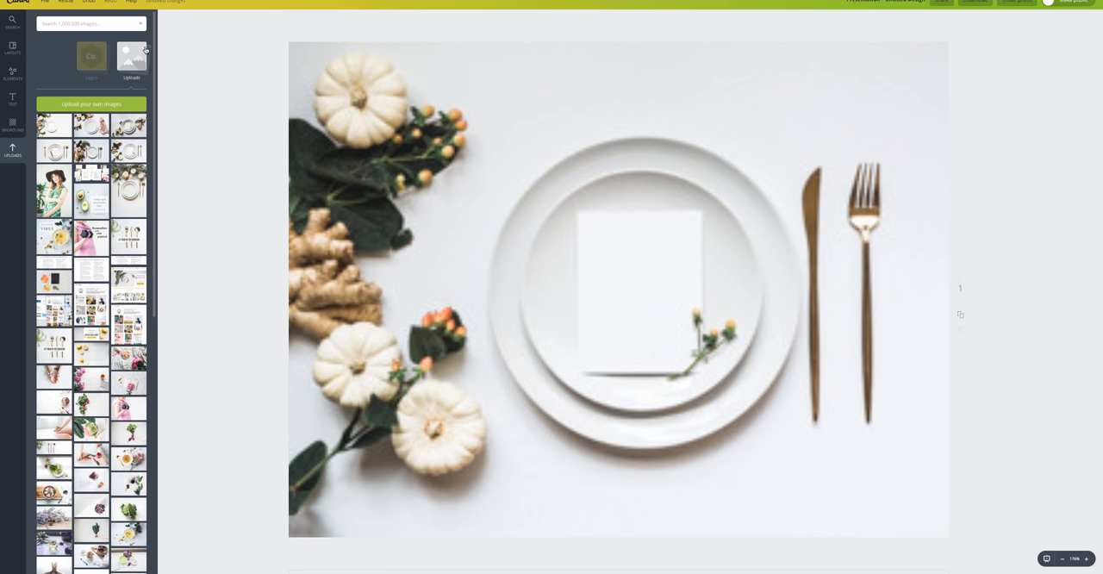
{"action": "left_click", "coordinate": [618, 287]}
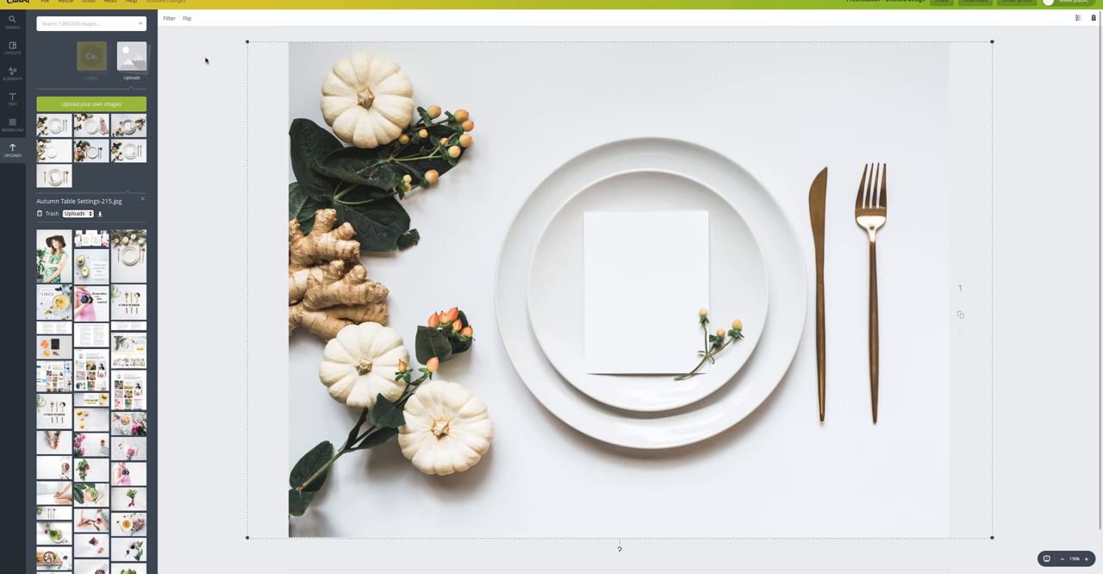
{"action": "mouse_move", "coordinate": [603, 247]}
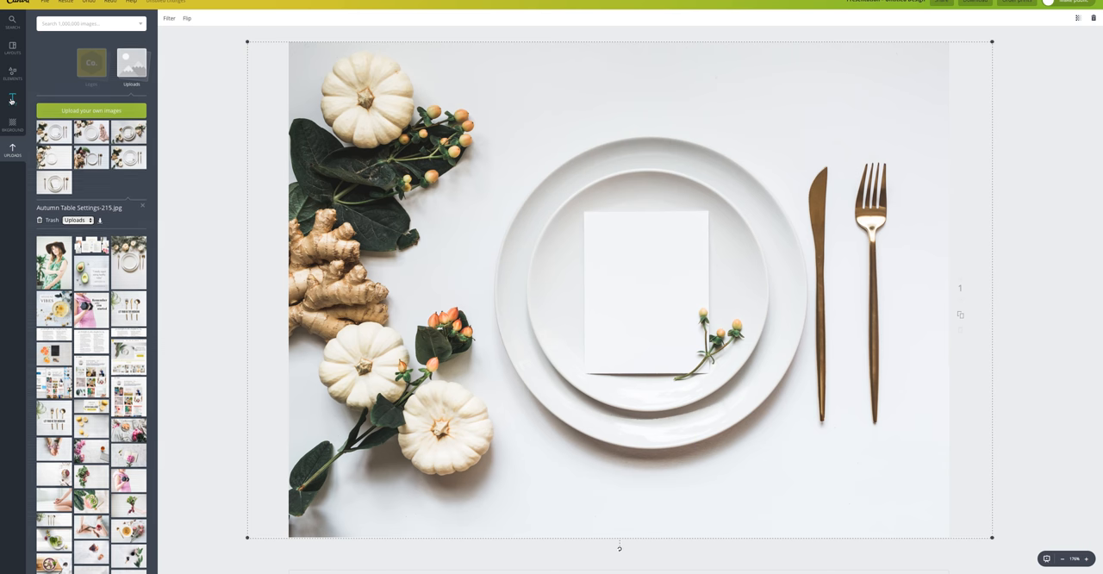
Add a 'Today's Menu' subheading and drag it to the top of the card.
{"action": "left_click", "coordinate": [12, 99]}
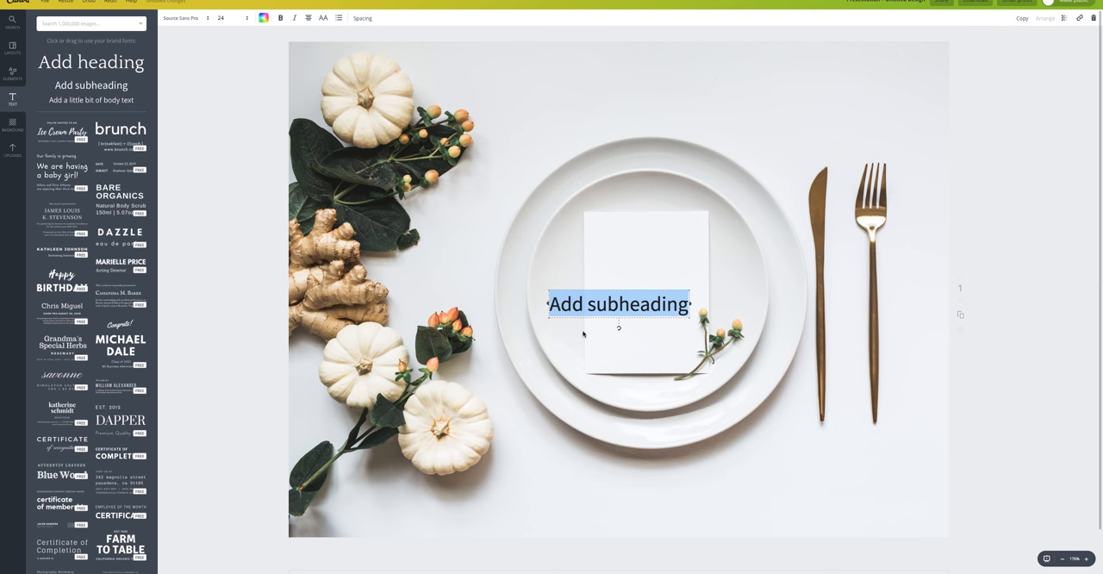
{"action": "type", "text": "Today's Menu"}
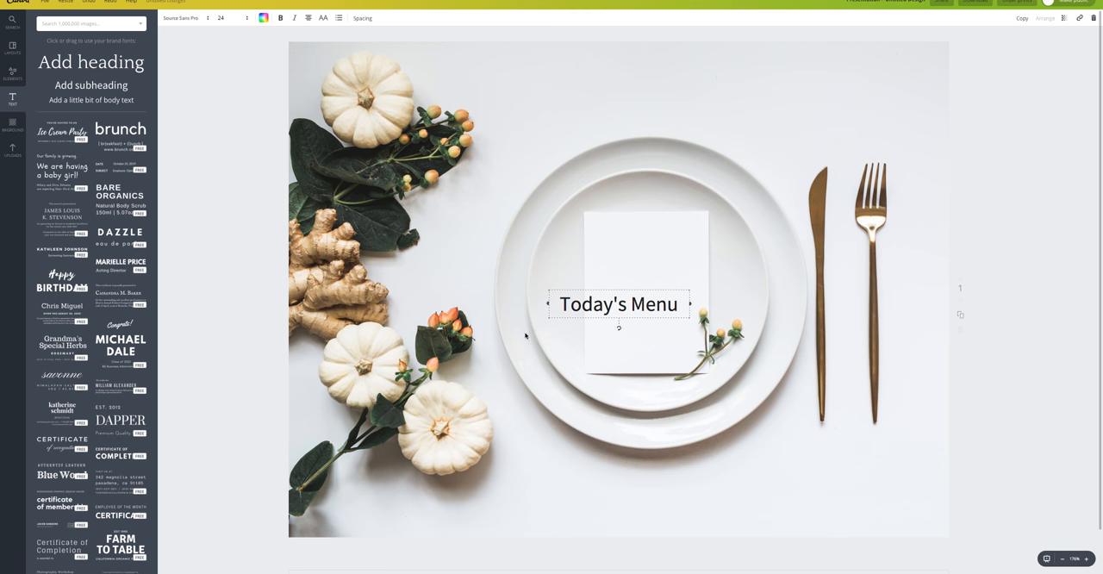
{"action": "mouse_move", "coordinate": [207, 7]}
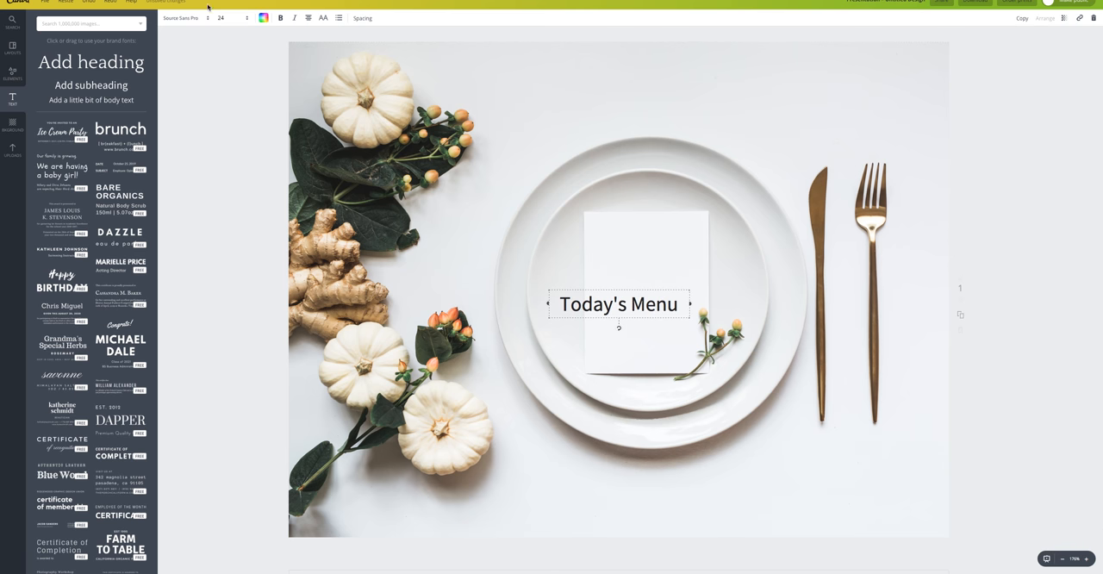
{"action": "mouse_move", "coordinate": [349, 47]}
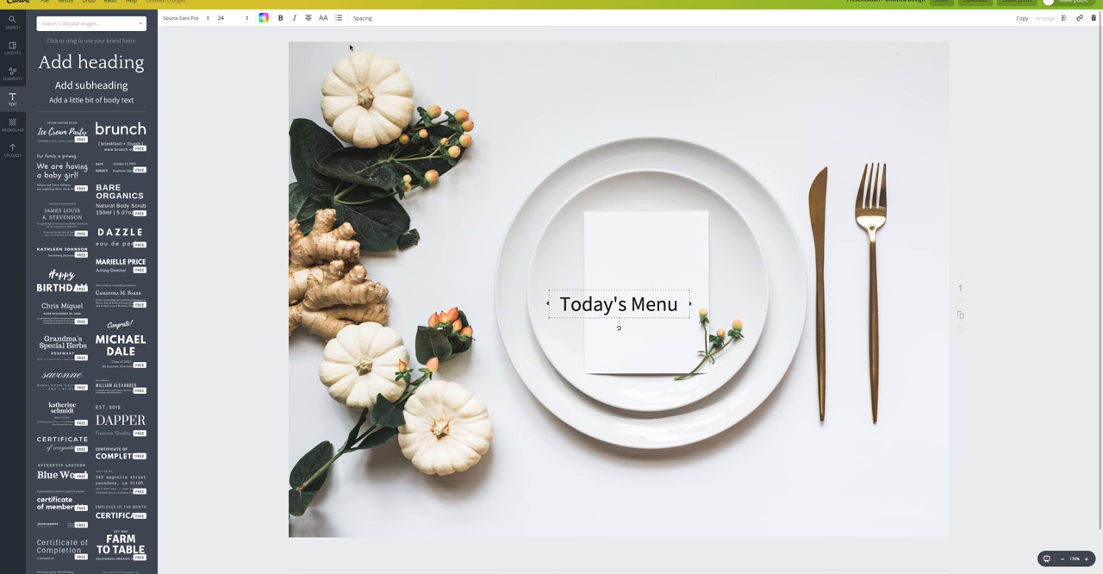
{"action": "mouse_move", "coordinate": [719, 339]}
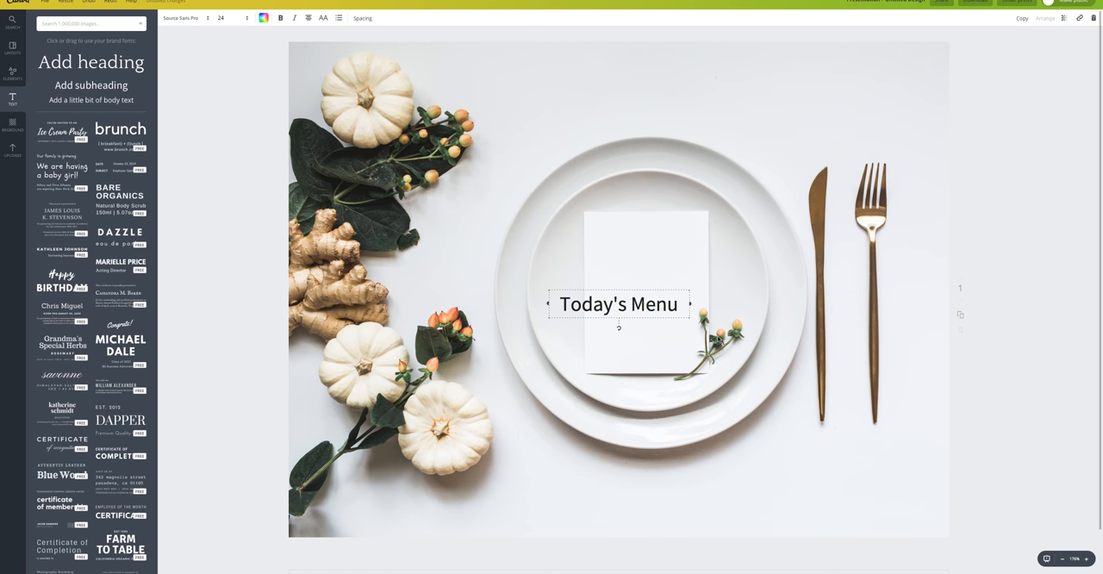
{"action": "left_click_drag", "start_coordinate": [617, 303], "coordinate": [642, 241]}
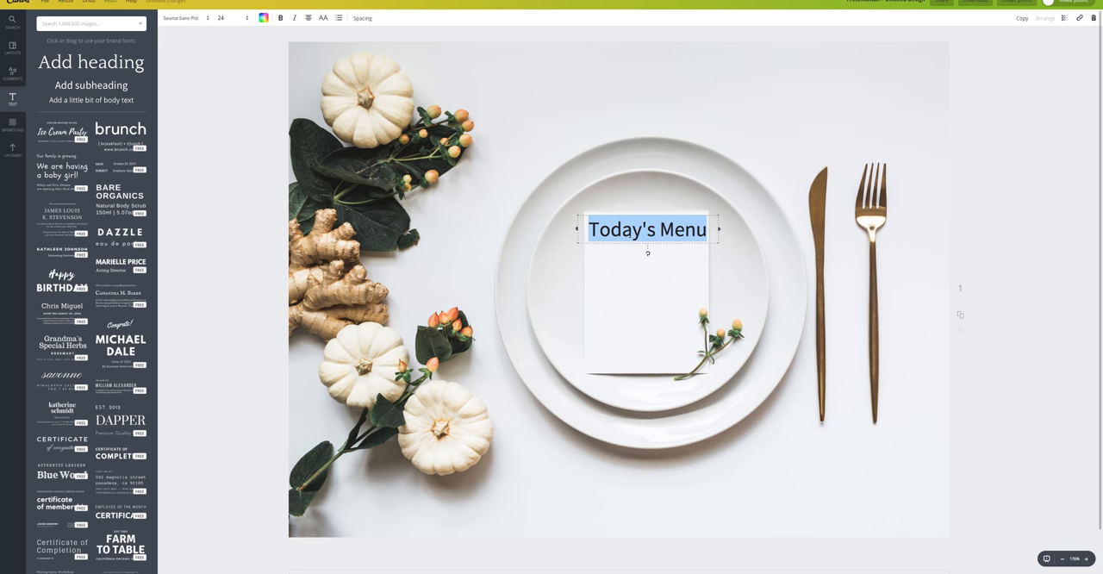
Browse the font list and set the Today's Menu heading size to 18.
{"action": "left_click", "coordinate": [181, 17]}
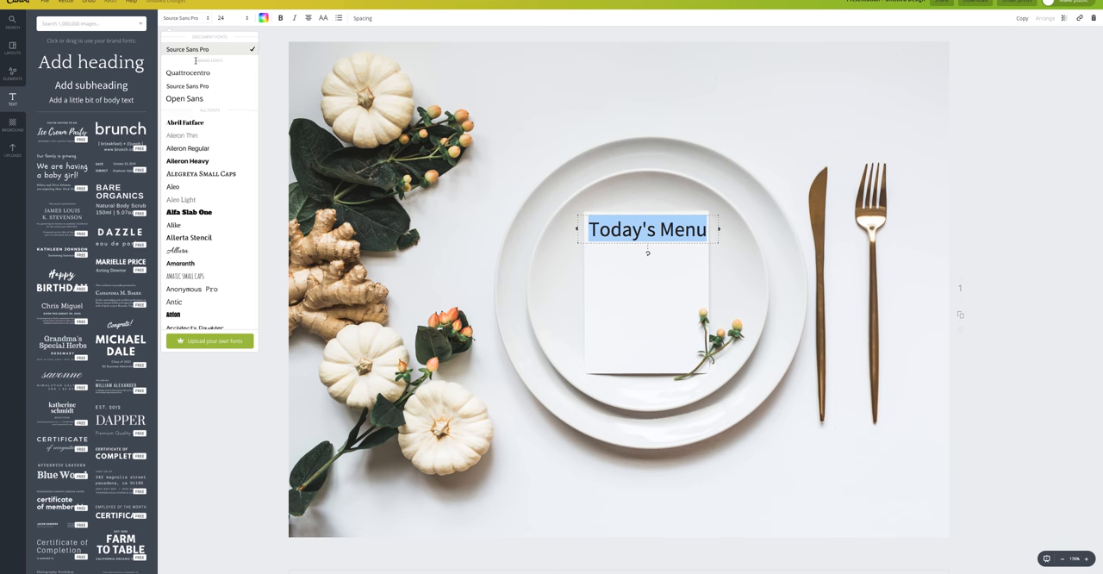
{"action": "scroll", "scroll_direction": "down", "scroll_amount": 3}
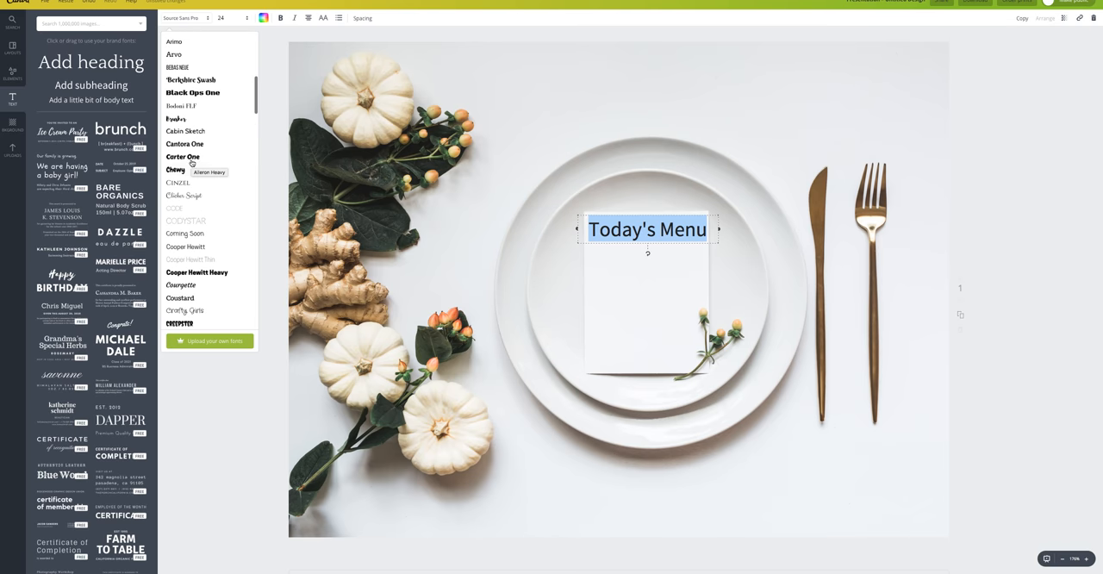
{"action": "scroll", "scroll_direction": "down", "scroll_amount": 3}
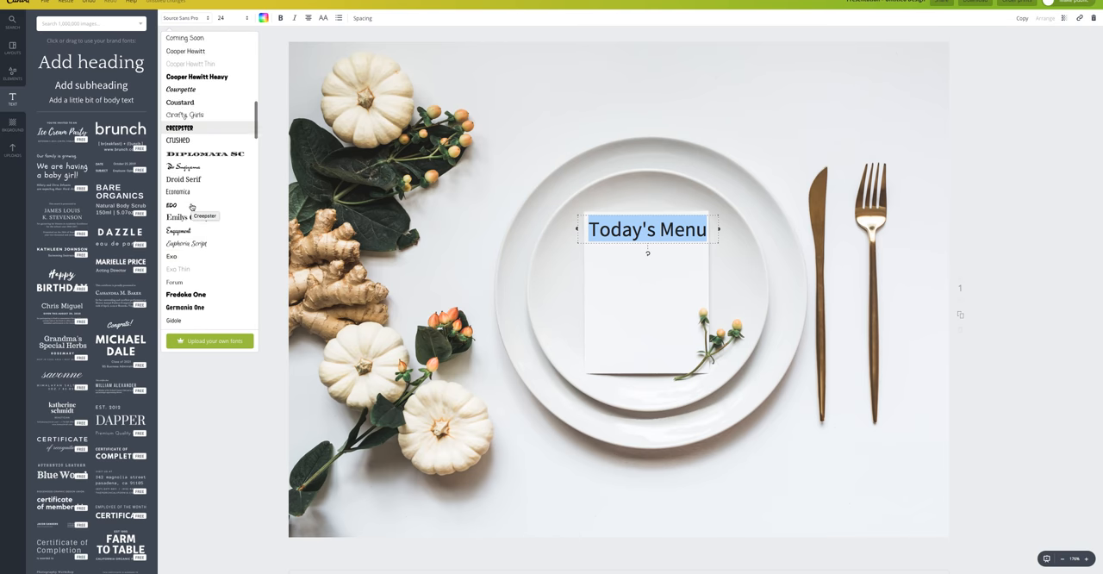
{"action": "scroll", "scroll_direction": "down", "scroll_amount": 3}
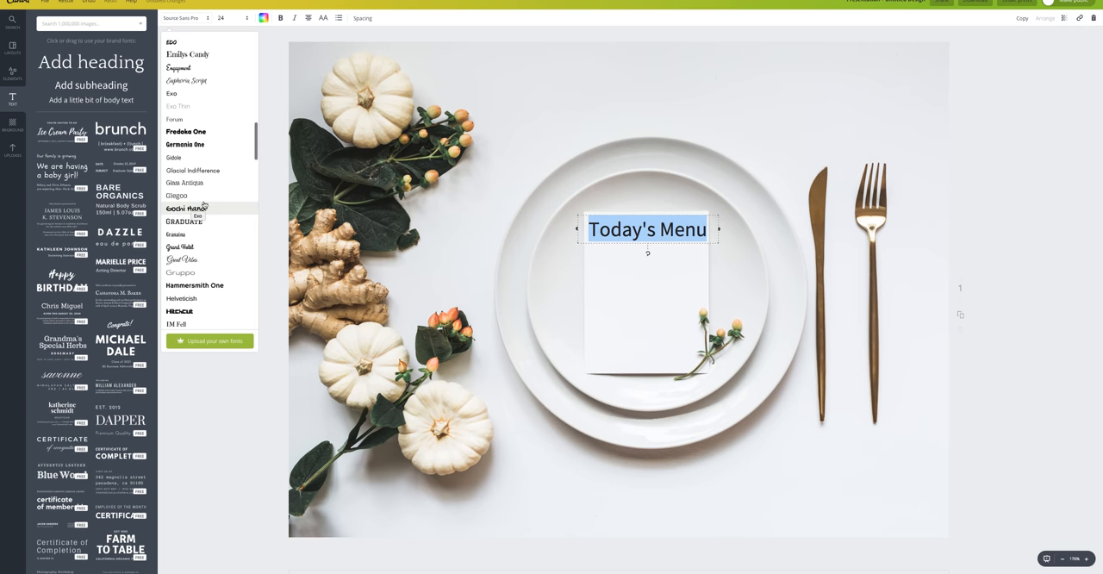
{"action": "scroll", "scroll_direction": "down", "scroll_amount": 3}
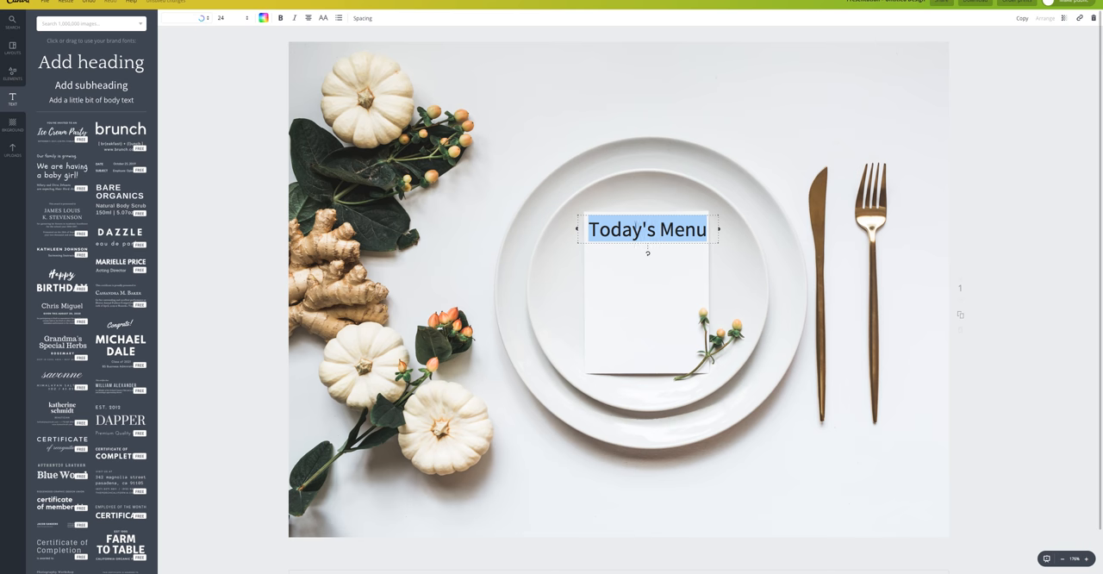
{"action": "left_click", "coordinate": [223, 17]}
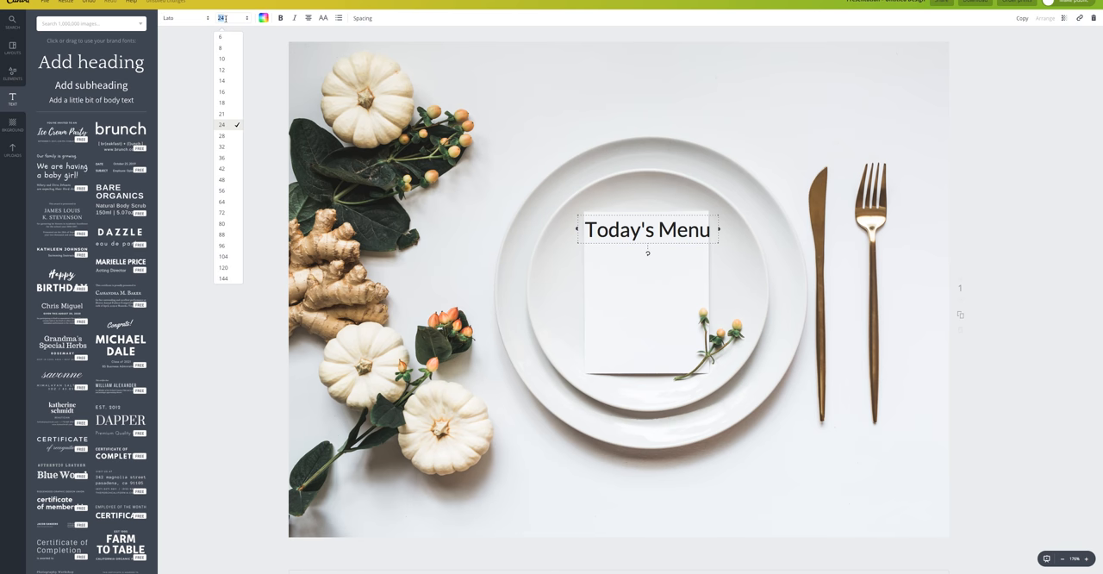
{"action": "left_click", "coordinate": [222, 102]}
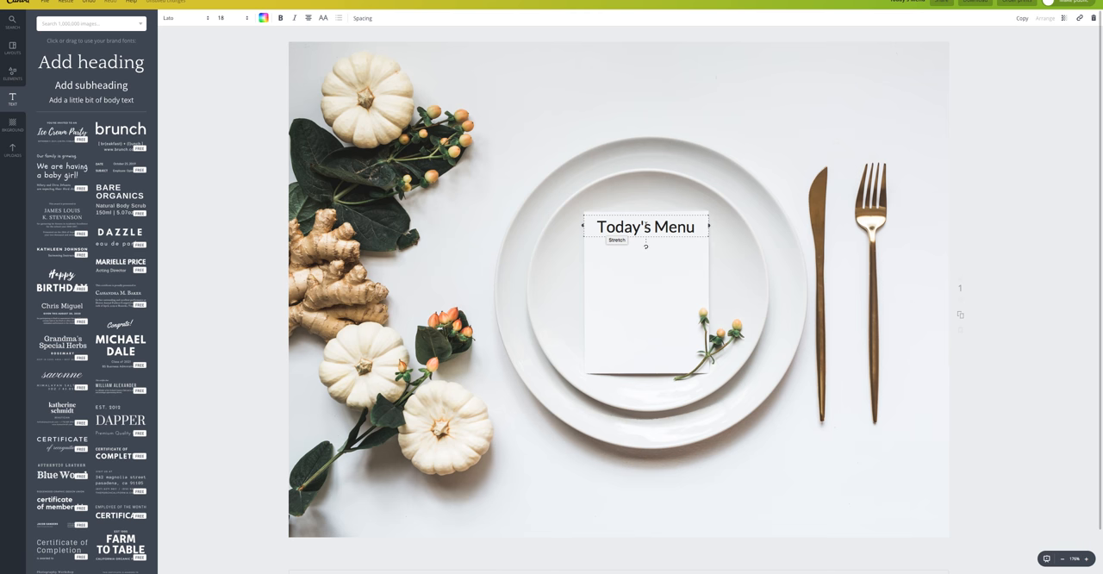
Set the title font to Lora, make it slightly smaller, and add a body text box.
{"action": "left_click", "coordinate": [177, 18]}
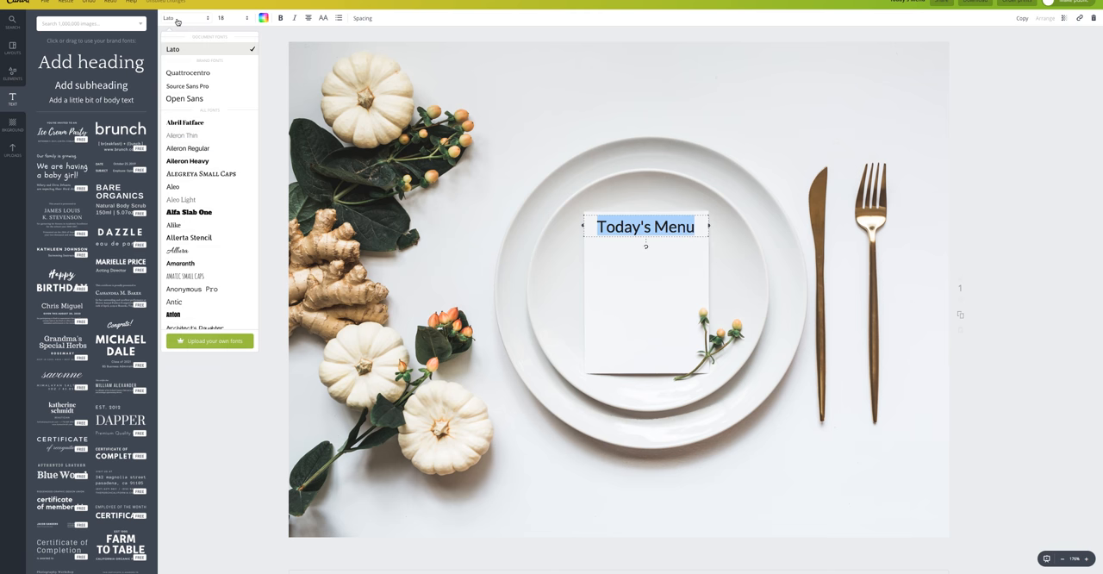
{"action": "scroll", "scroll_direction": "down", "scroll_amount": 3}
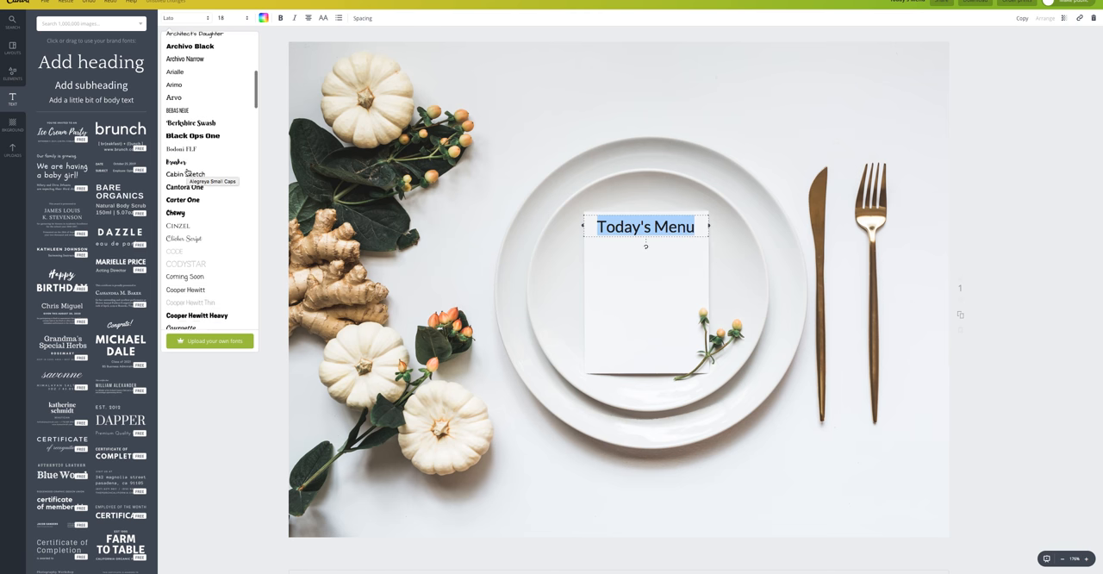
{"action": "scroll", "scroll_direction": "down", "scroll_amount": 3}
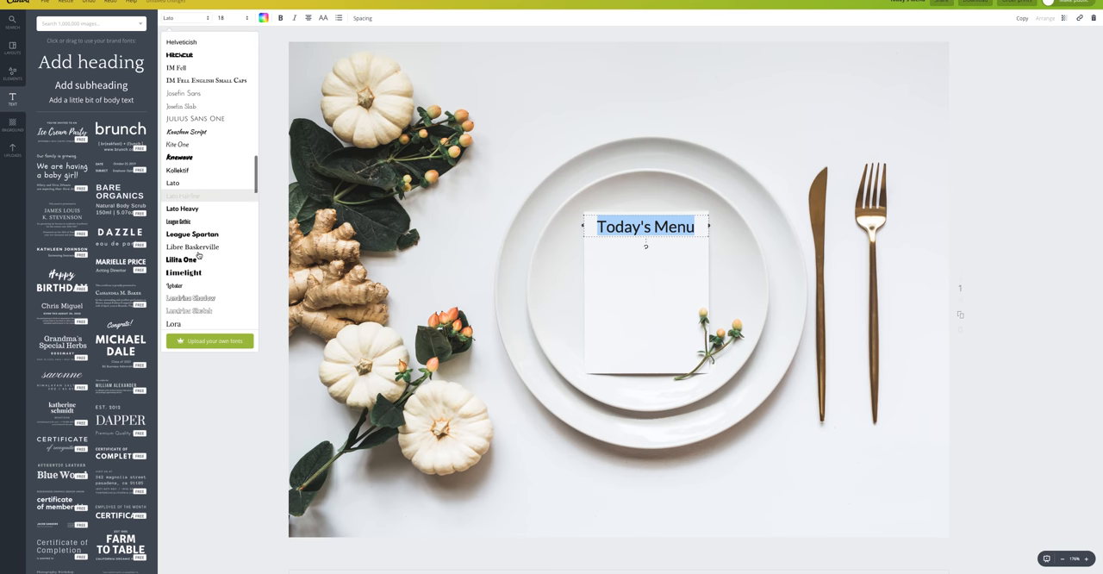
{"action": "scroll", "scroll_direction": "down", "scroll_amount": 3}
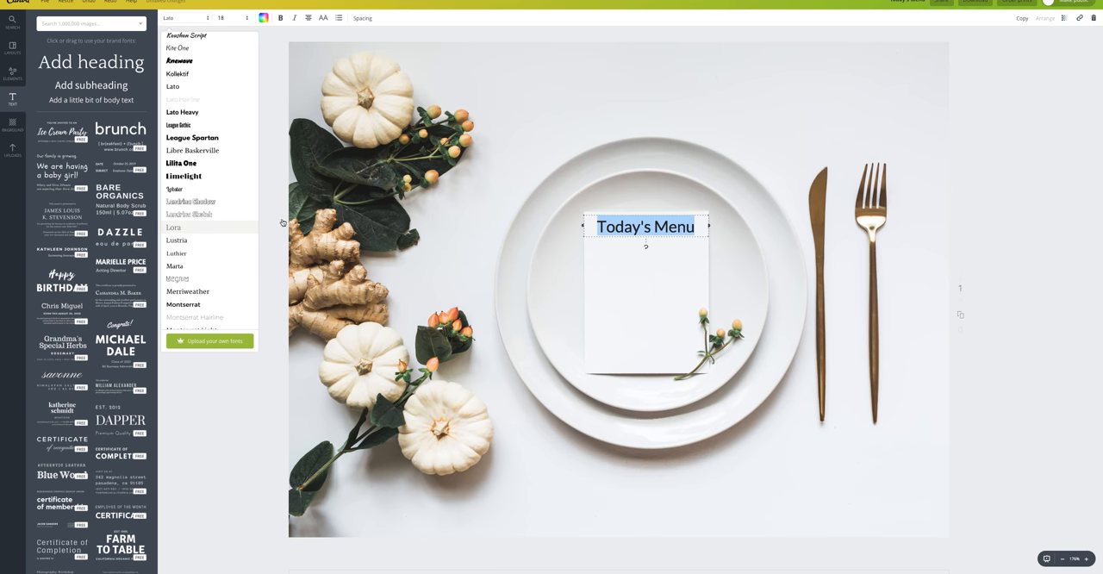
{"action": "left_click", "coordinate": [173, 227]}
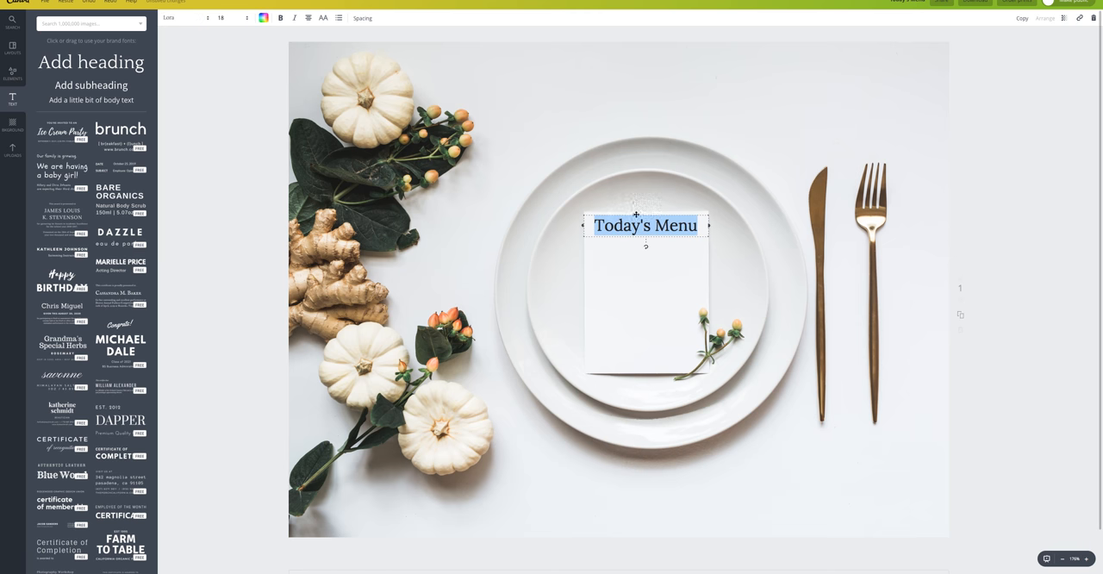
{"action": "left_click", "coordinate": [221, 17]}
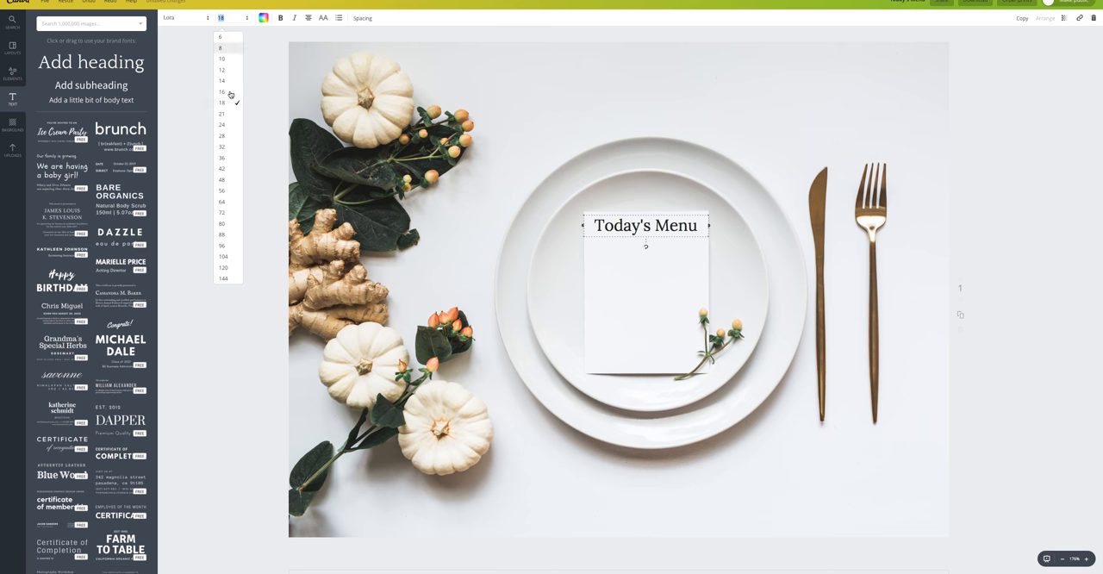
{"action": "left_click", "coordinate": [222, 92]}
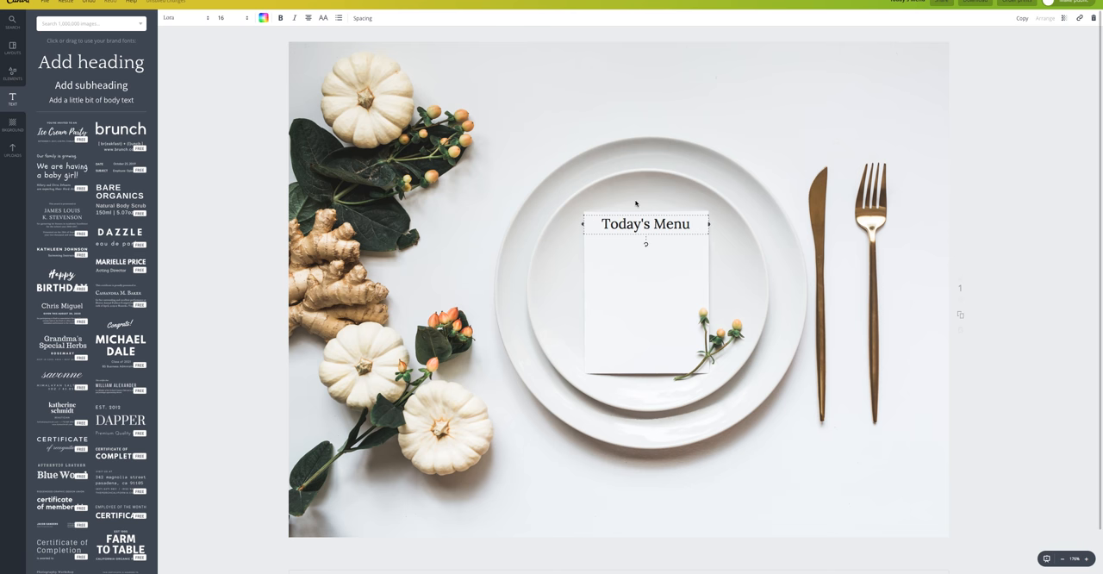
{"action": "left_click", "coordinate": [263, 17]}
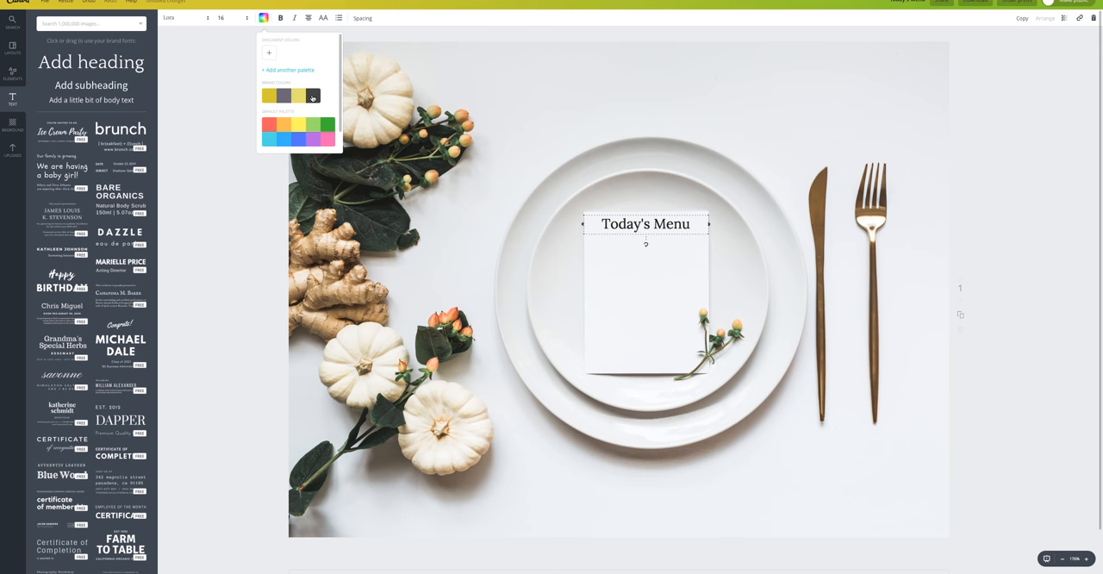
{"action": "left_click", "coordinate": [304, 96]}
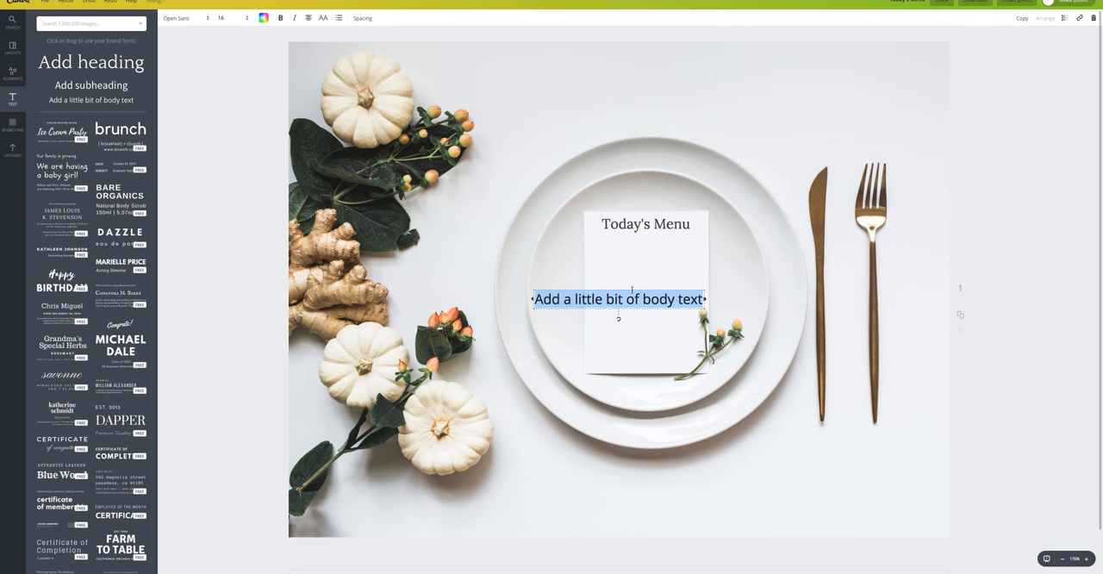
Type 'breakfast' and set it in the Aileron Thin font.
{"action": "type", "text": "bre"}
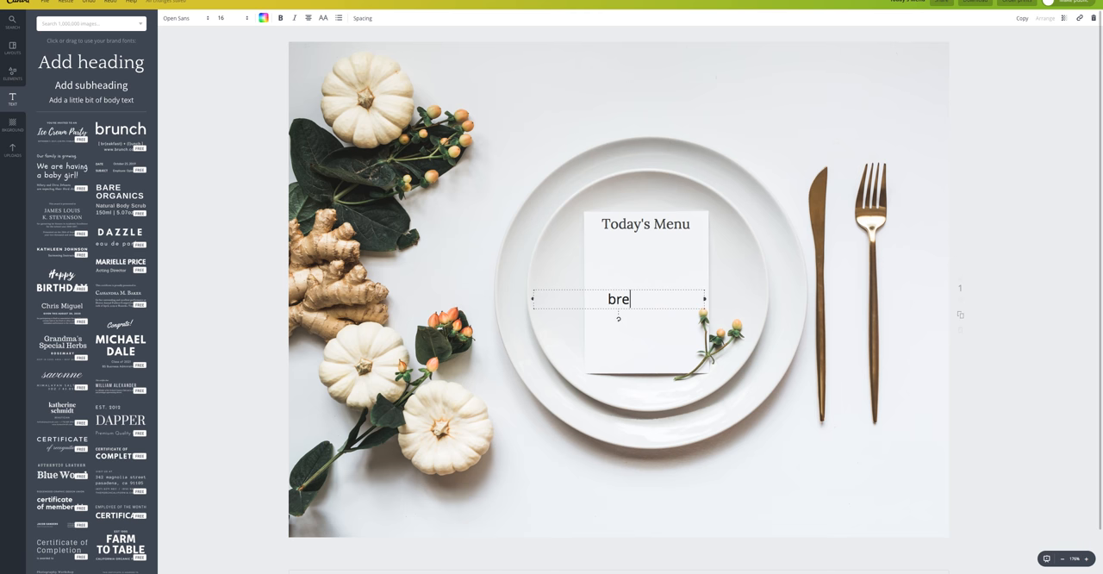
{"action": "type", "text": "akfast"}
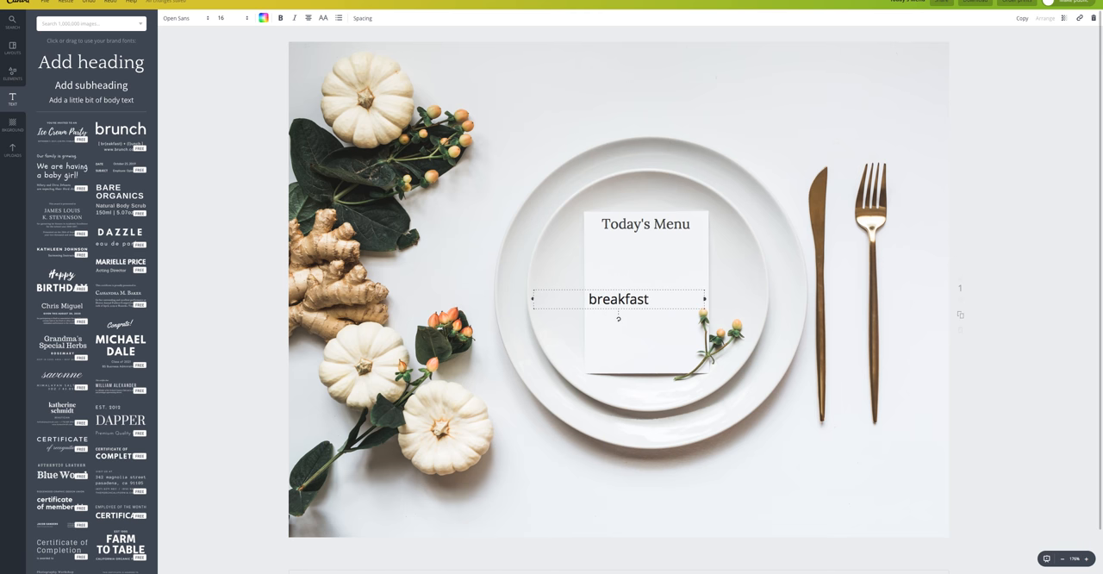
{"action": "left_click", "coordinate": [177, 17]}
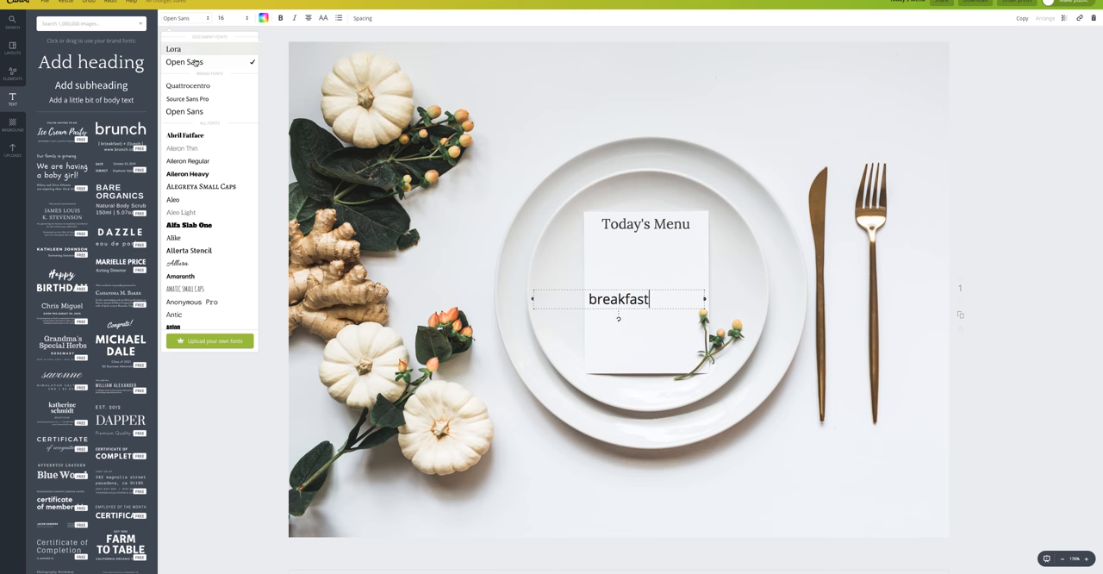
{"action": "left_click", "coordinate": [182, 148]}
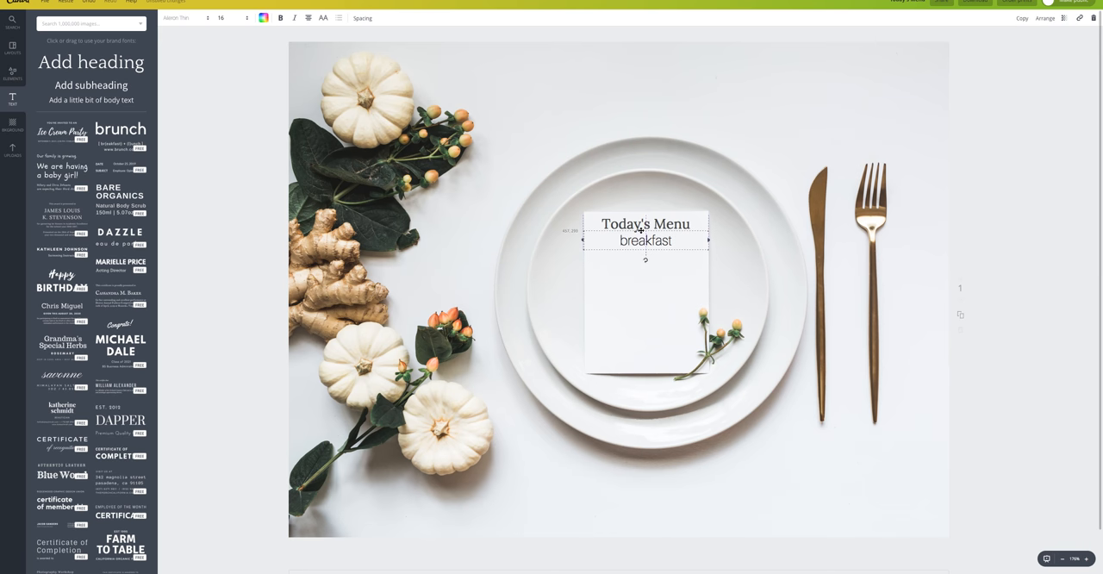
Shrink the breakfast line to size 8 and switch it to all capitals.
{"action": "double_click", "coordinate": [644, 242]}
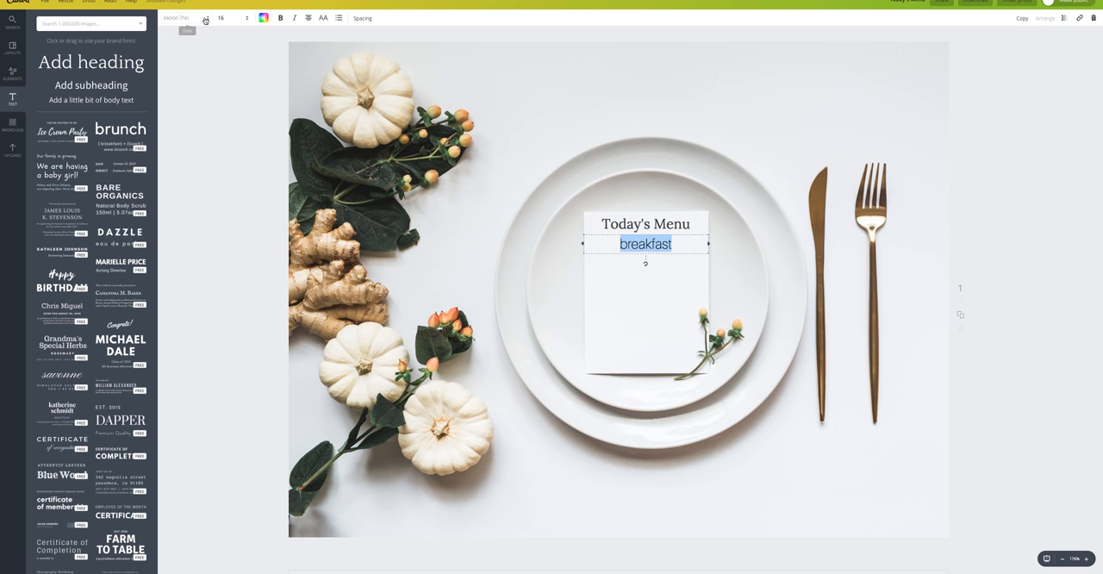
{"action": "left_click", "coordinate": [220, 17]}
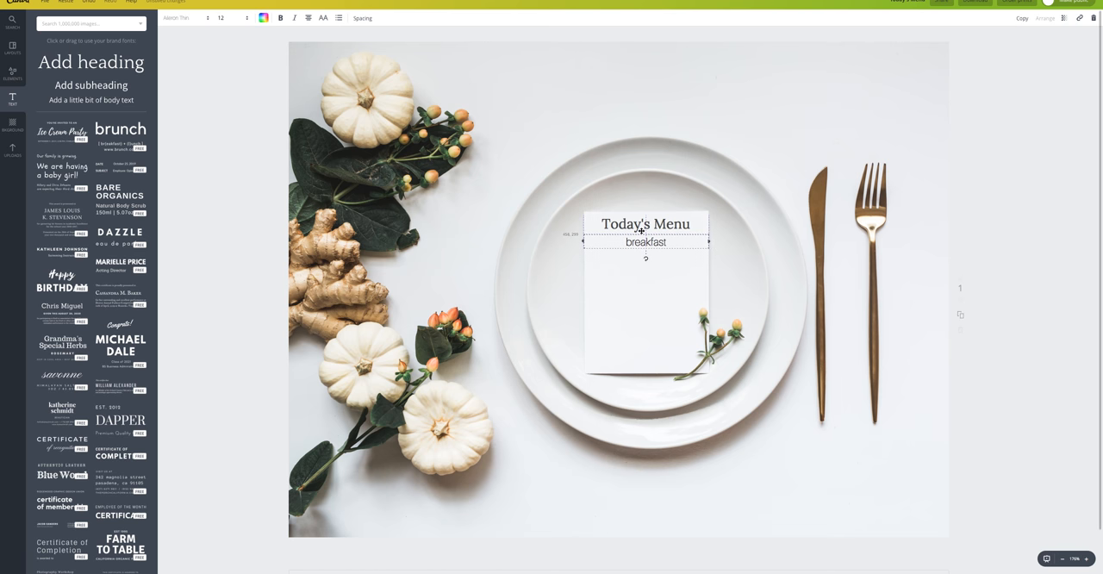
{"action": "double_click", "coordinate": [645, 242]}
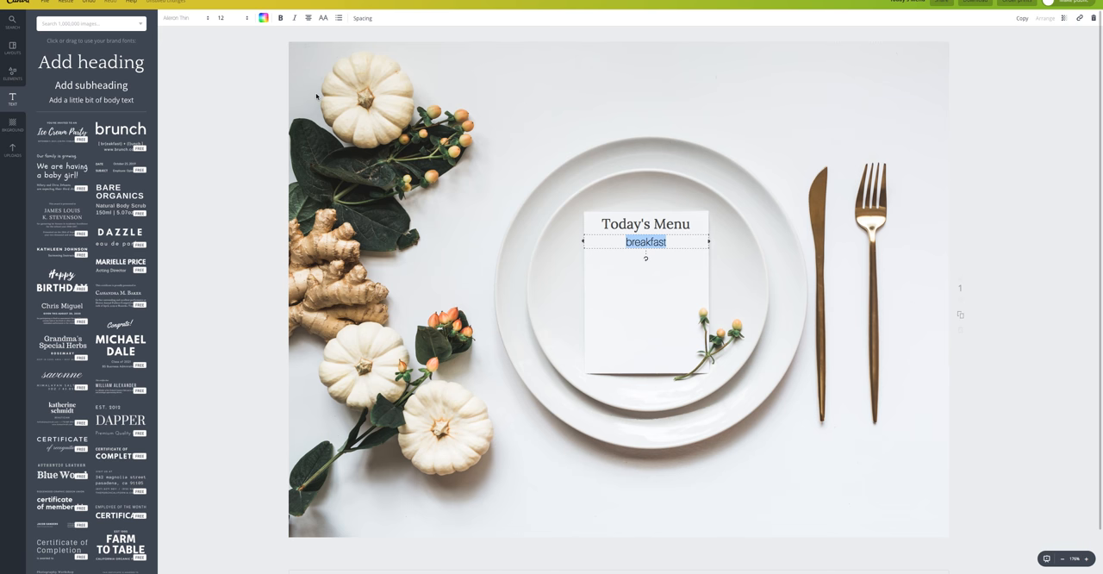
{"action": "left_click", "coordinate": [324, 17]}
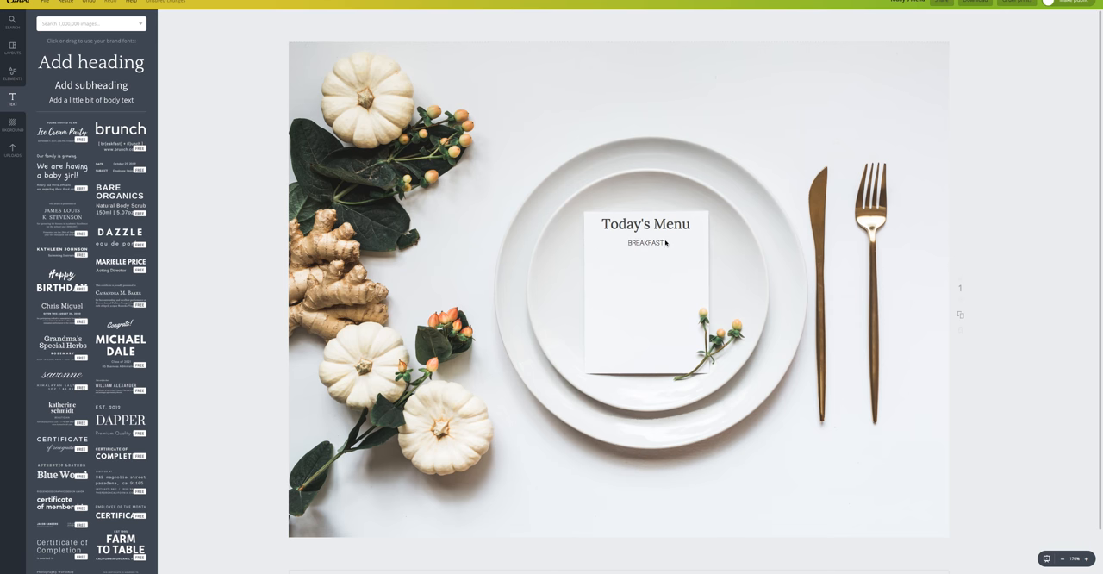
{"action": "left_click", "coordinate": [645, 243]}
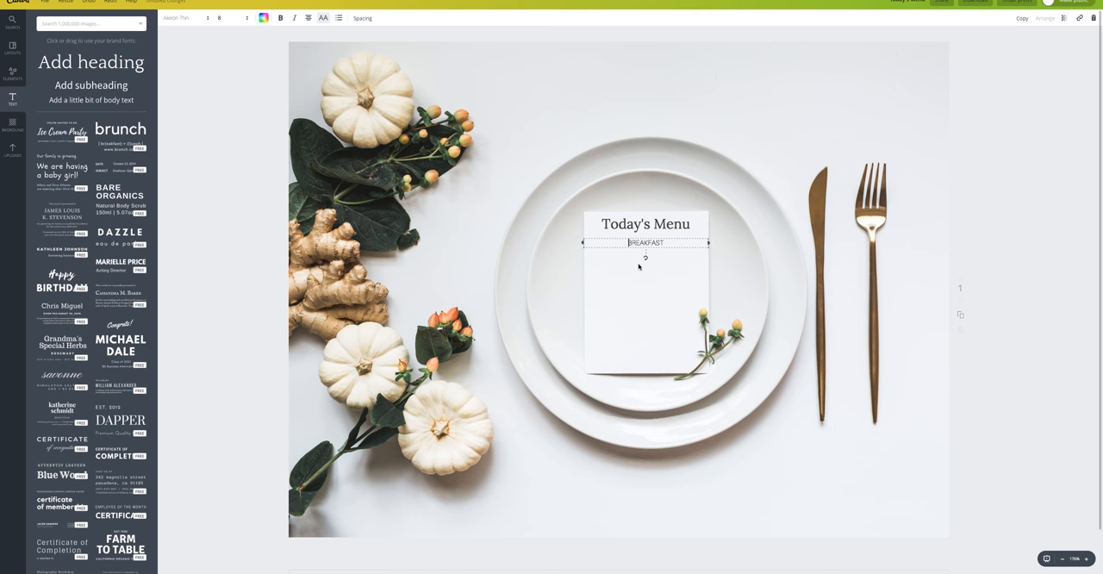
{"action": "mouse_move", "coordinate": [652, 382]}
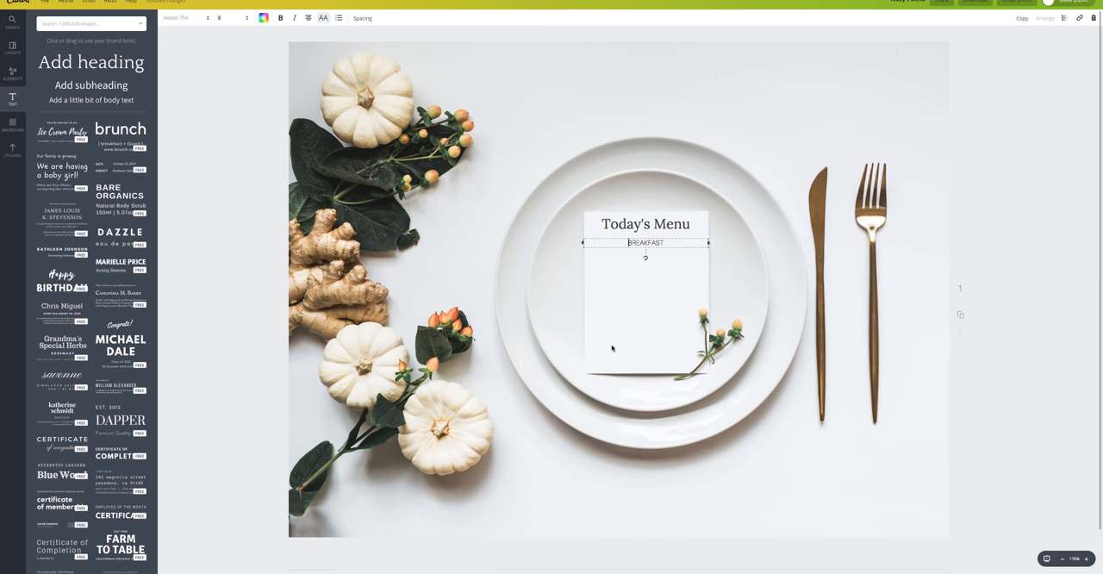
{"action": "mouse_move", "coordinate": [312, 169]}
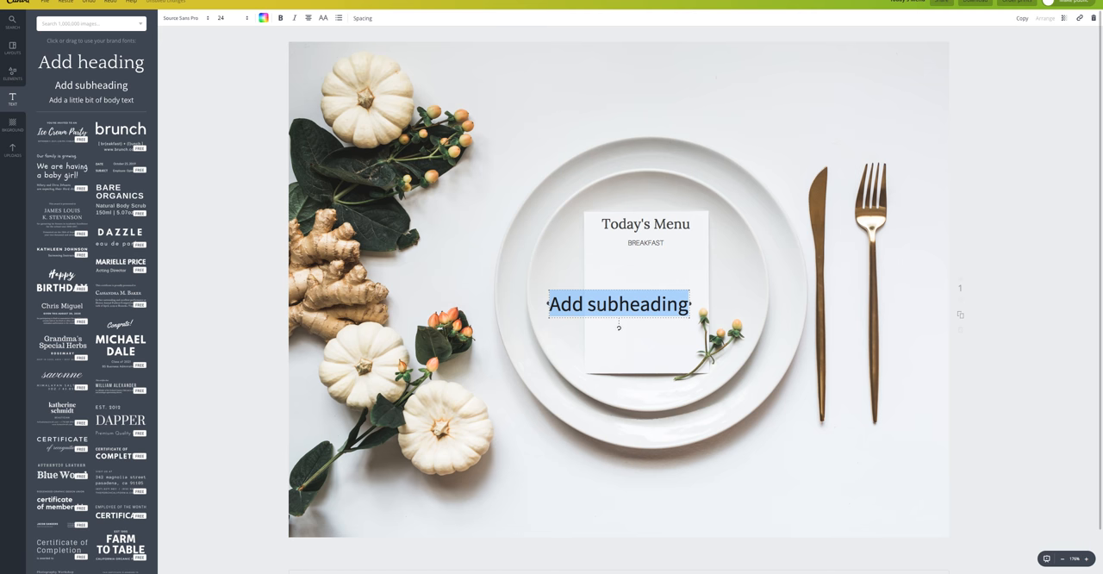
Type the dish line 'Golden turmeric + coconut smoothie'.
{"action": "type", "text": "Golden turmeric"}
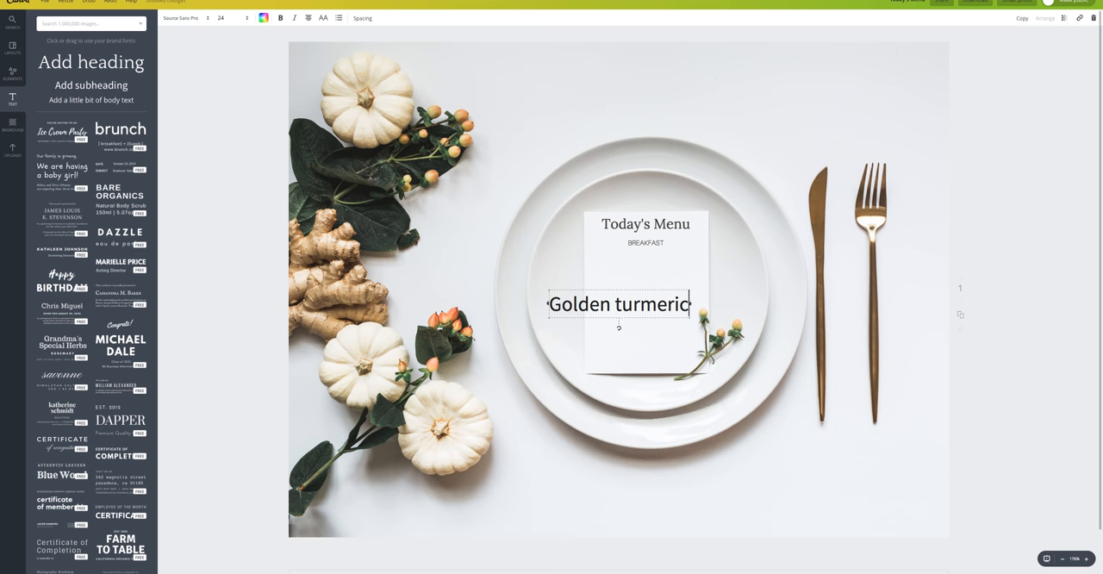
{"action": "left_click", "coordinate": [617, 305]}
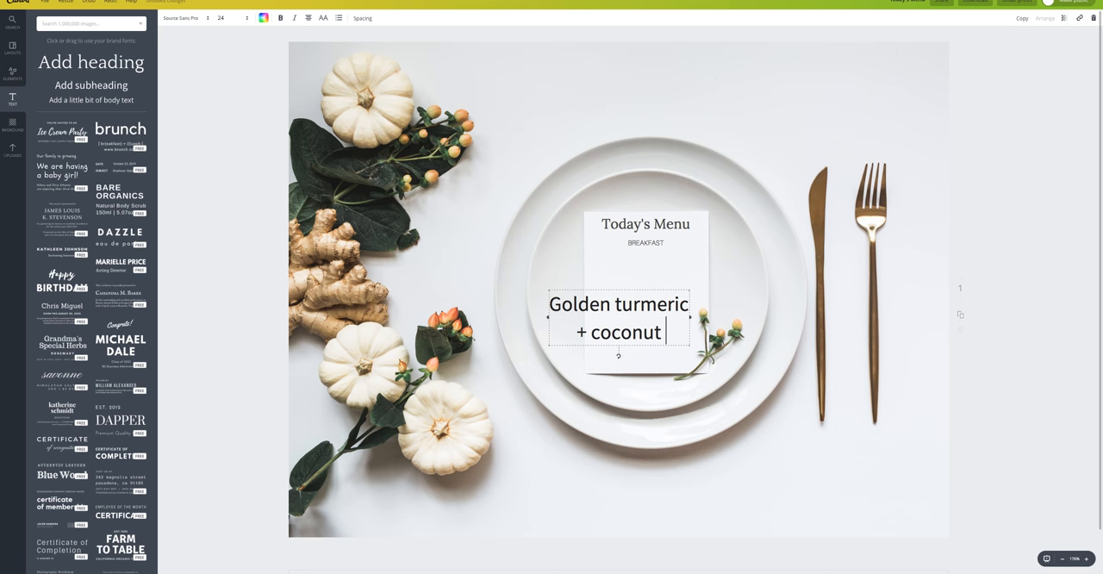
{"action": "type", "text": "smoothie"}
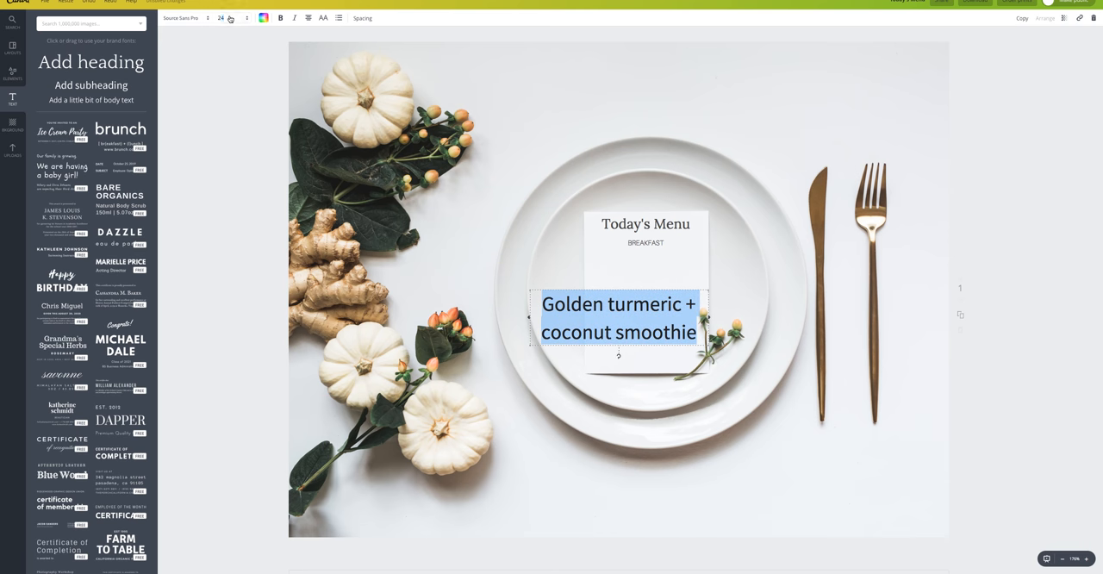
Shrink the dish line to small text and place it just under BREAKFAST.
{"action": "left_click", "coordinate": [220, 18]}
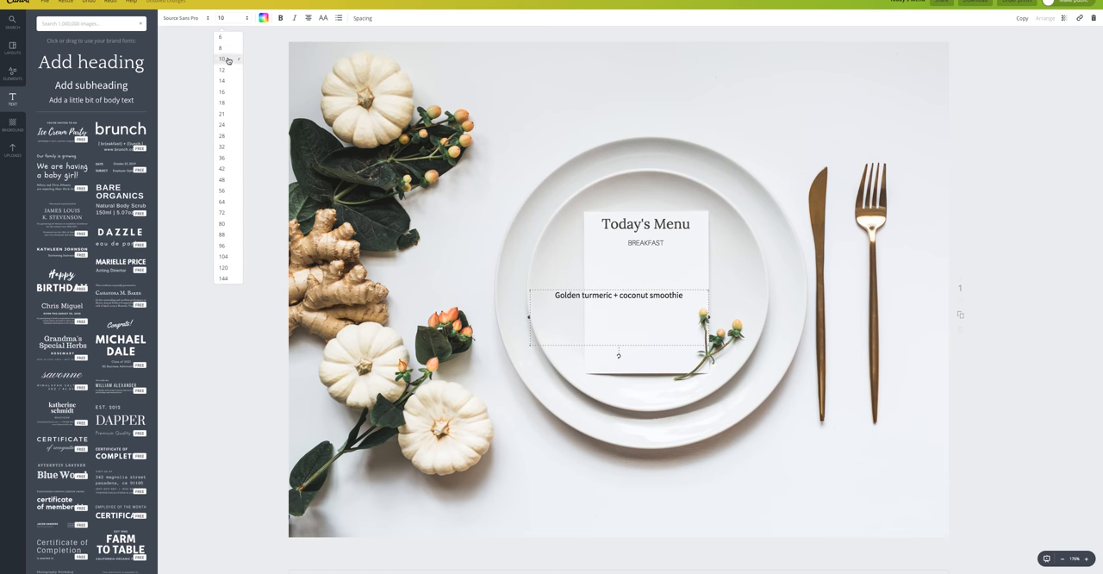
{"action": "left_click", "coordinate": [181, 17]}
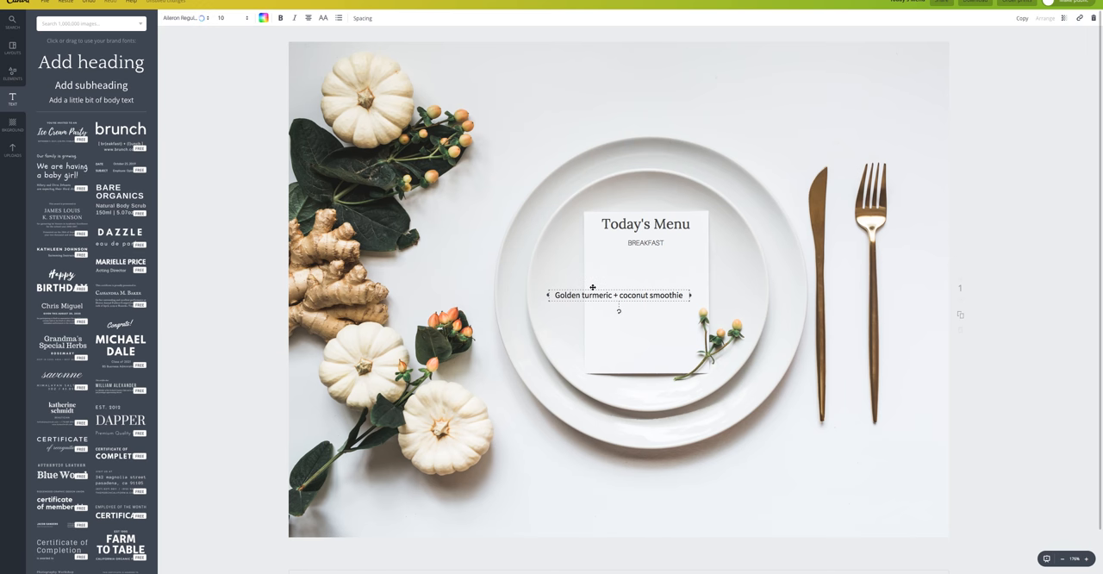
{"action": "left_click_drag", "start_coordinate": [619, 295], "coordinate": [656, 258]}
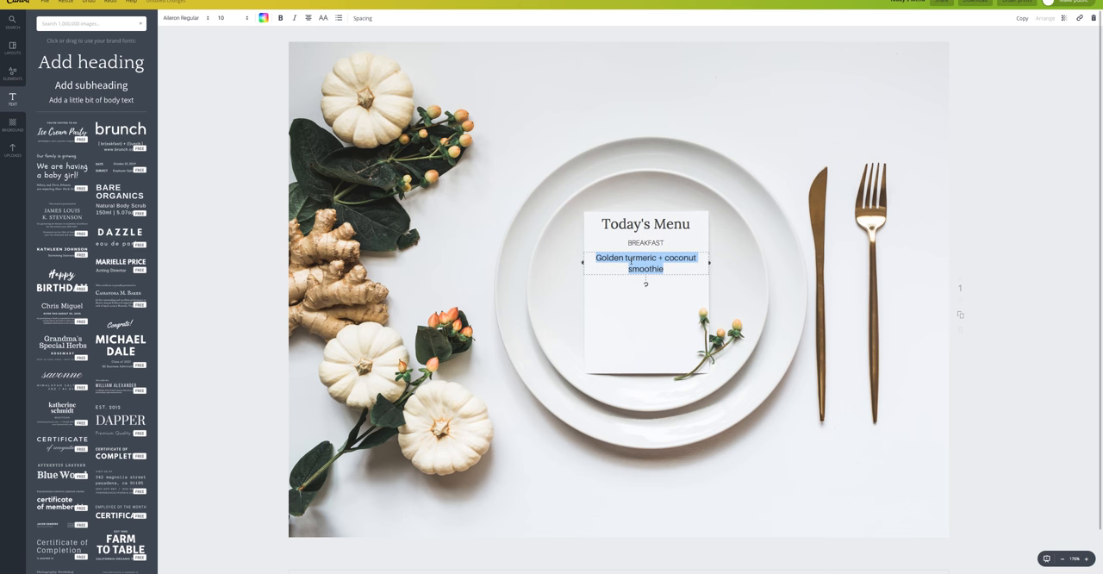
{"action": "left_click", "coordinate": [221, 17]}
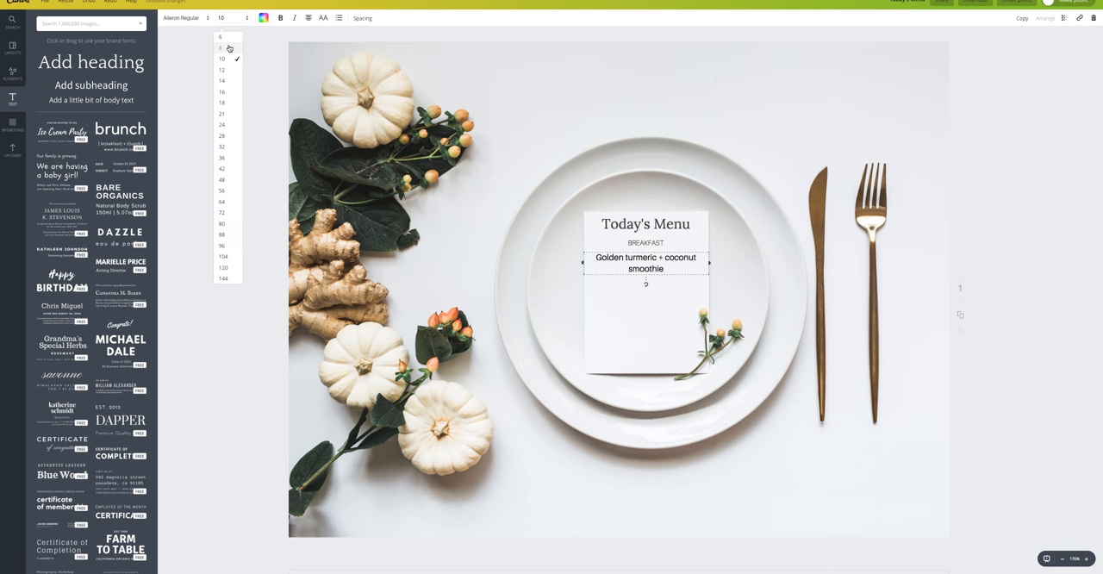
{"action": "left_click", "coordinate": [221, 47]}
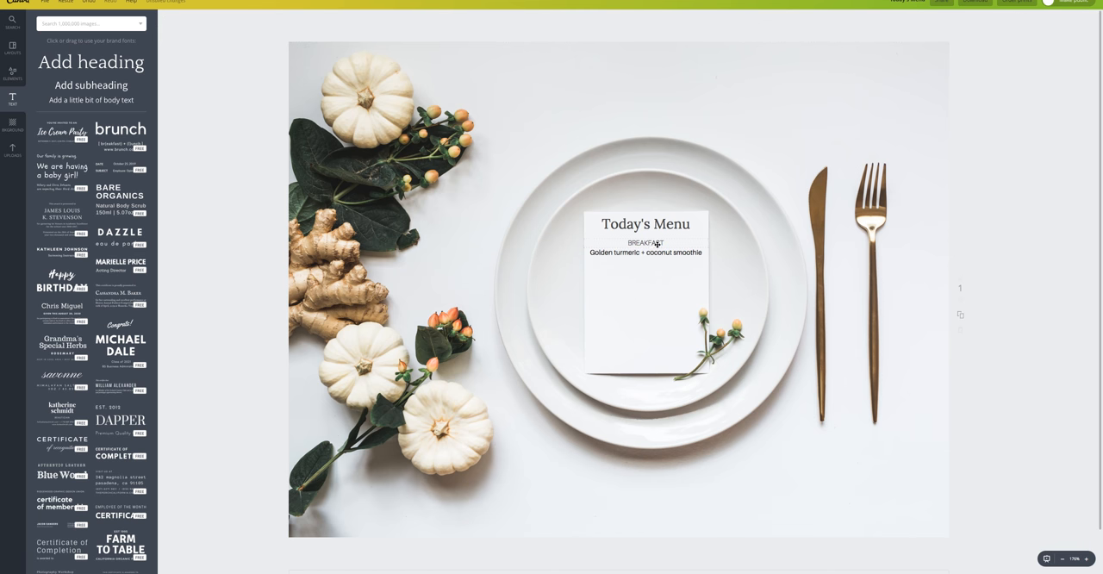
Ungroup the duplicated block and rename its heading to LUNCH.
{"action": "left_click", "coordinate": [646, 243]}
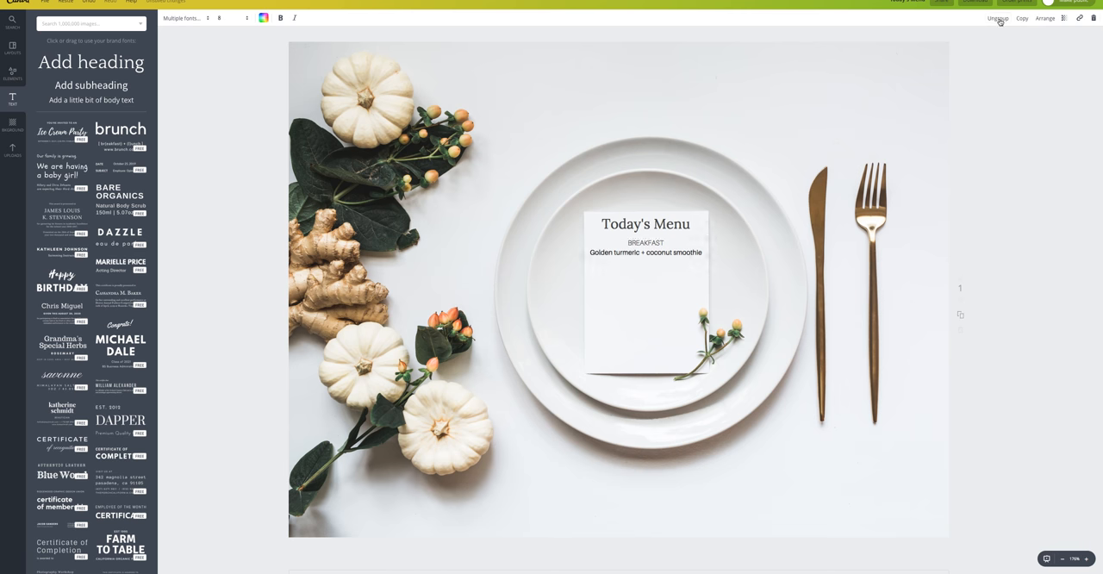
{"action": "left_click", "coordinate": [645, 248]}
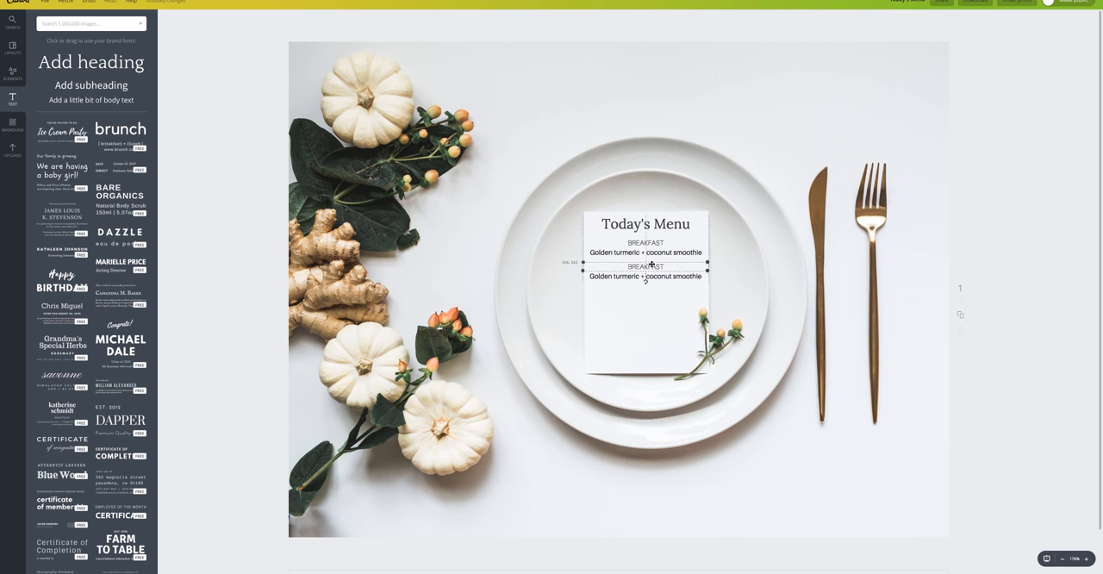
{"action": "double_click", "coordinate": [646, 267]}
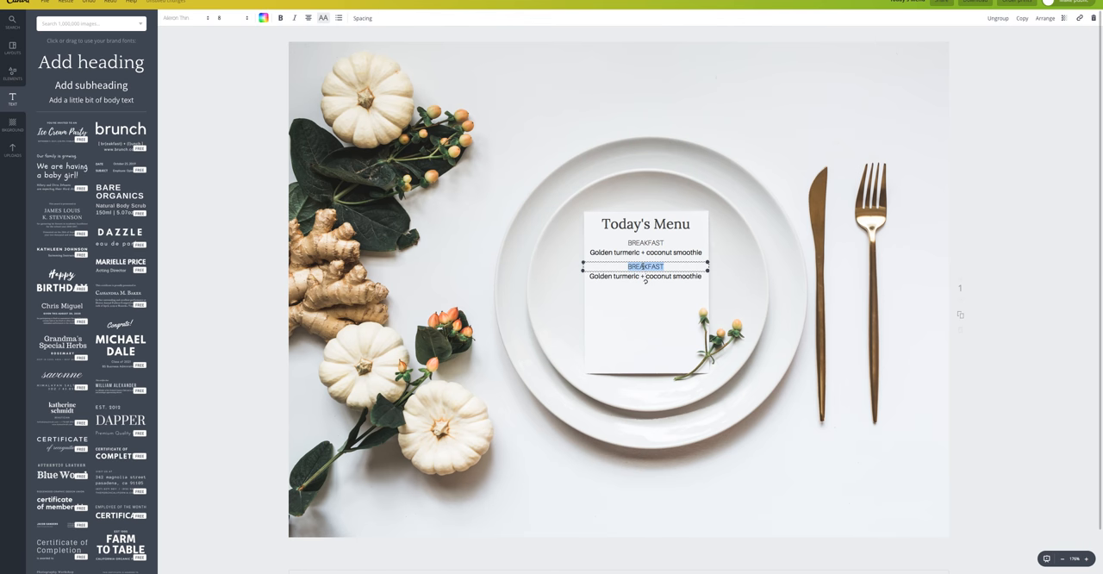
{"action": "type", "text": "LUMCH"}
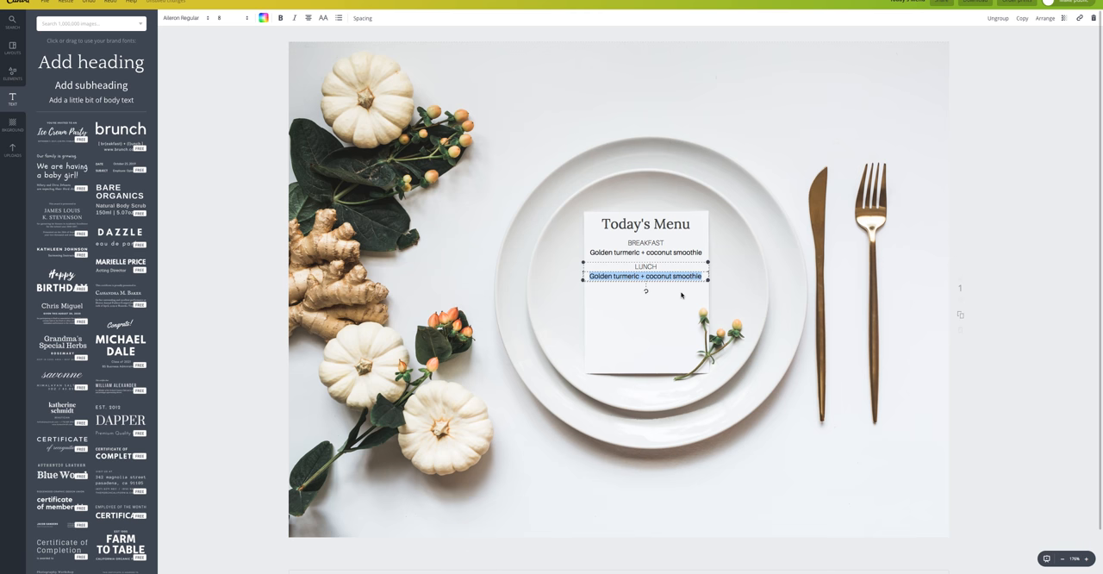
Replace the dish line with 'Harvest Quinoa with roasted pumpkin seeds'.
{"action": "type", "text": "Harvest"}
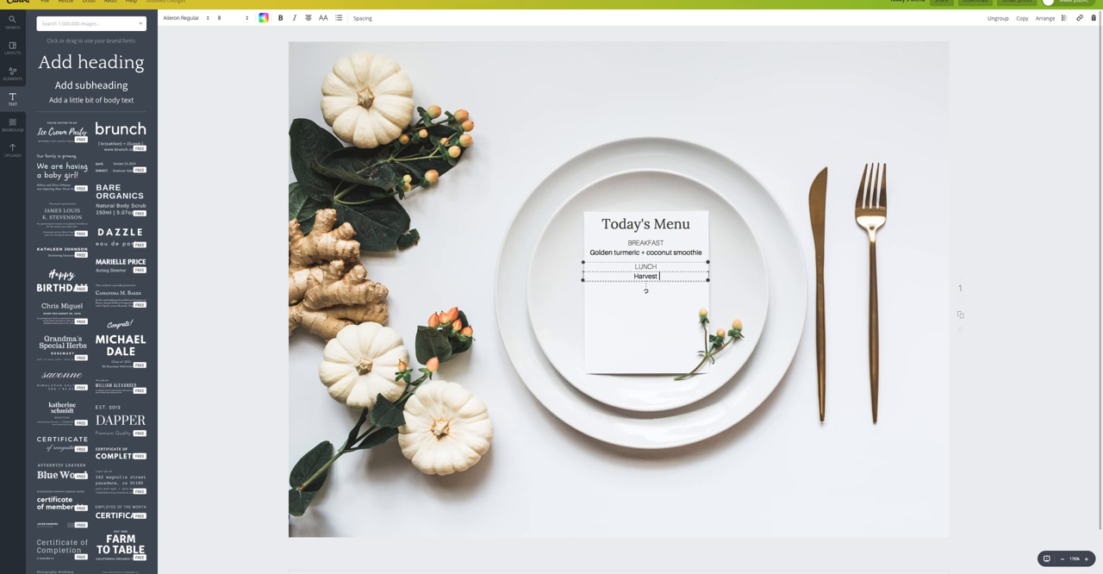
{"action": "type", "text": "Quinoa"}
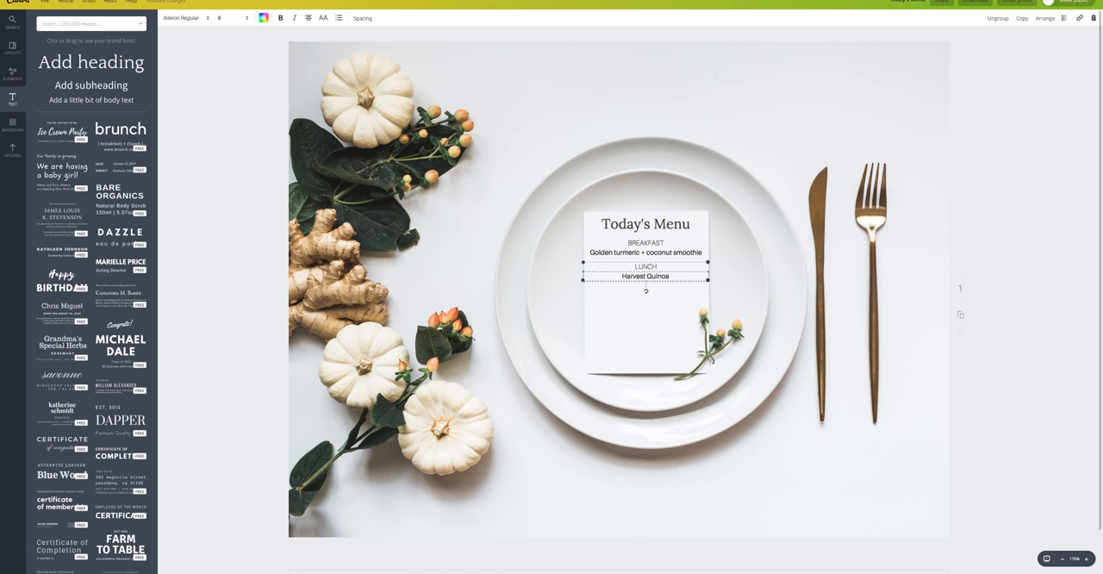
{"action": "type", "text": "+ Roaste"}
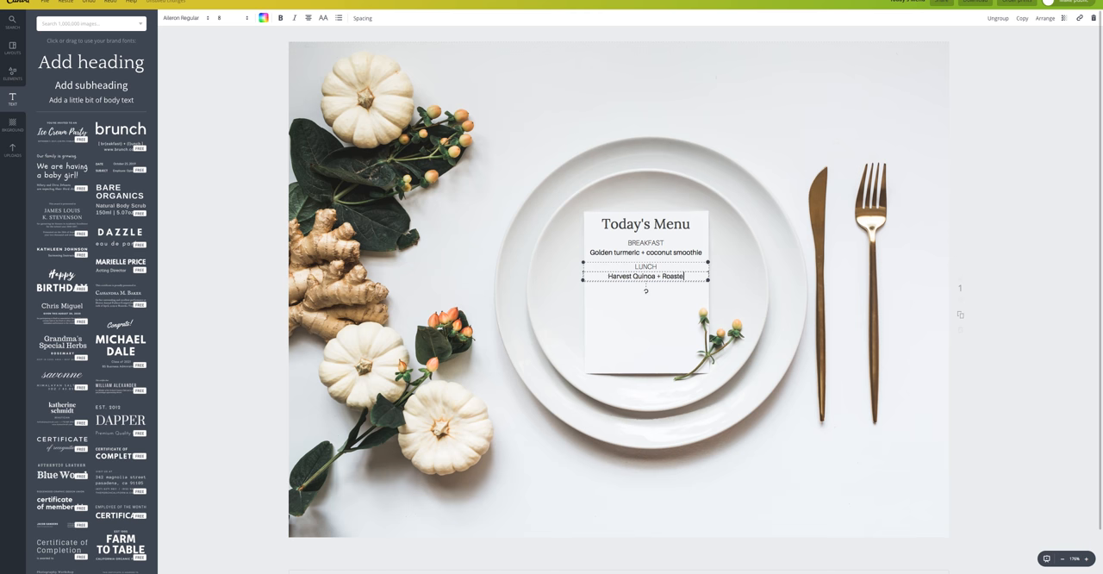
{"action": "key", "text": "Backspace"}
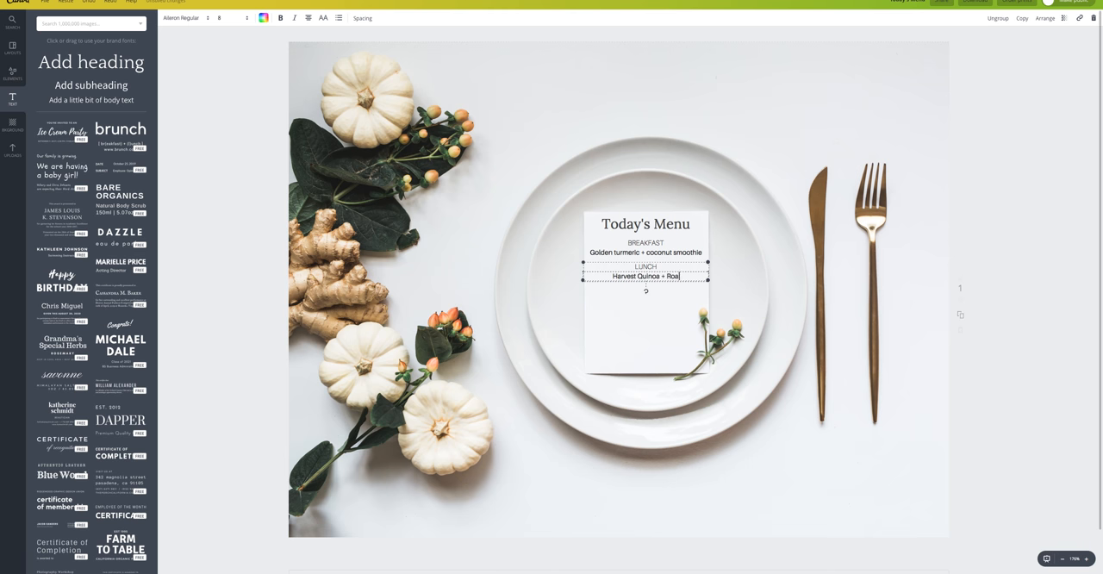
{"action": "type", "text": "with"}
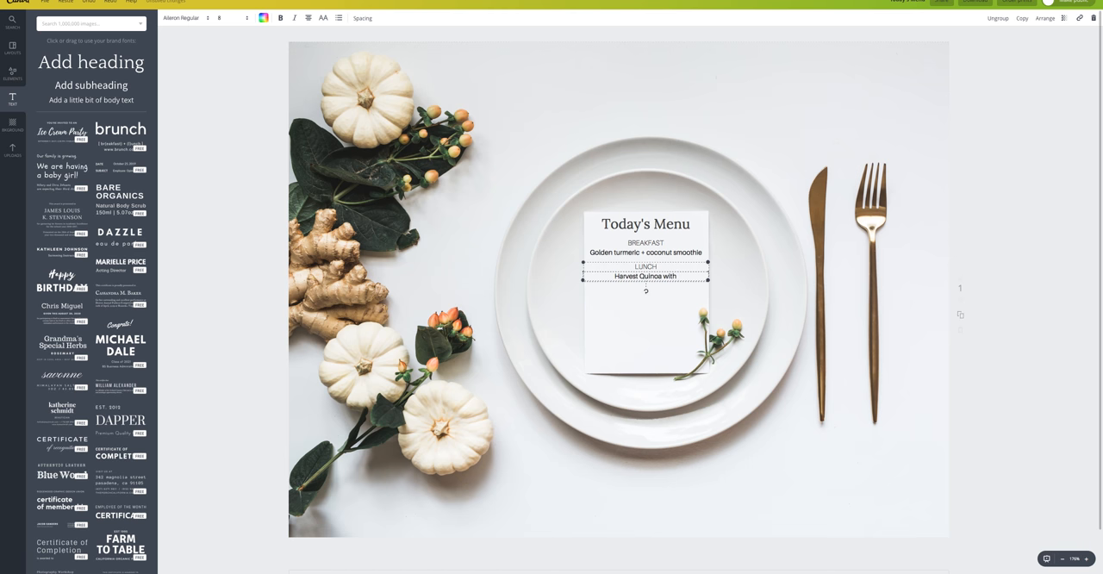
{"action": "type", "text": "roasted pumpkin seeds"}
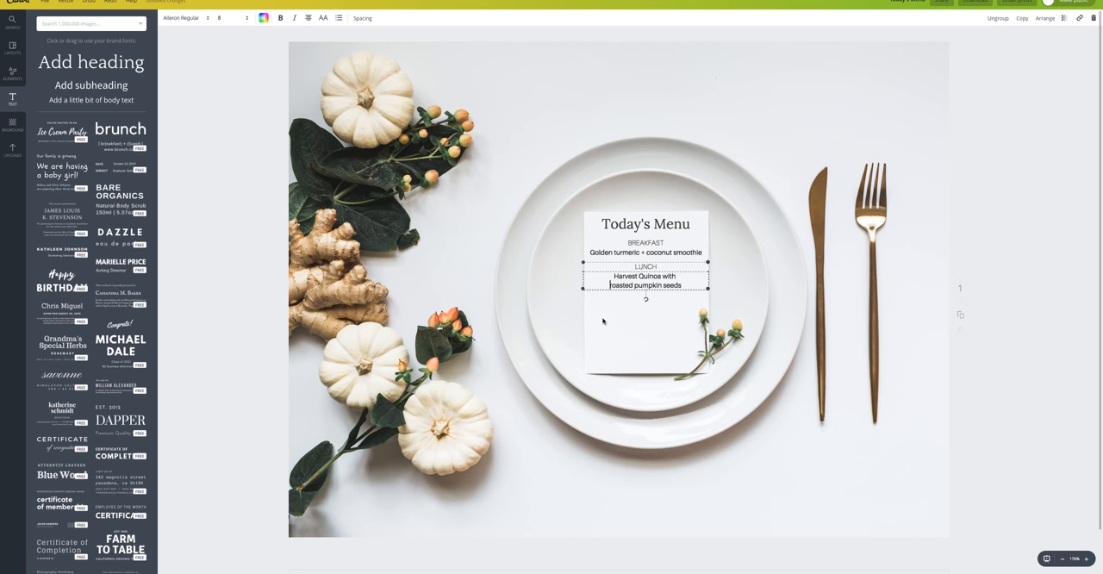
{"action": "mouse_move", "coordinate": [694, 264]}
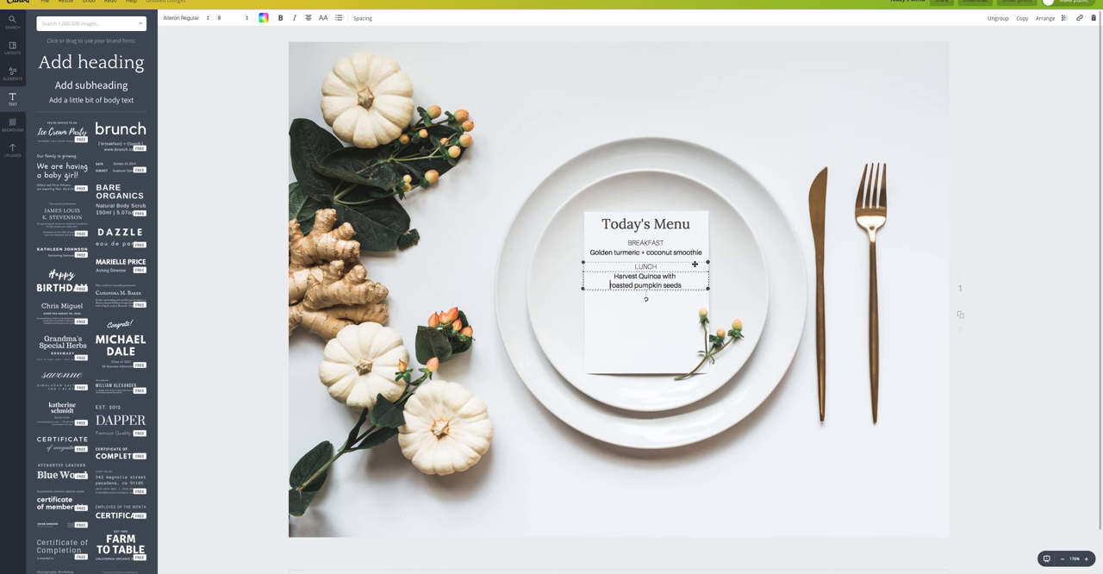
{"action": "mouse_move", "coordinate": [831, 135]}
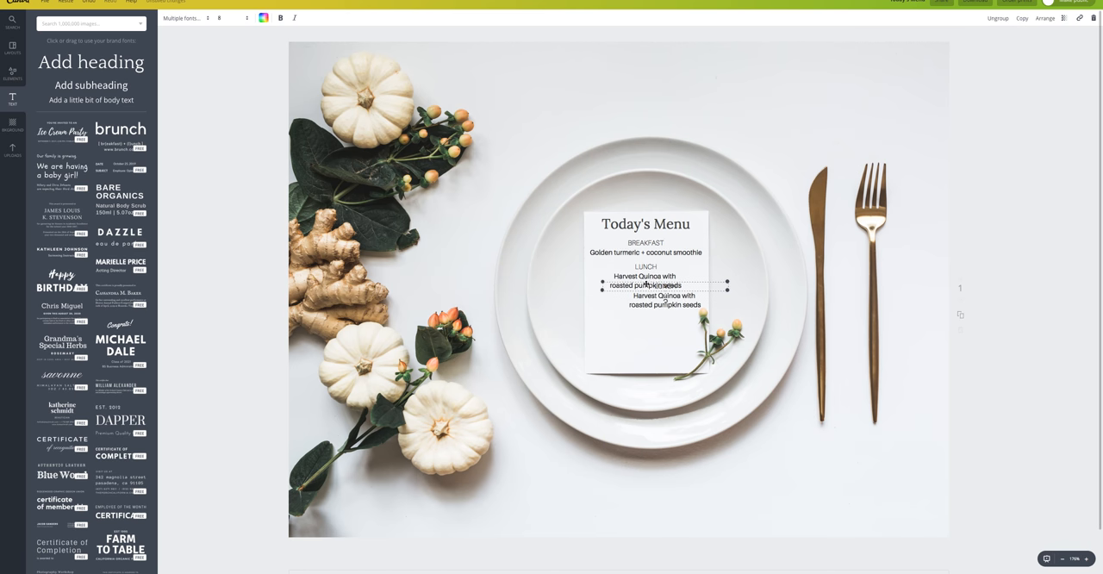
Place a copy below lunch, retitled DINNER with 'Wild salmon + sweet potato'.
{"action": "left_click_drag", "start_coordinate": [663, 284], "coordinate": [650, 295]}
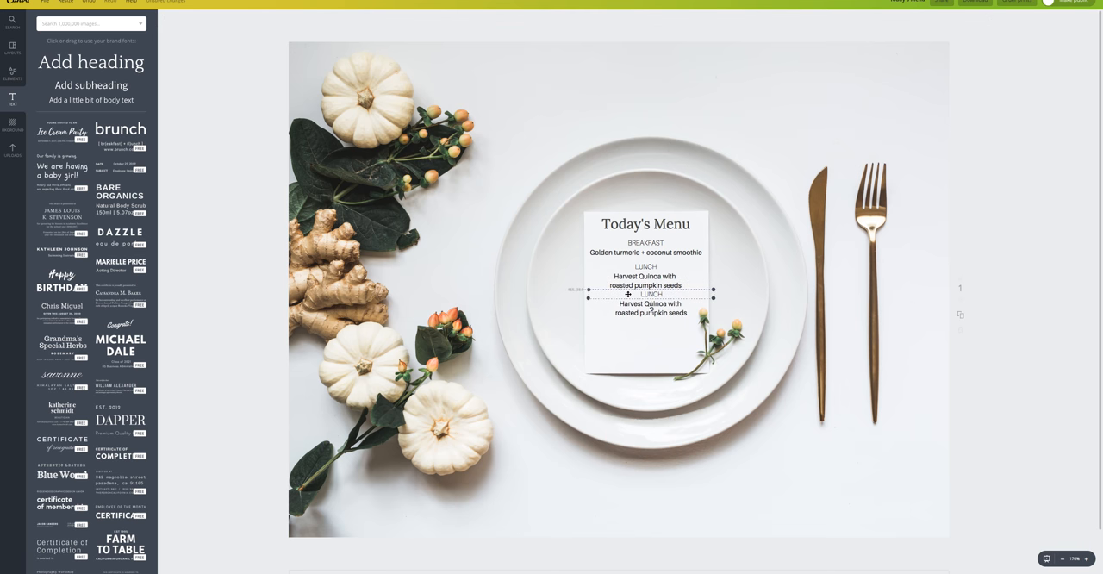
{"action": "left_click_drag", "start_coordinate": [648, 299], "coordinate": [648, 308]}
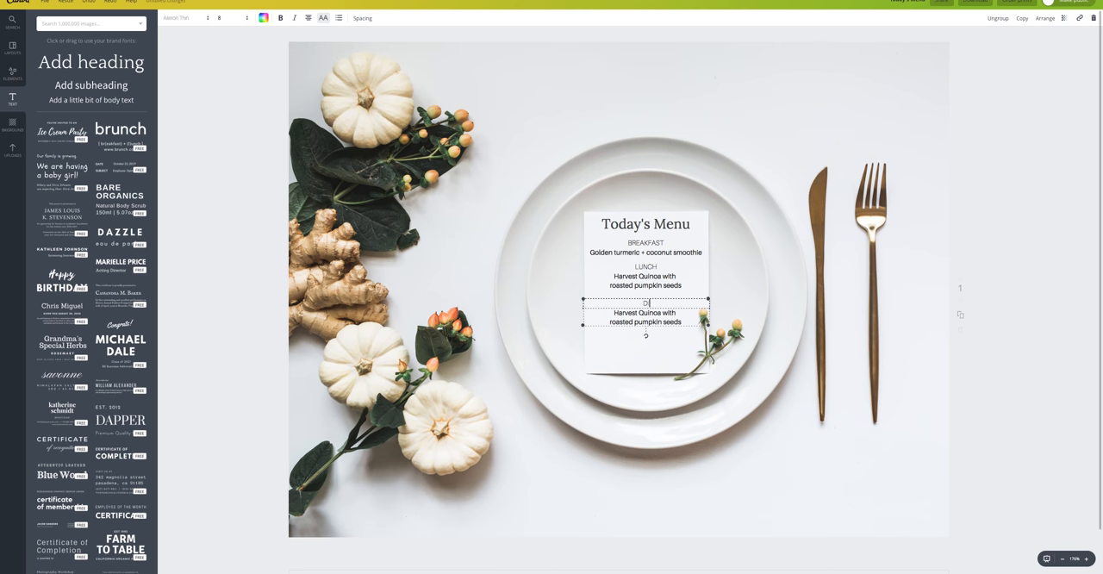
{"action": "type", "text": "DINNER"}
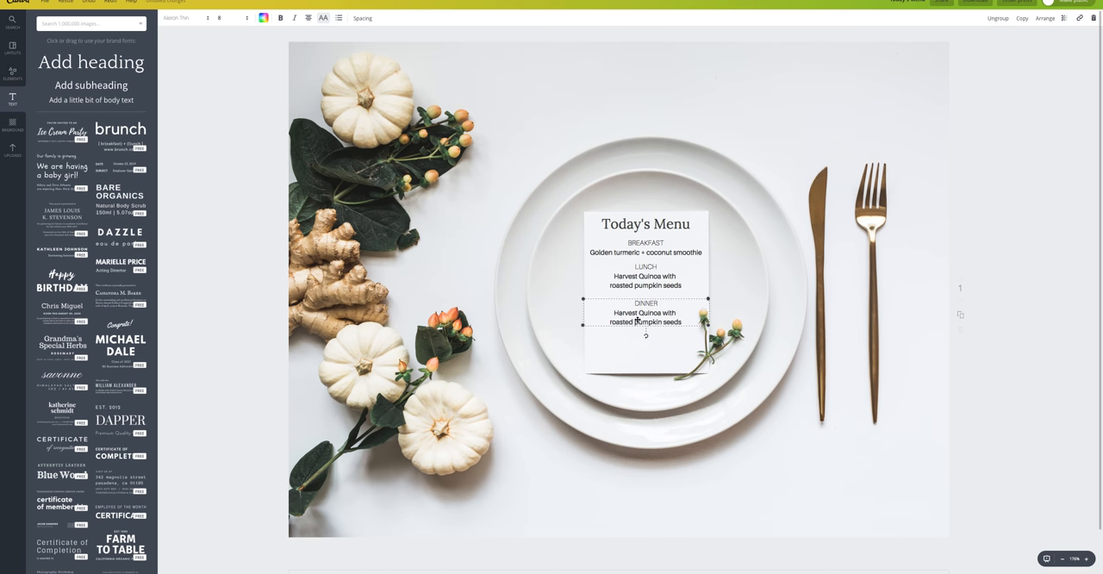
{"action": "triple_click", "coordinate": [646, 317]}
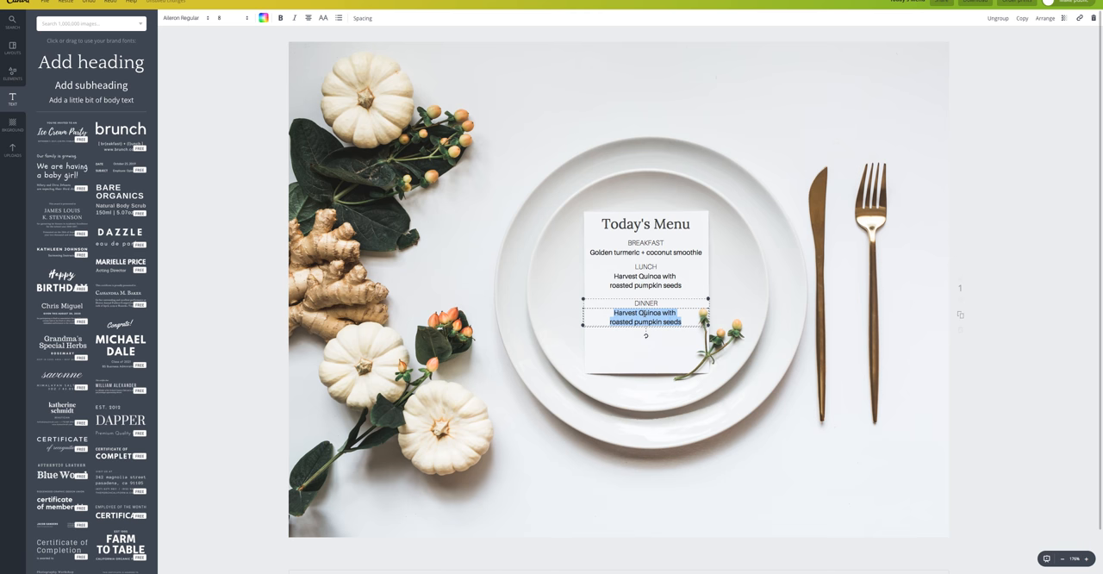
{"action": "type", "text": "Wild"}
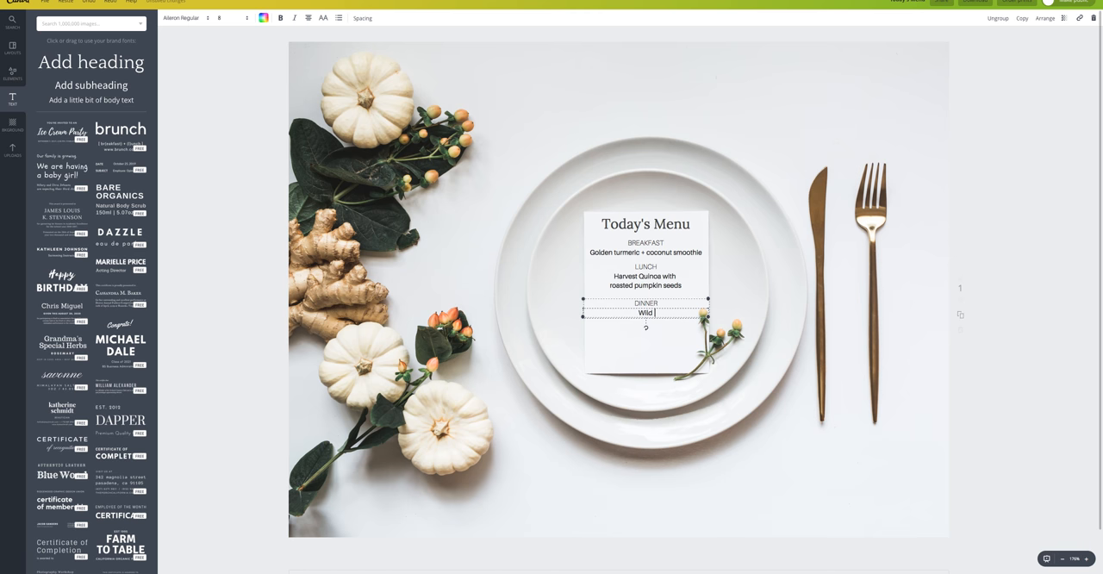
{"action": "type", "text": "salmon + sweet p"}
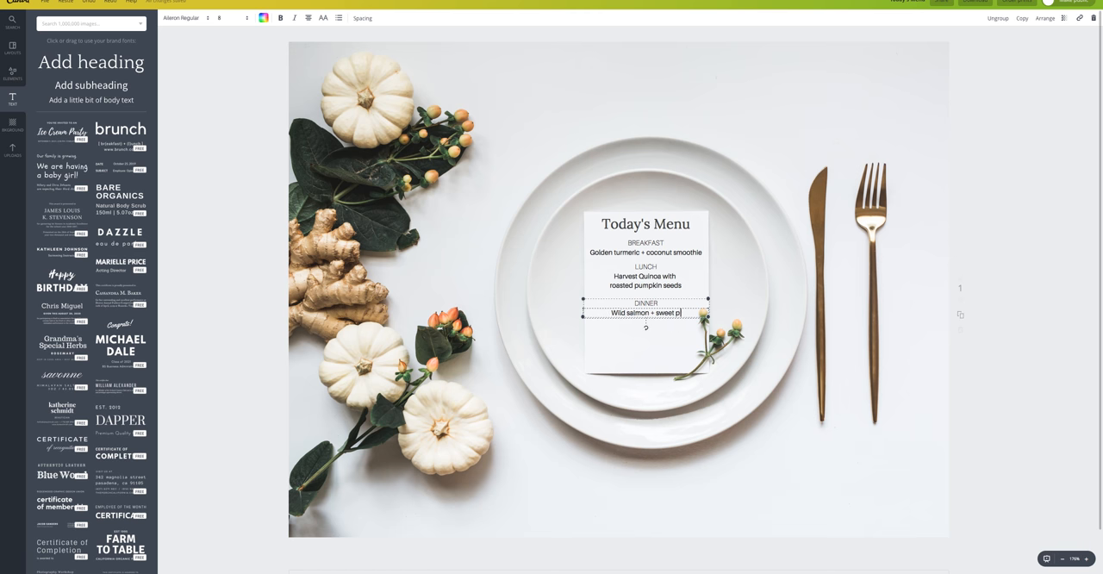
{"action": "type", "text": "otato"}
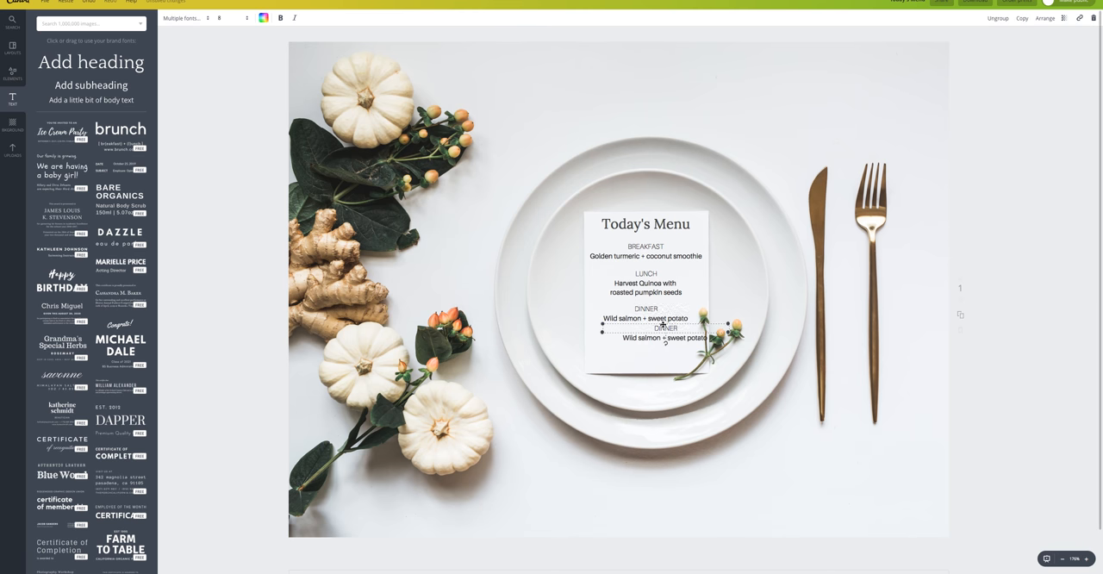
Move the copy to the bottom, retitled SNACK with 'Sunflower seed butter + cacao nibs'.
{"action": "left_click_drag", "start_coordinate": [664, 323], "coordinate": [646, 349]}
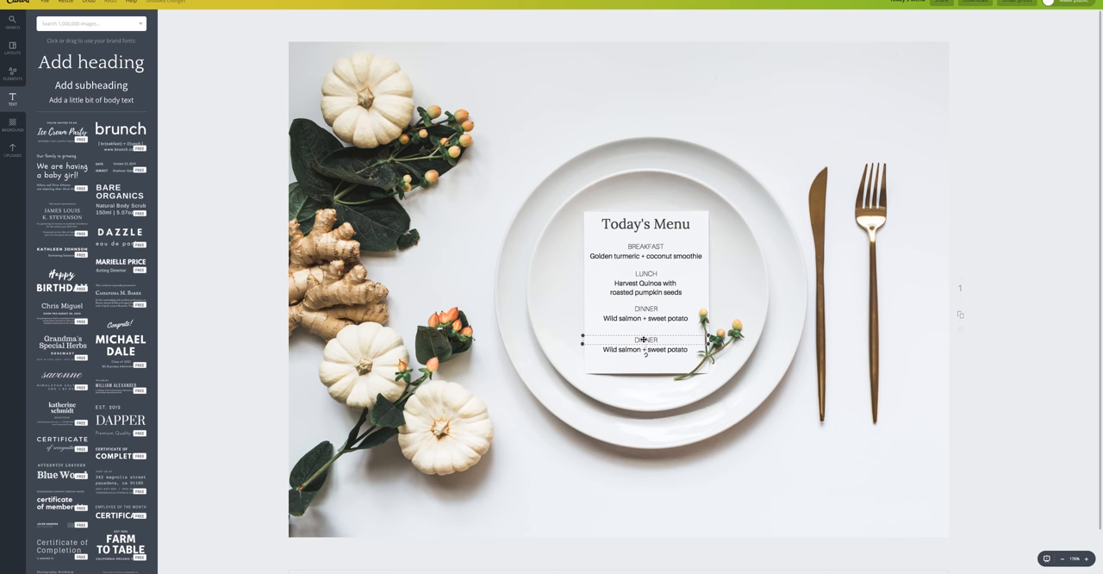
{"action": "double_click", "coordinate": [645, 339]}
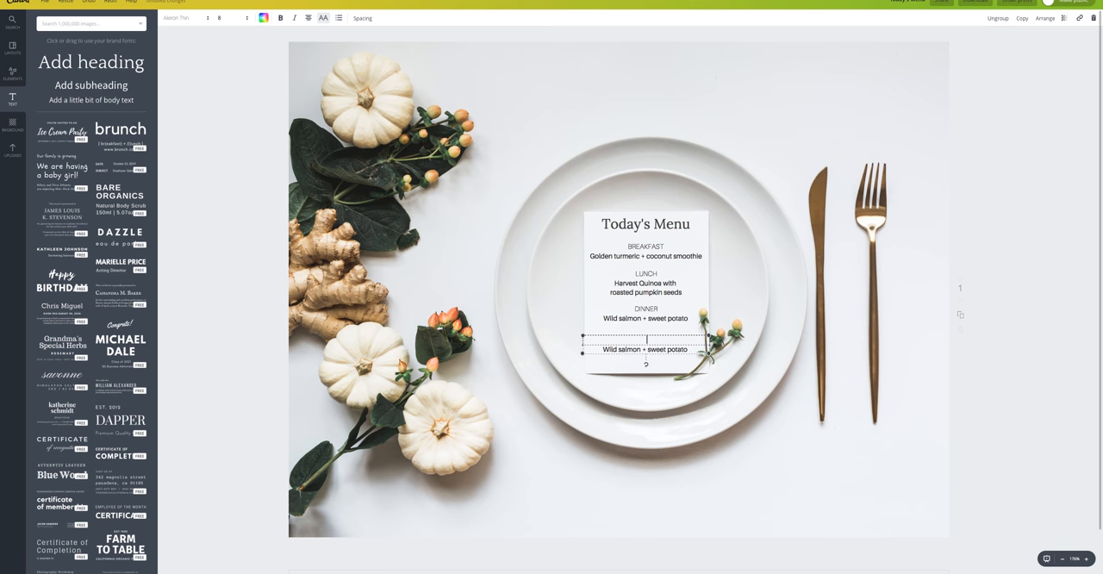
{"action": "type", "text": "SNACK"}
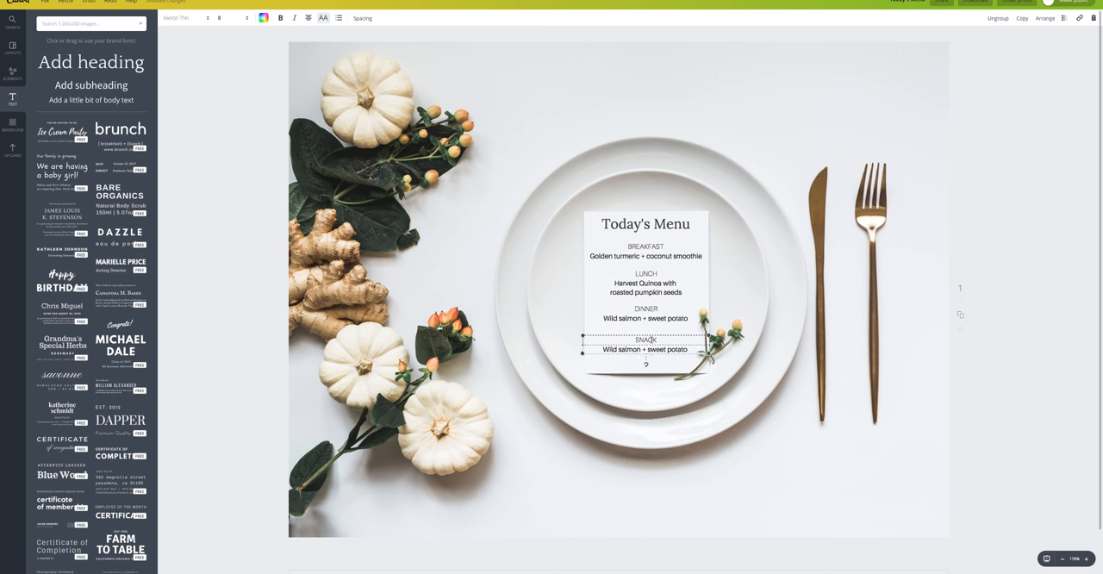
{"action": "double_click", "coordinate": [621, 348]}
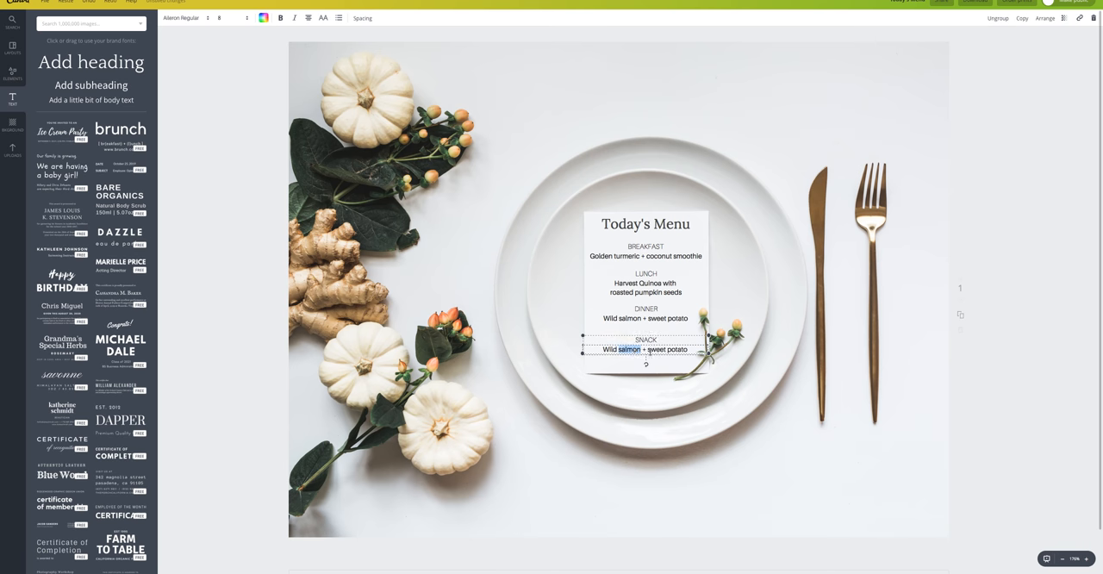
{"action": "triple_click", "coordinate": [645, 349]}
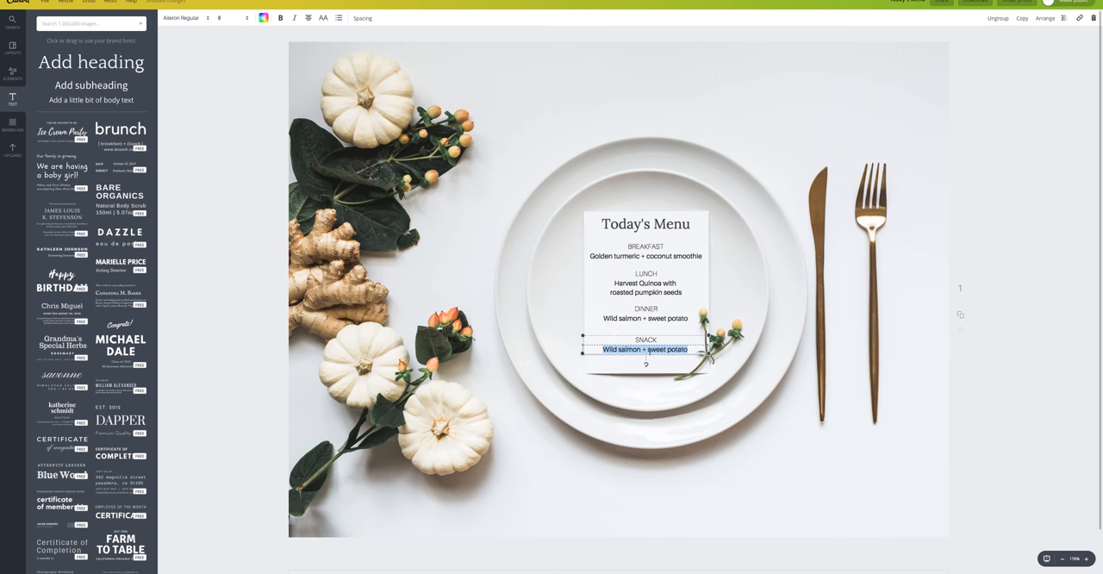
{"action": "type", "text": "Sunflower seed butter with"}
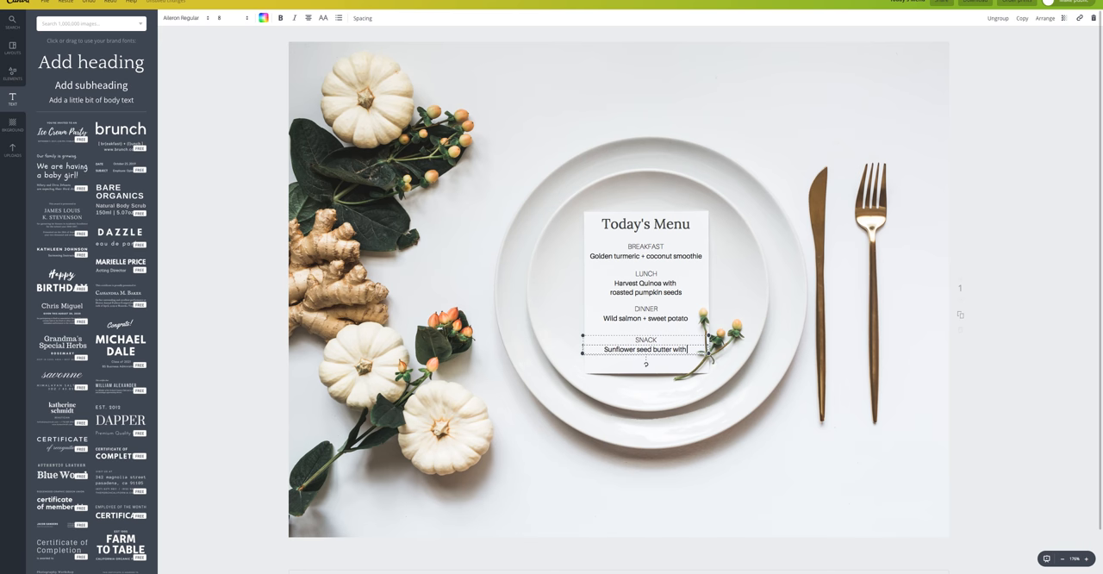
{"action": "type", "text": "ca"}
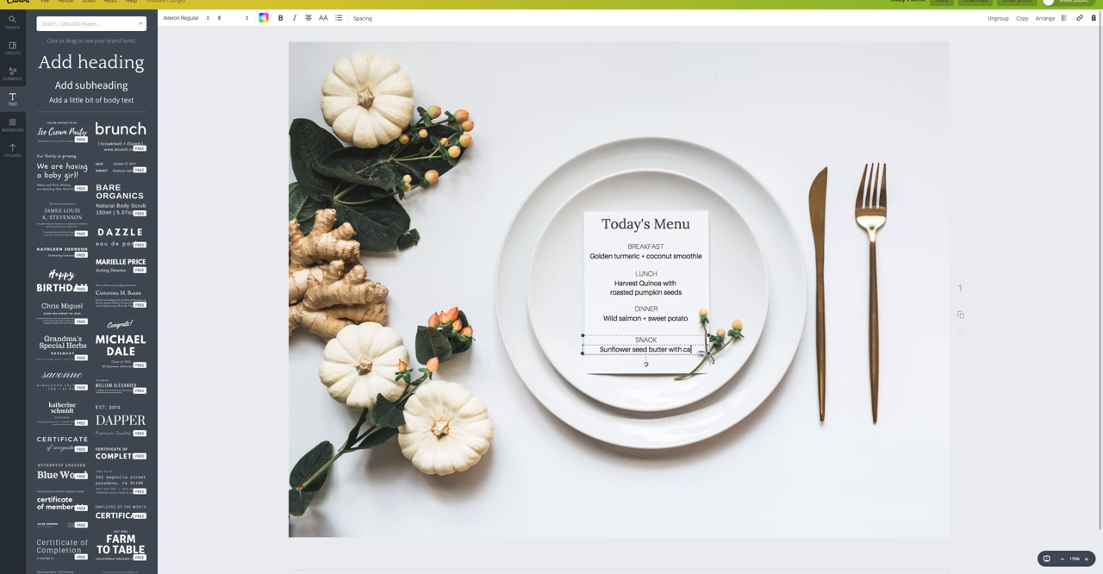
{"action": "key", "text": "Backspace"}
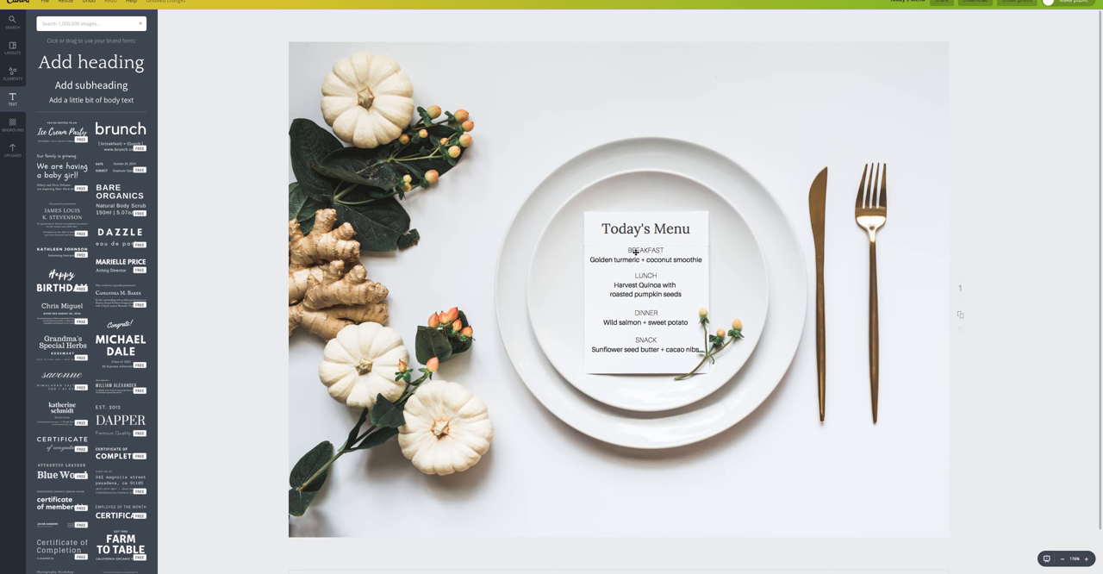
Group all menu text blocks, Today's Menu through snack, and recentre them higher.
{"action": "left_click", "coordinate": [646, 228]}
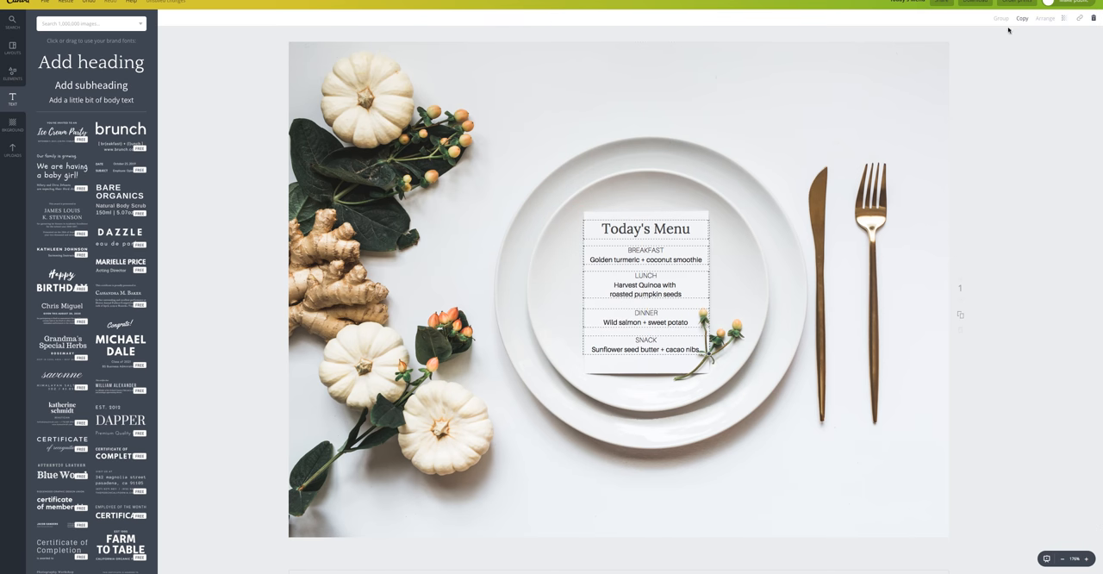
{"action": "left_click", "coordinate": [645, 260]}
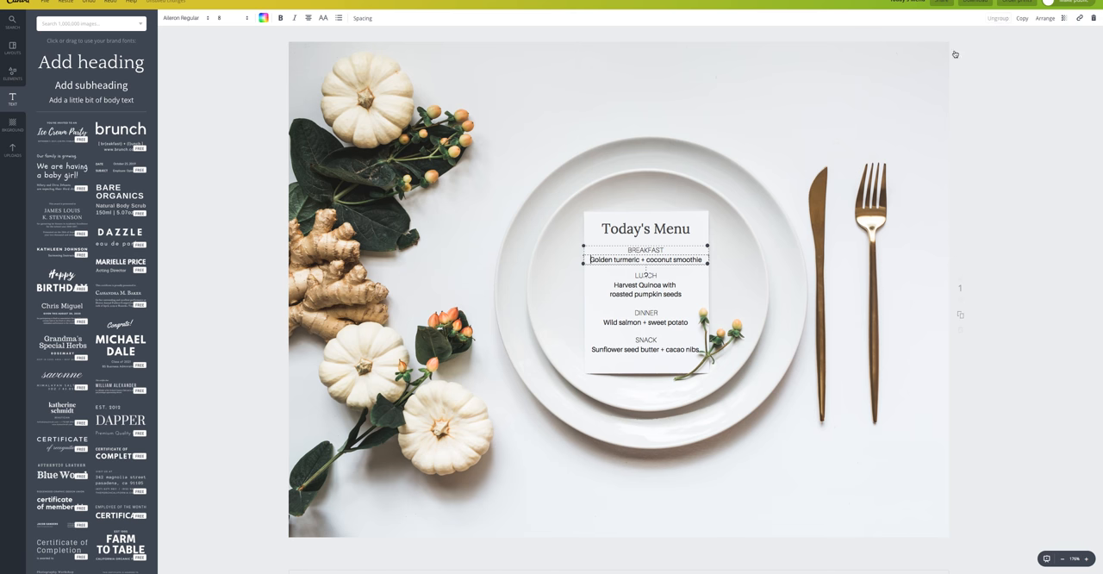
{"action": "left_click", "coordinate": [644, 289]}
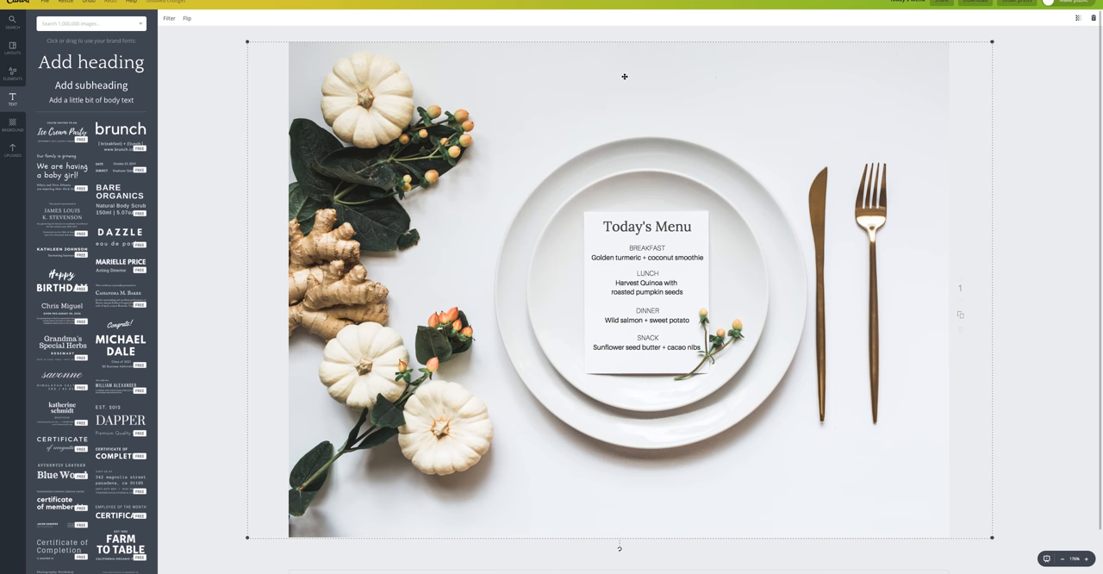
{"action": "mouse_move", "coordinate": [565, 117]}
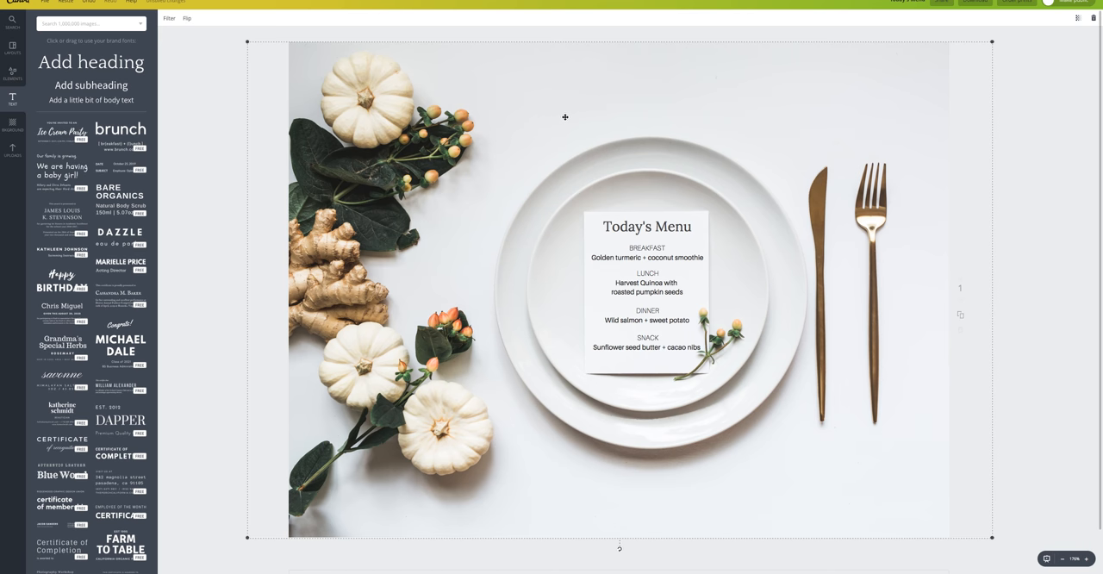
{"action": "mouse_move", "coordinate": [518, 201]}
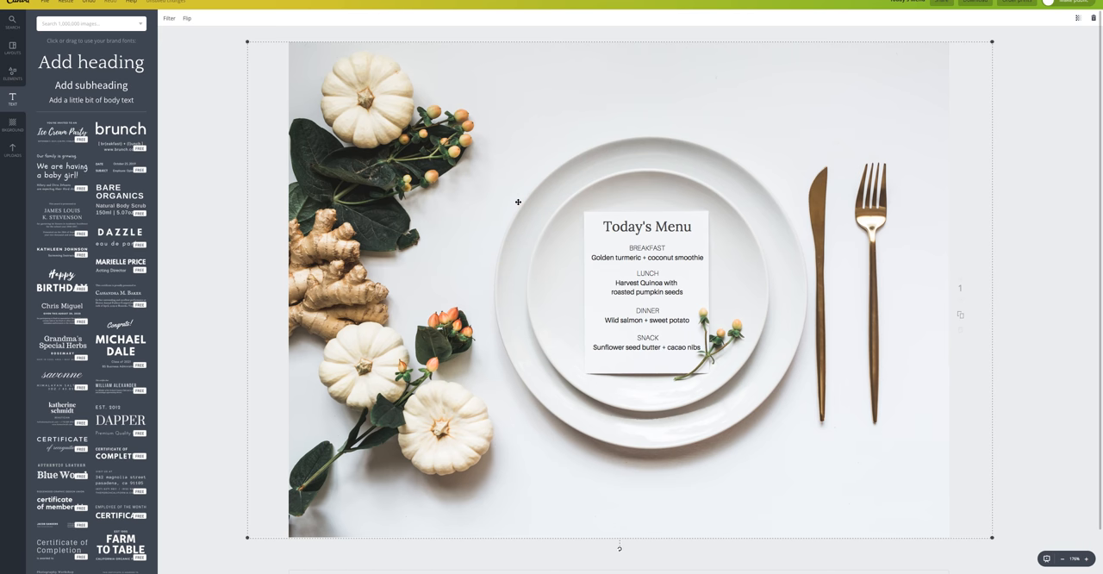
{"action": "mouse_move", "coordinate": [513, 179]}
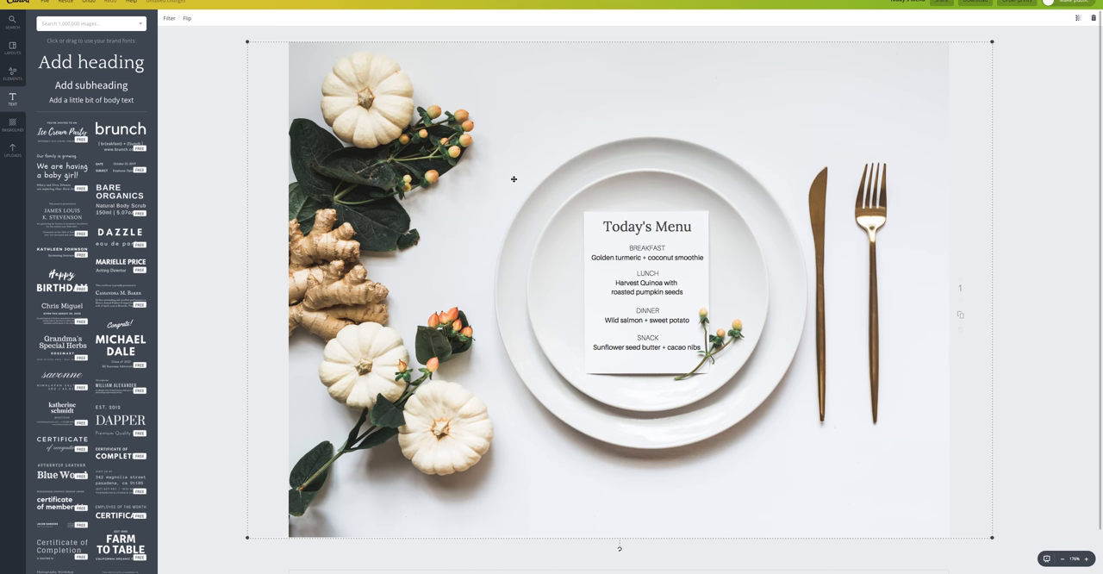
{"action": "mouse_move", "coordinate": [394, 360]}
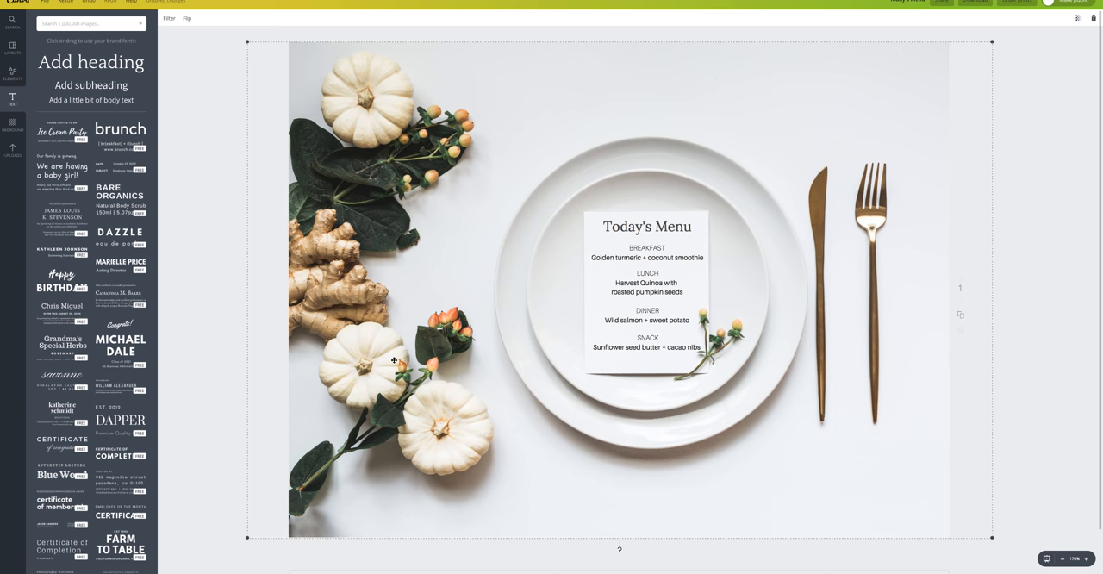
{"action": "mouse_move", "coordinate": [537, 486]}
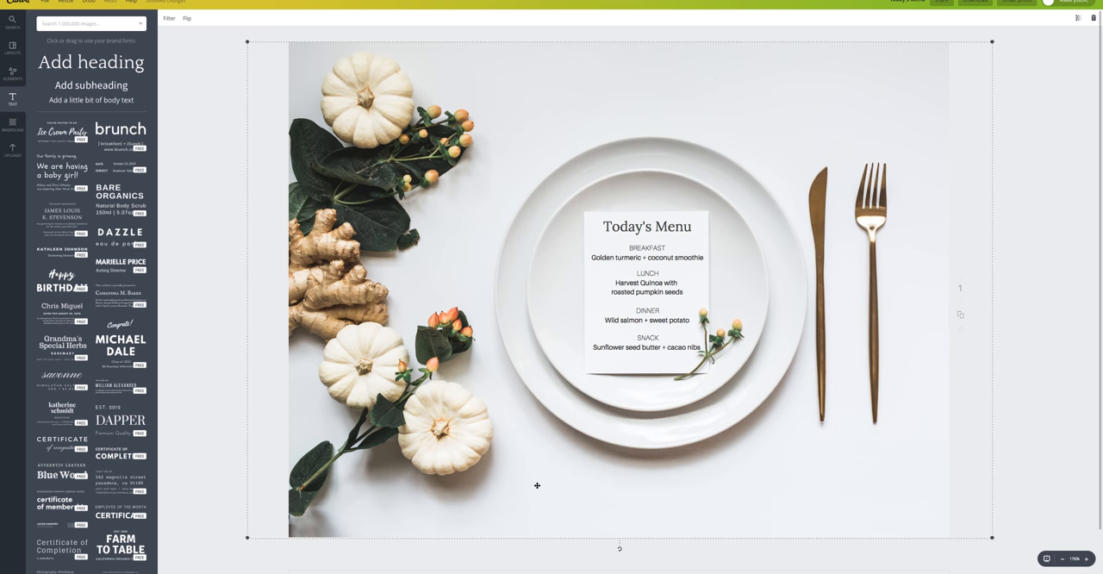
{"action": "mouse_move", "coordinate": [592, 485]}
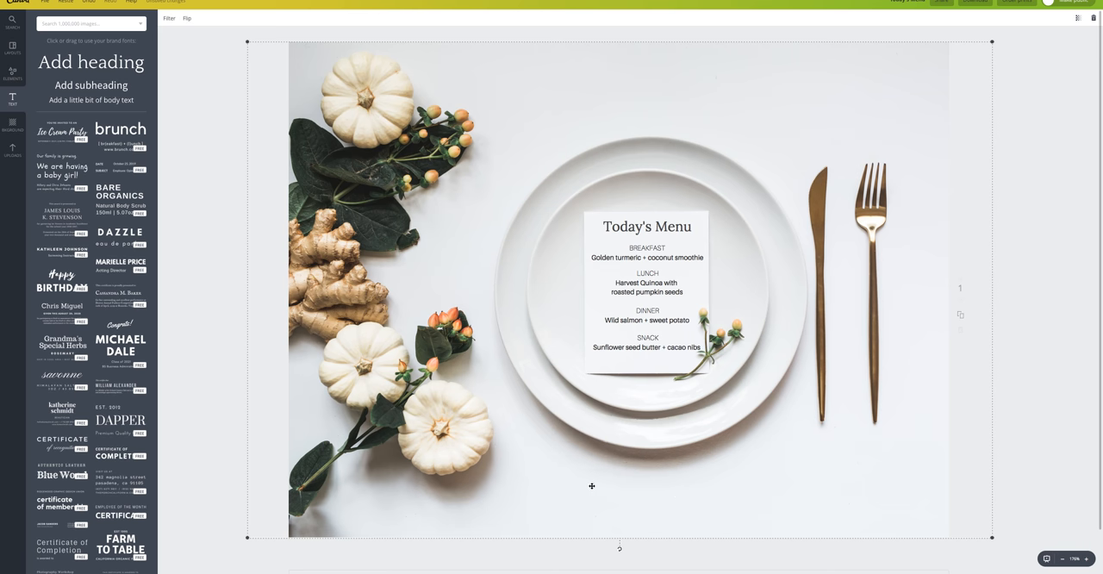
{"action": "mouse_move", "coordinate": [607, 490]}
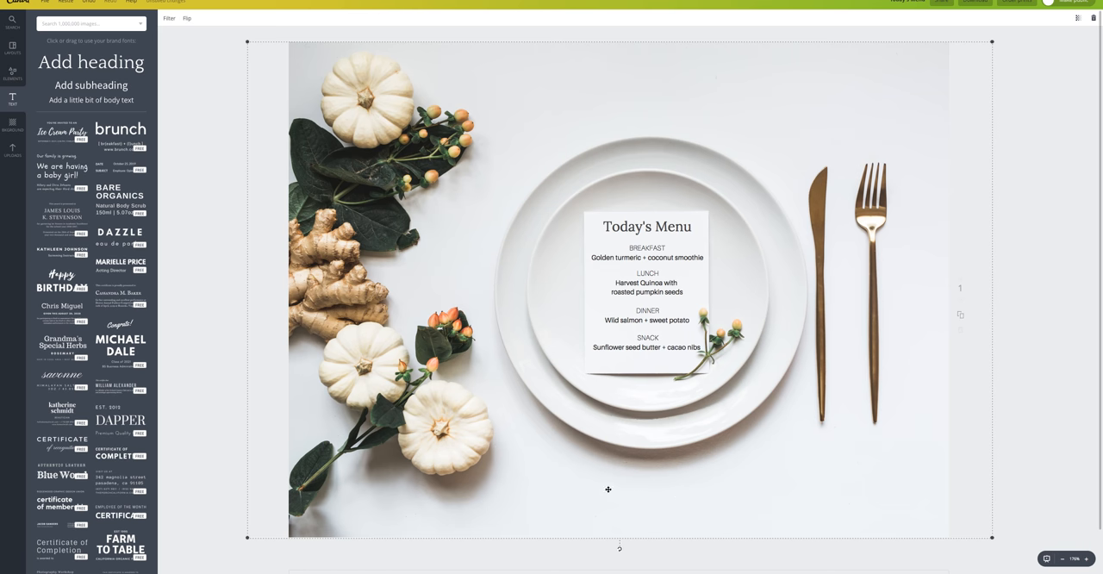
{"action": "mouse_move", "coordinate": [719, 474]}
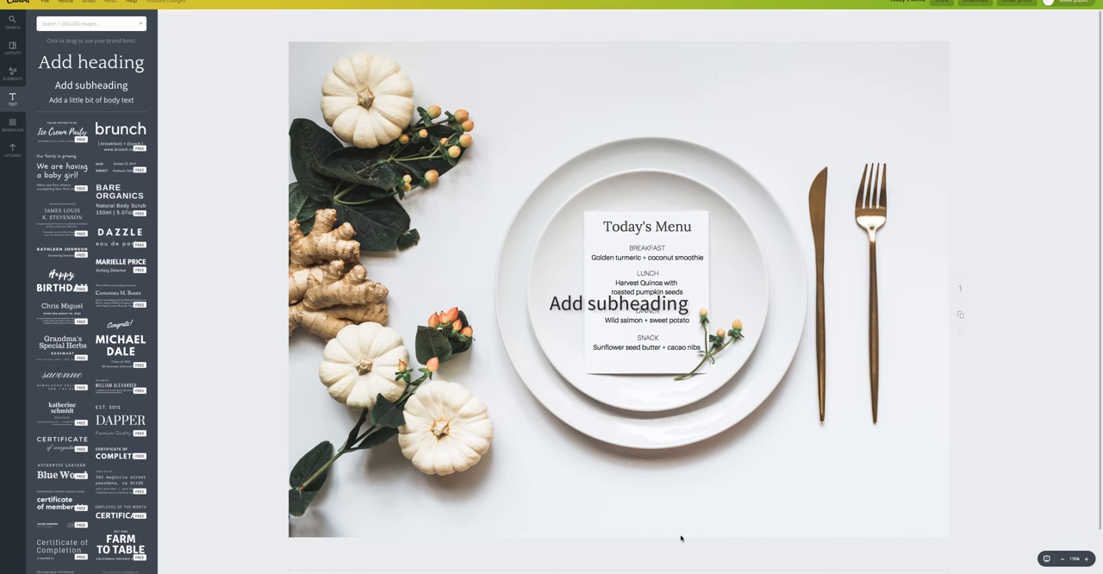
Replace the subheading wording with 'Wellness Stock Shop'.
{"action": "double_click", "coordinate": [646, 304]}
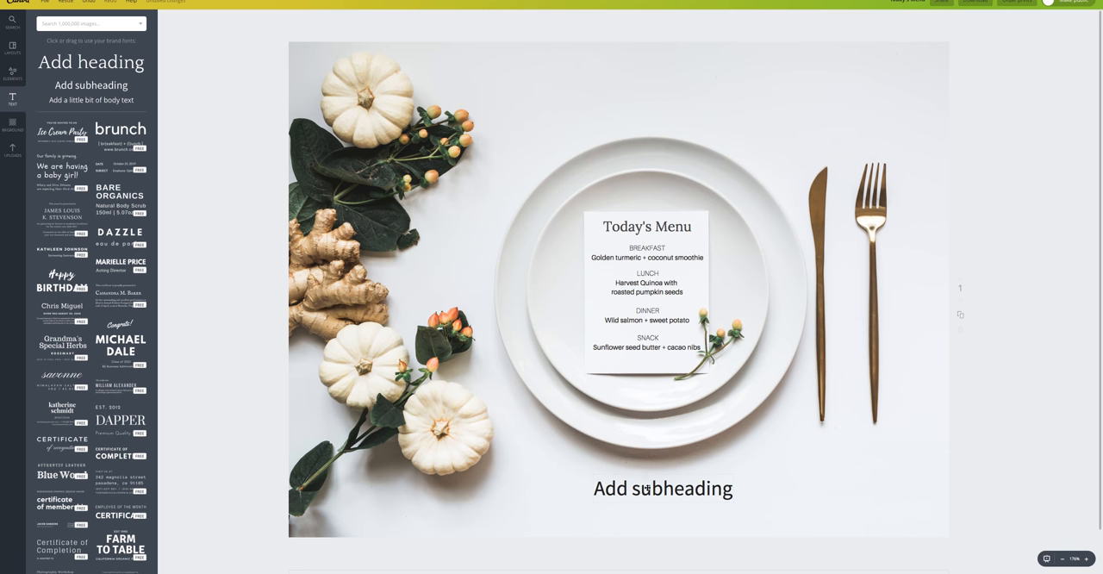
{"action": "type", "text": "Wellness Stock"}
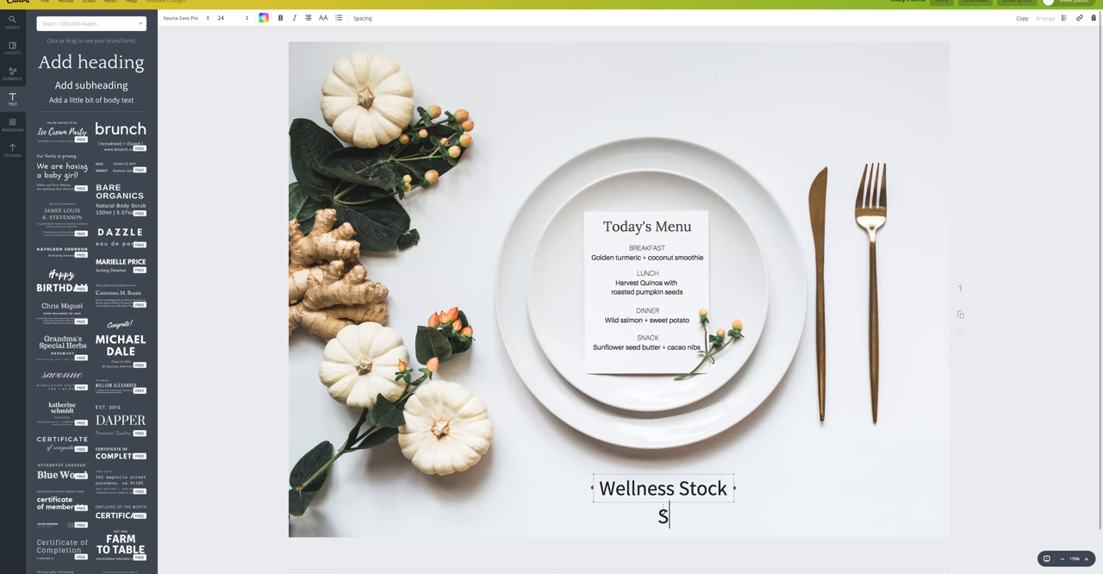
{"action": "type", "text": "hop"}
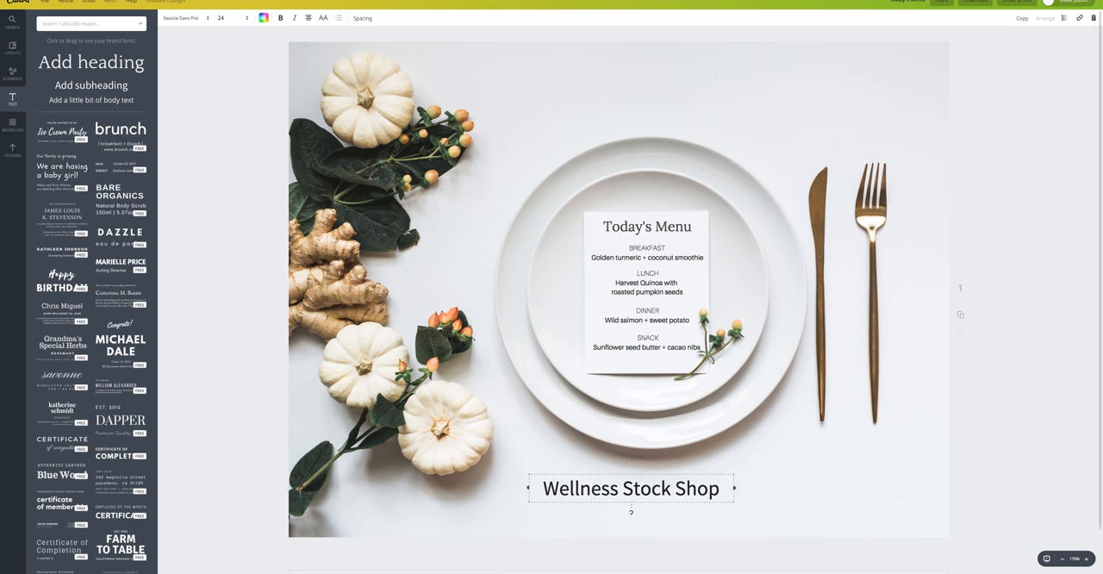
Make the watermark uppercase with wider letter spacing and nudge it lower.
{"action": "left_click", "coordinate": [323, 18]}
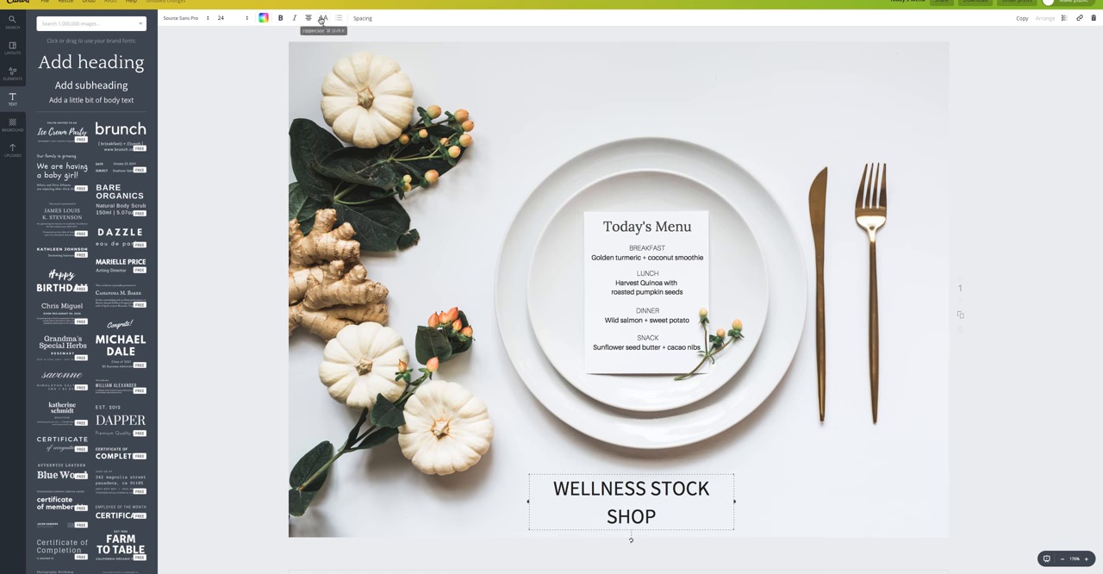
{"action": "left_click", "coordinate": [363, 17]}
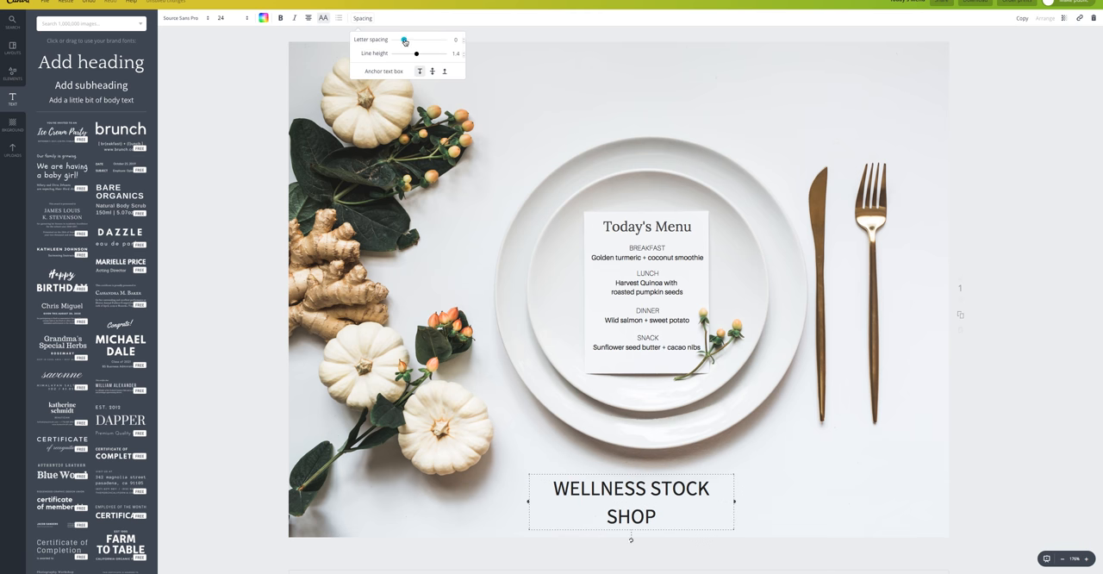
{"action": "left_click_drag", "start_coordinate": [404, 39], "coordinate": [409, 39]}
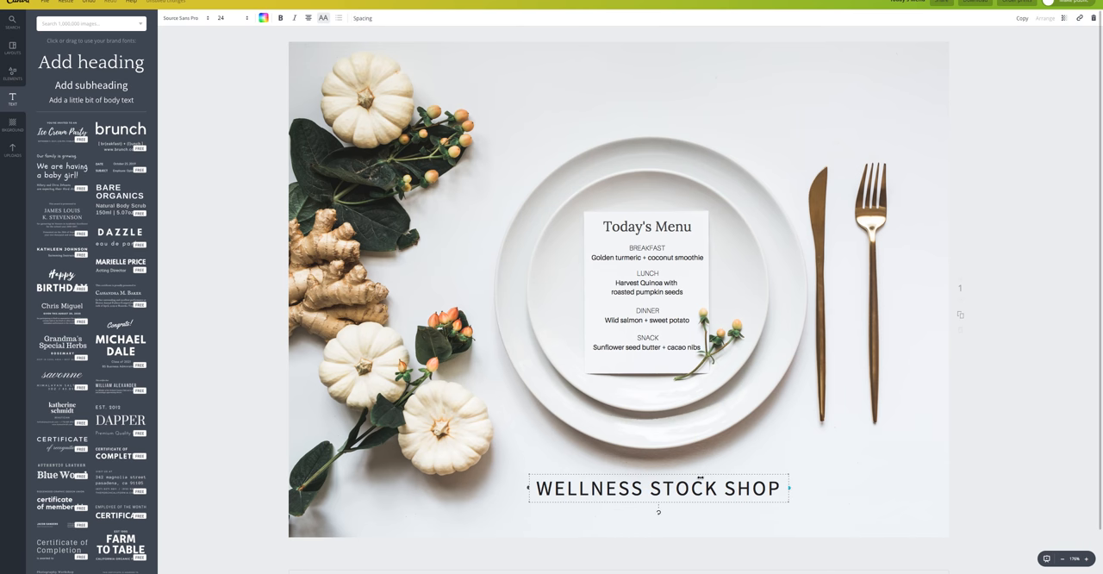
{"action": "left_click_drag", "start_coordinate": [657, 488], "coordinate": [644, 507]}
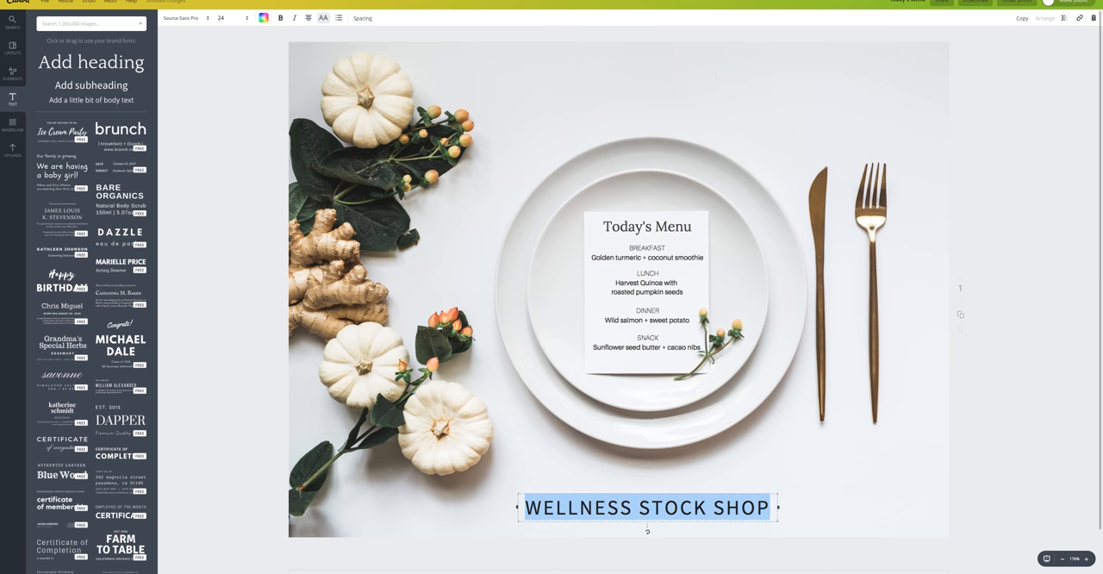
Recolour the WELLNESS STOCK SHOP text to a soft grey from the palette.
{"action": "left_click", "coordinate": [264, 18]}
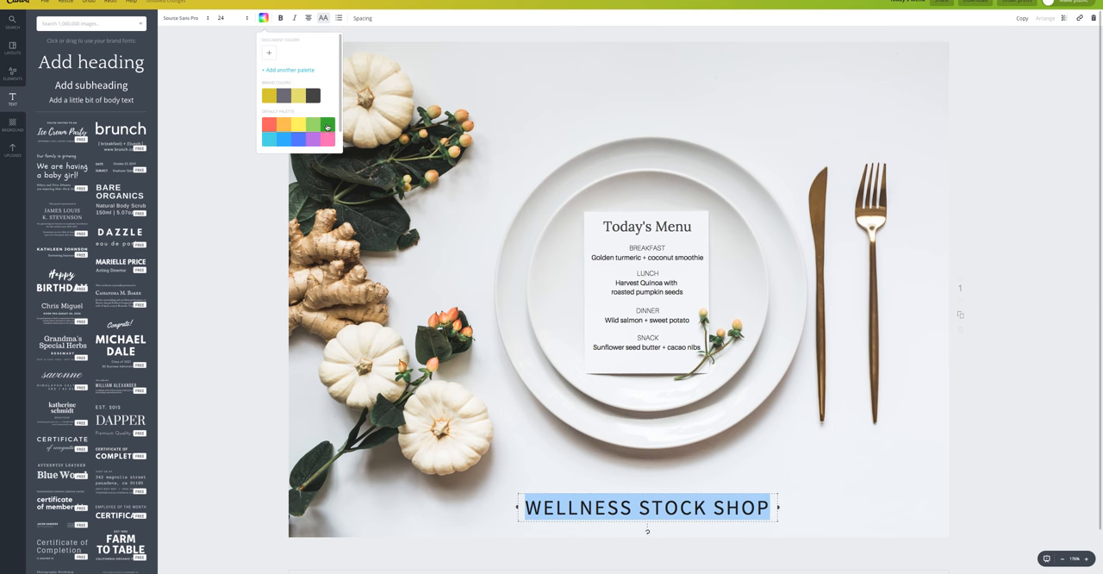
{"action": "left_click", "coordinate": [874, 466]}
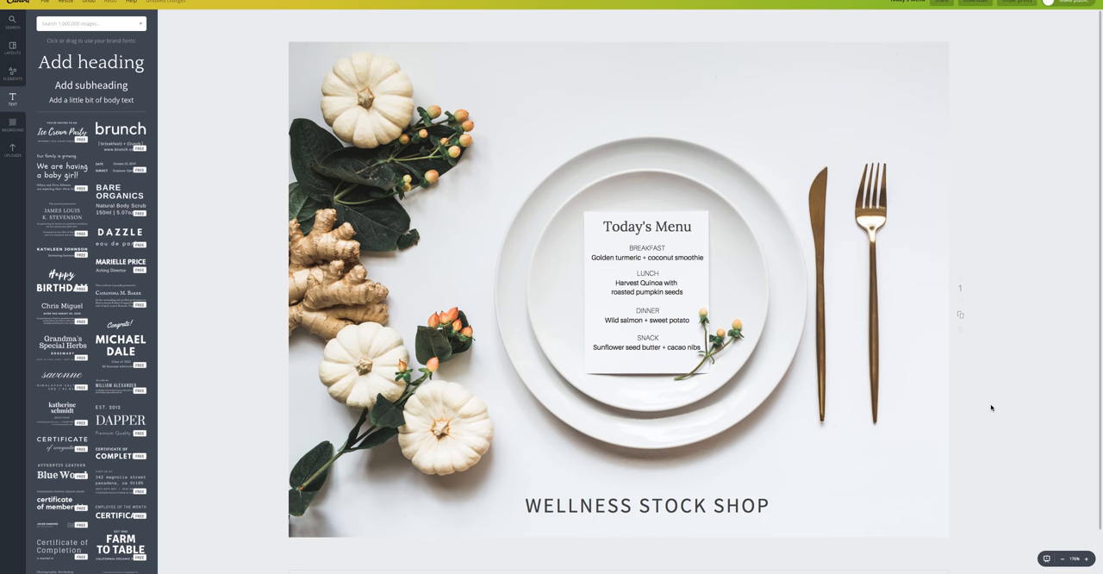
{"action": "mouse_move", "coordinate": [911, 191]}
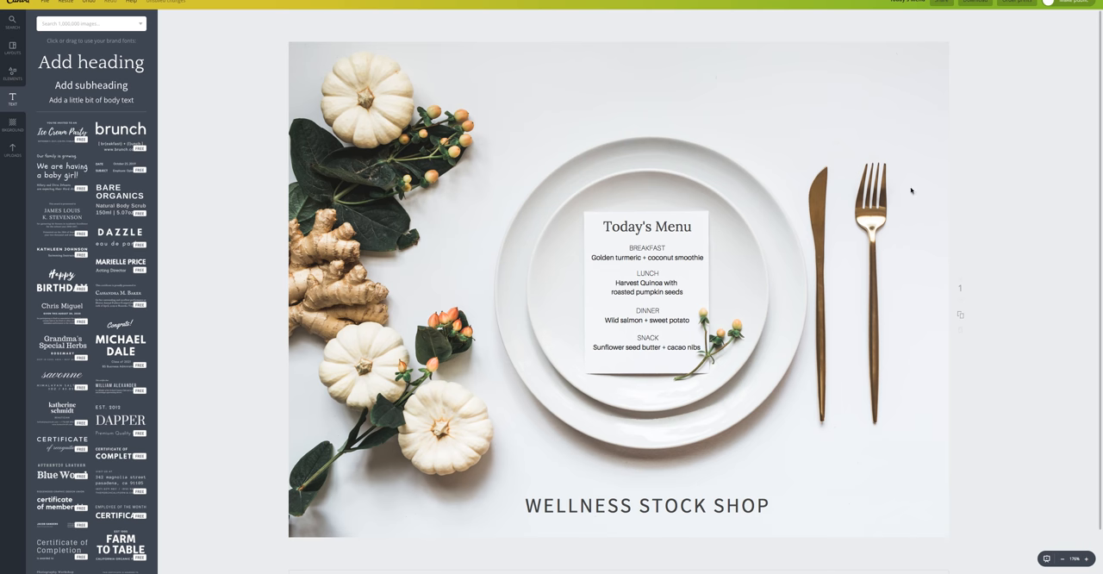
{"action": "mouse_move", "coordinate": [861, 138]}
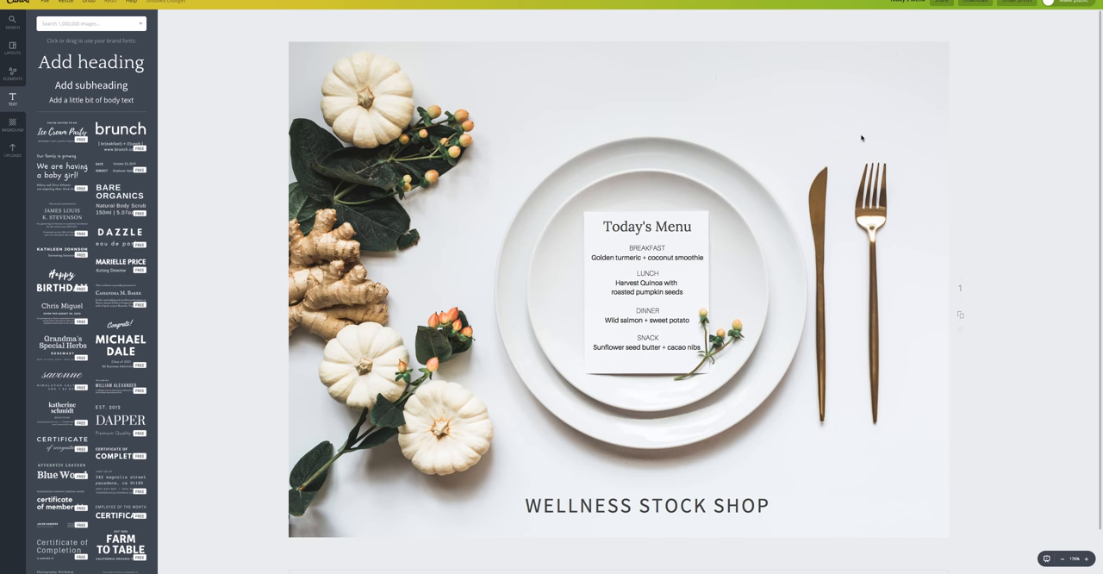
{"action": "mouse_move", "coordinate": [283, 146]}
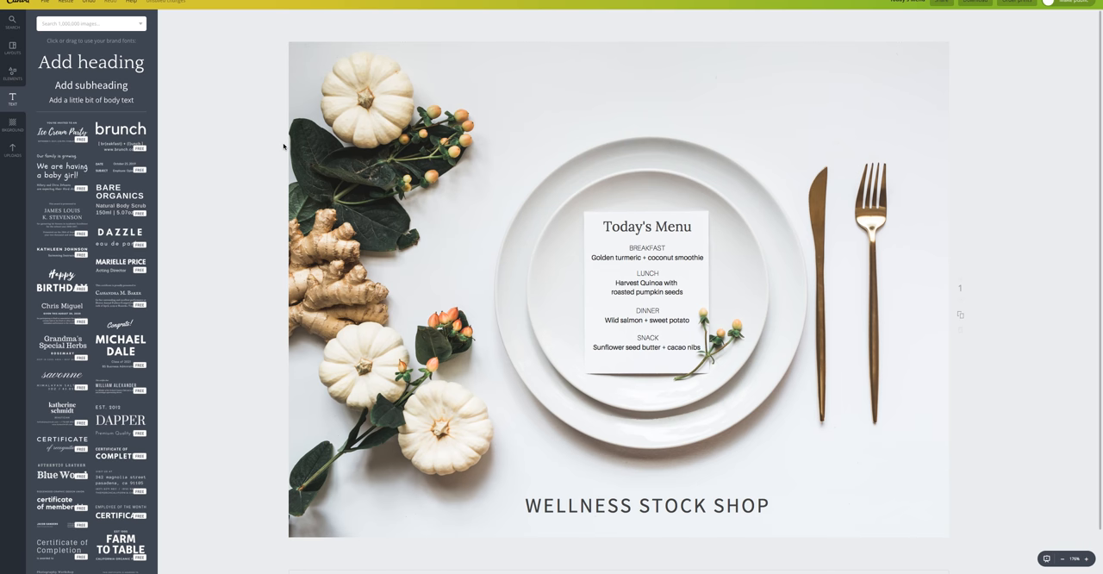
{"action": "mouse_move", "coordinate": [255, 146]}
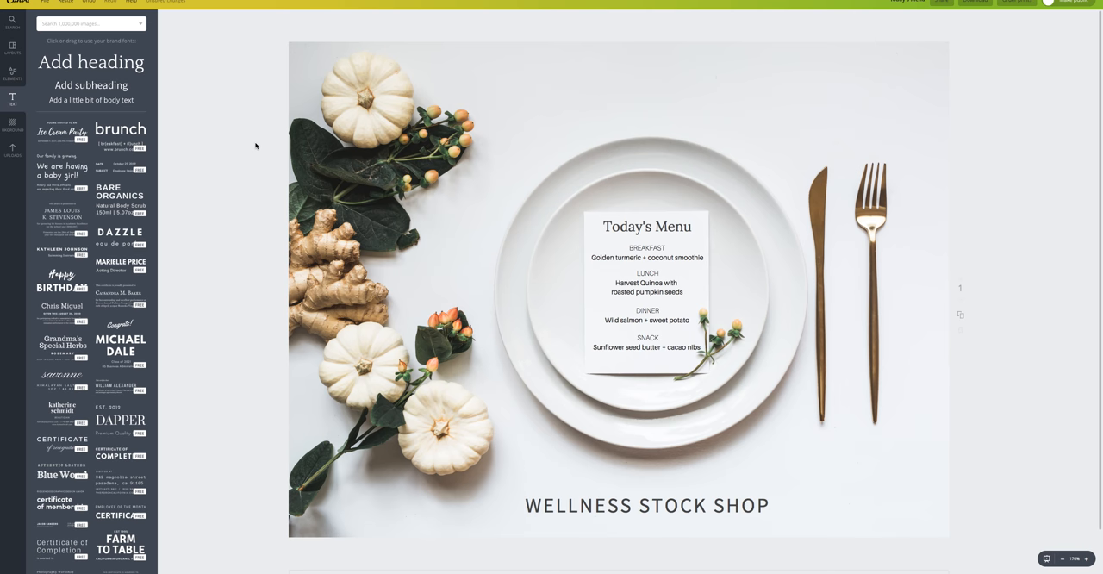
{"action": "mouse_move", "coordinate": [250, 149]}
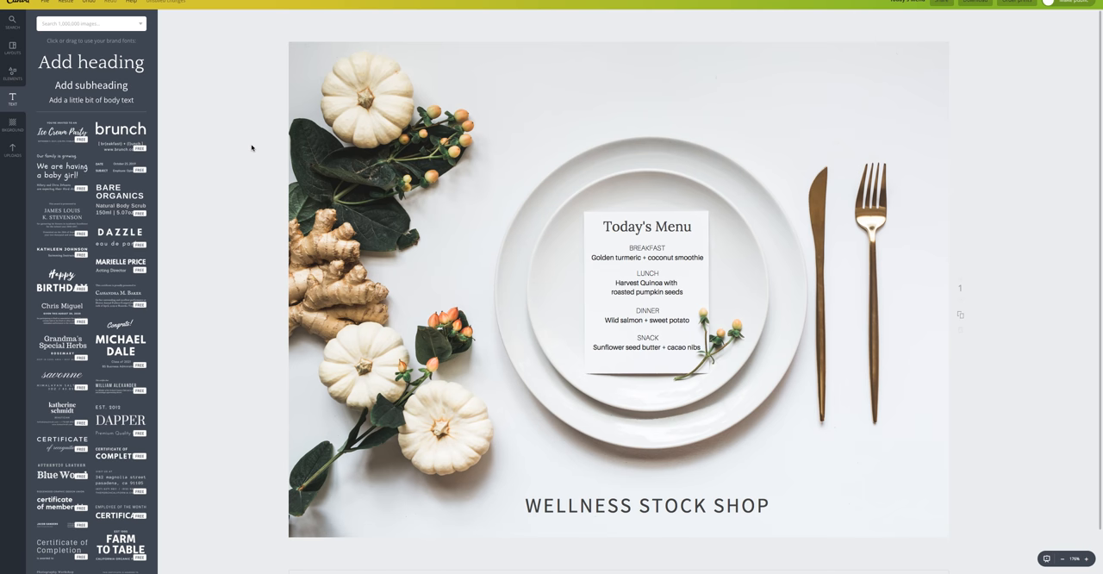
{"action": "mouse_move", "coordinate": [224, 108]}
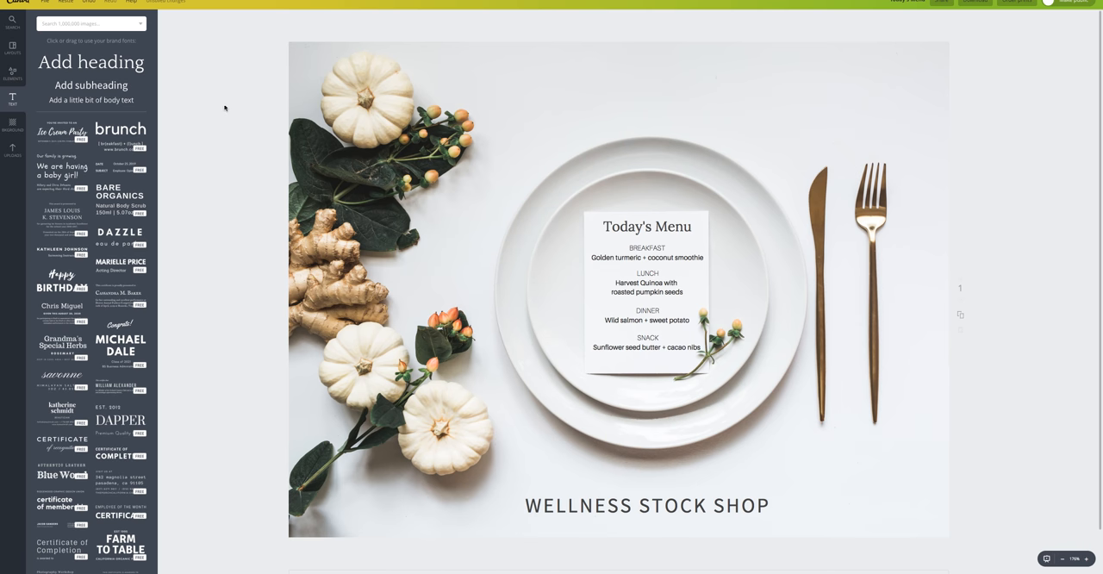